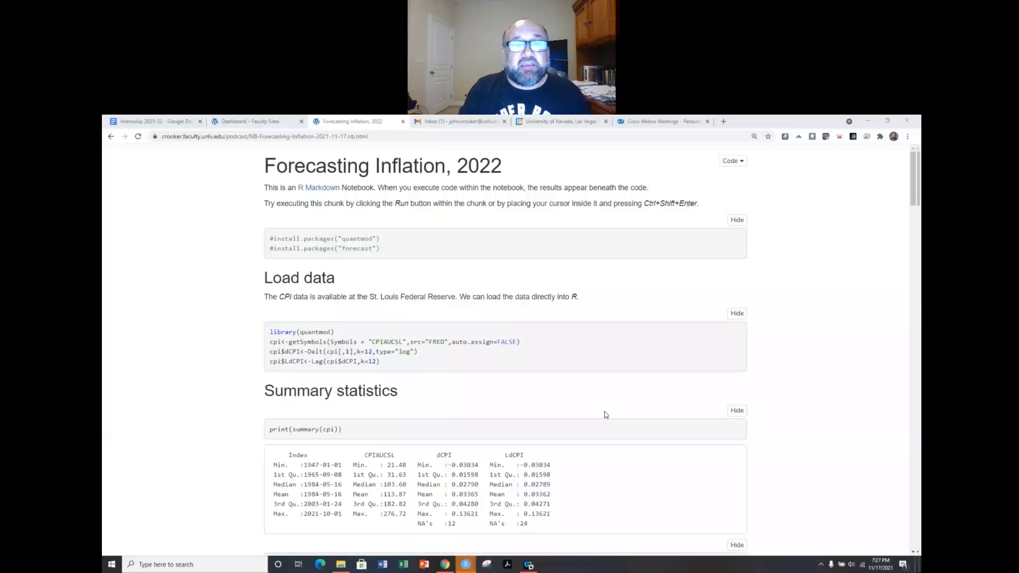
{"action": "mouse_move", "coordinate": [547, 453]}
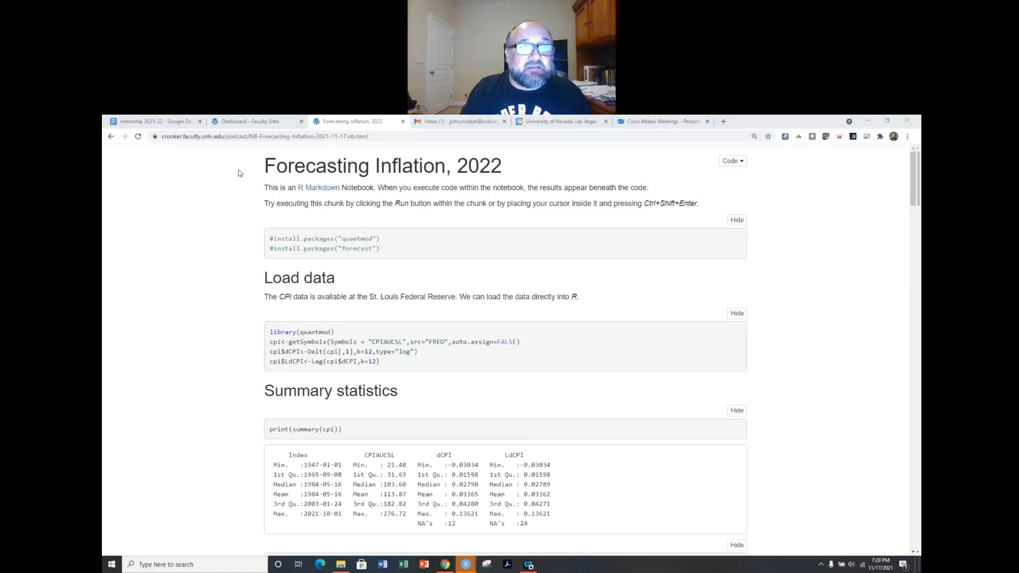
{"action": "mouse_move", "coordinate": [176, 223]}
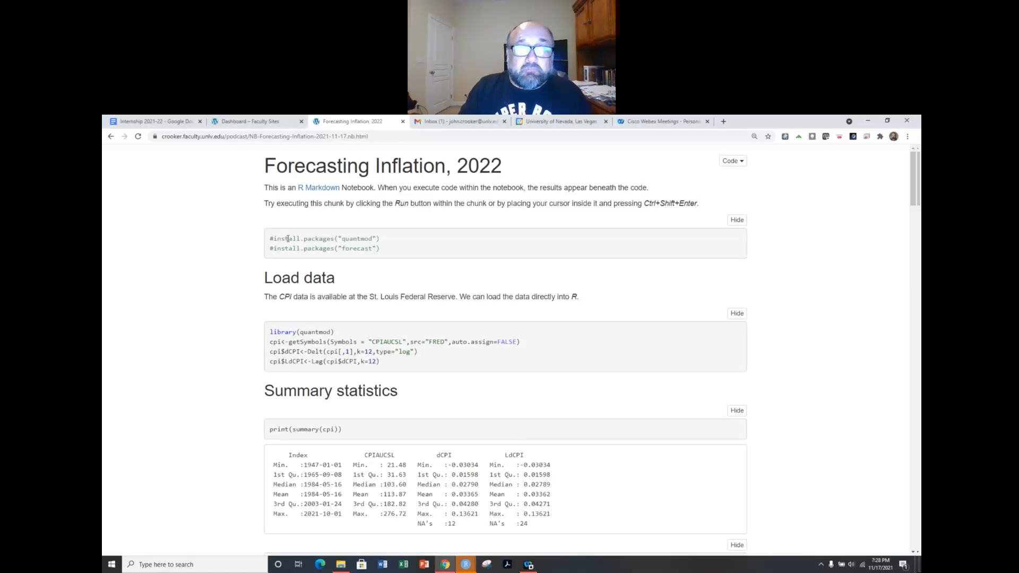
- Highlight the quantmod install line, package name, getSymbols call and the log-change calculation
{"action": "double_click", "coordinate": [320, 238]}
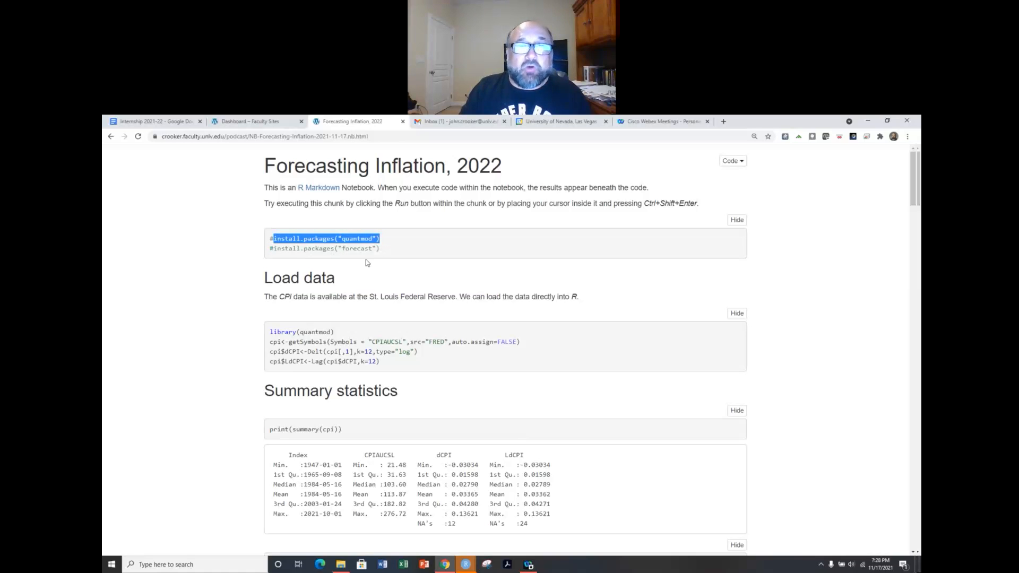
{"action": "mouse_move", "coordinate": [374, 258]}
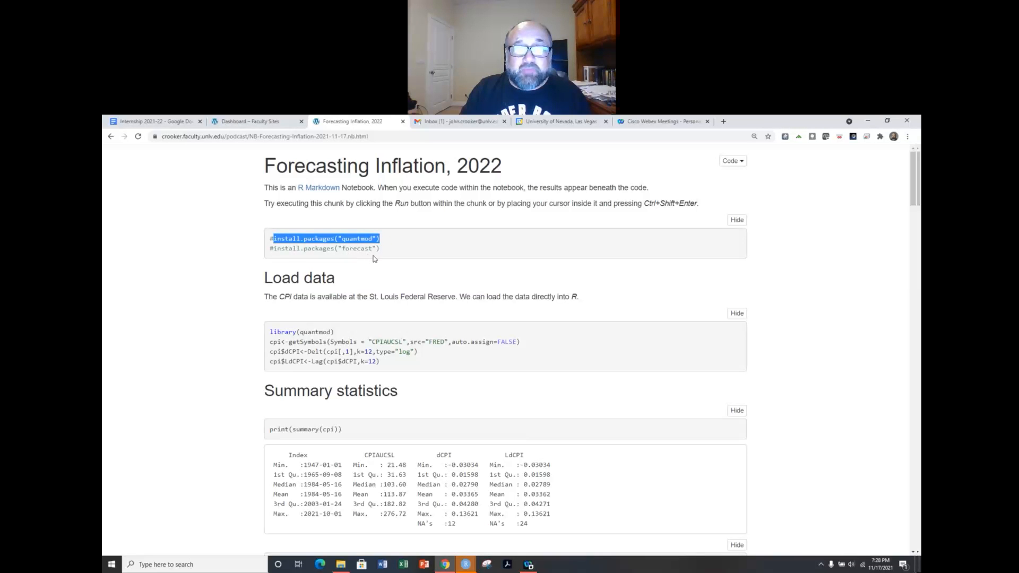
{"action": "scroll", "scroll_direction": "down", "scroll_amount": 3}
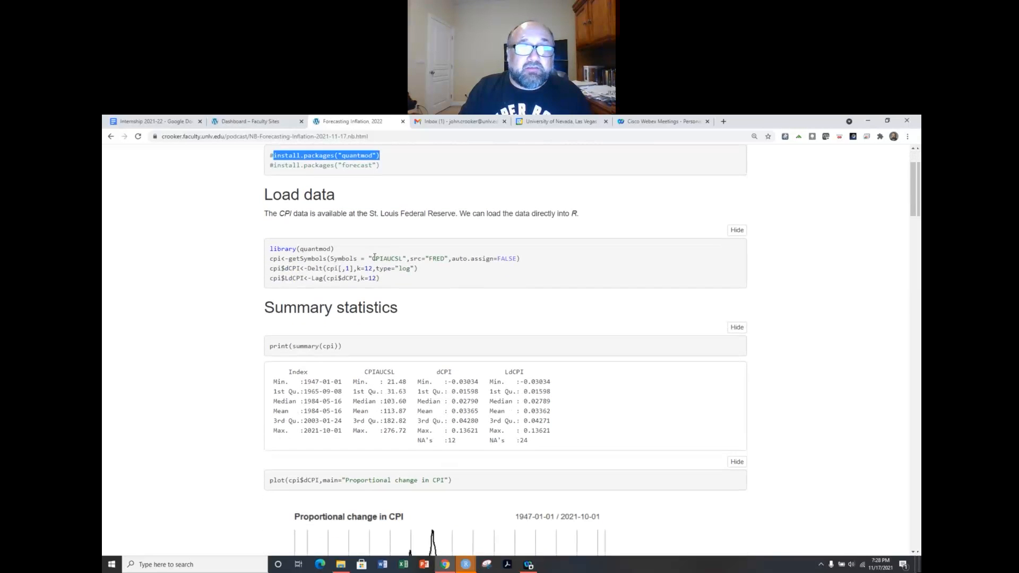
{"action": "scroll", "scroll_direction": "down", "scroll_amount": 3}
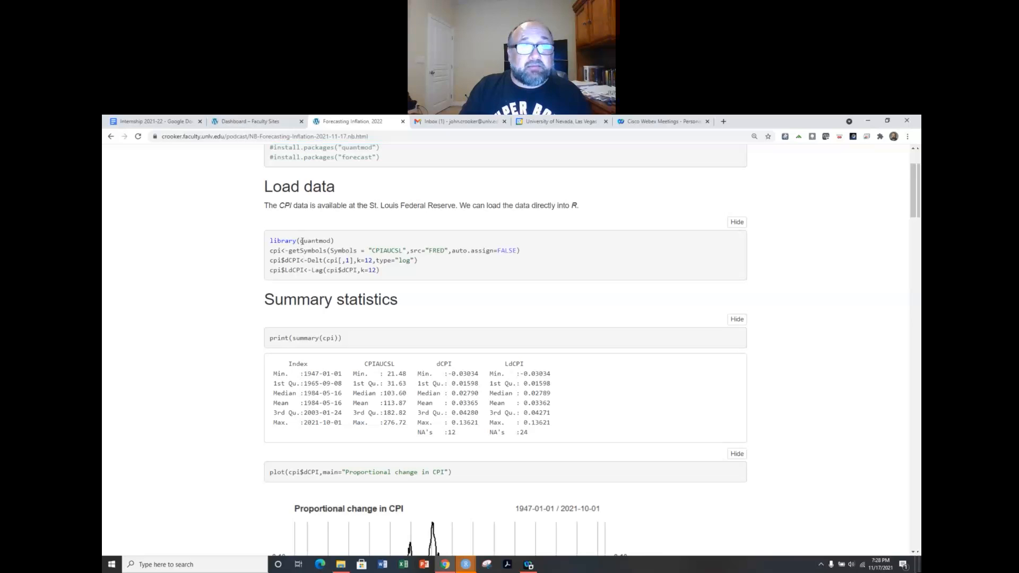
{"action": "double_click", "coordinate": [316, 239]}
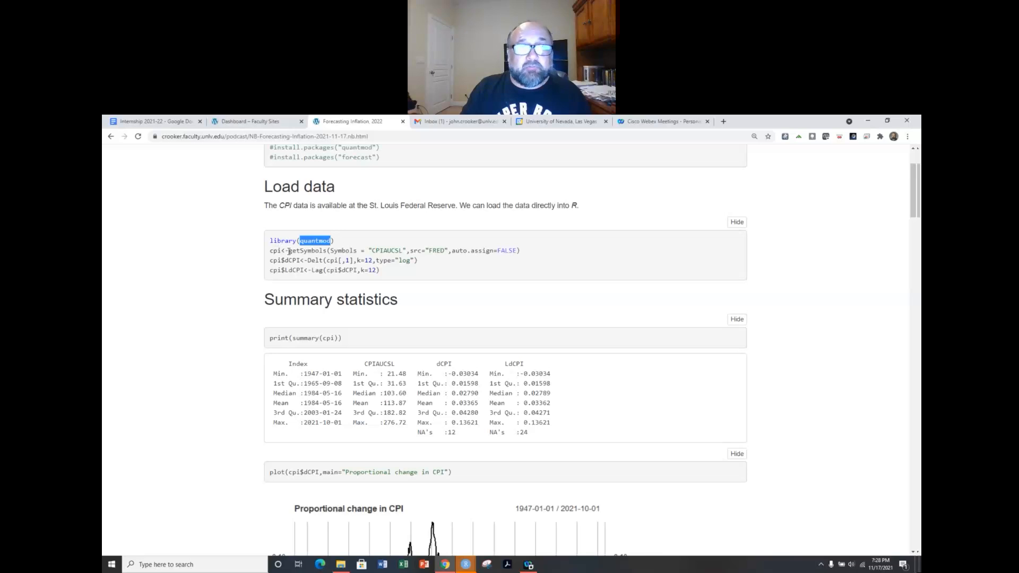
{"action": "double_click", "coordinate": [307, 250]}
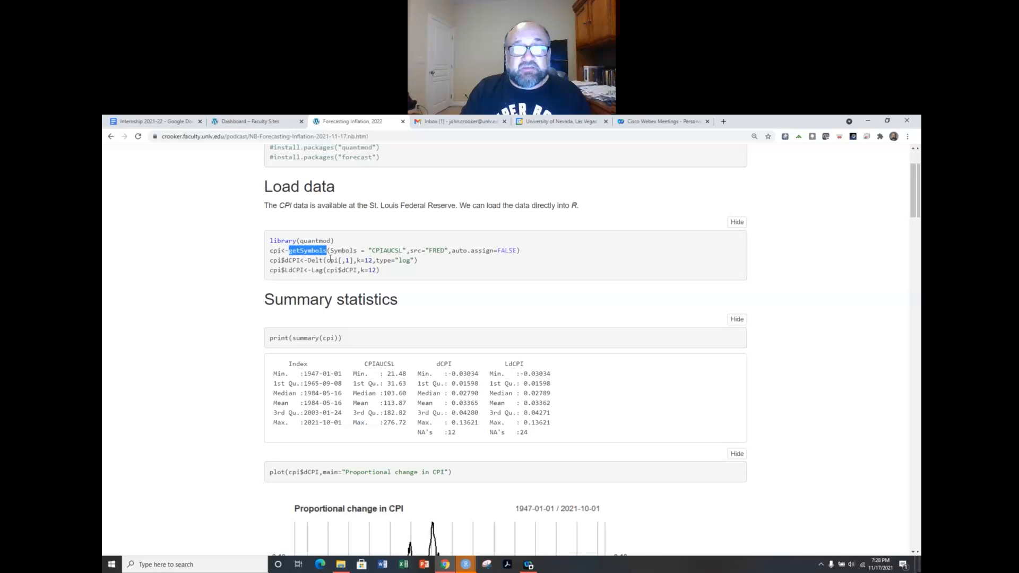
{"action": "double_click", "coordinate": [389, 251]}
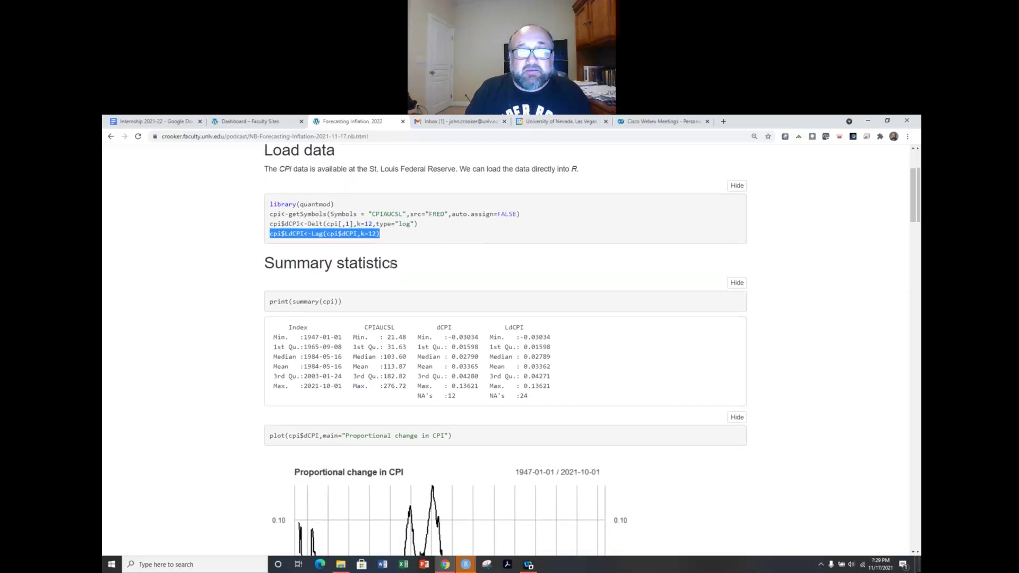
- Highlight the dCPI missing-value count of 12 and move on past the data summary
{"action": "scroll", "scroll_direction": "down", "scroll_amount": 3}
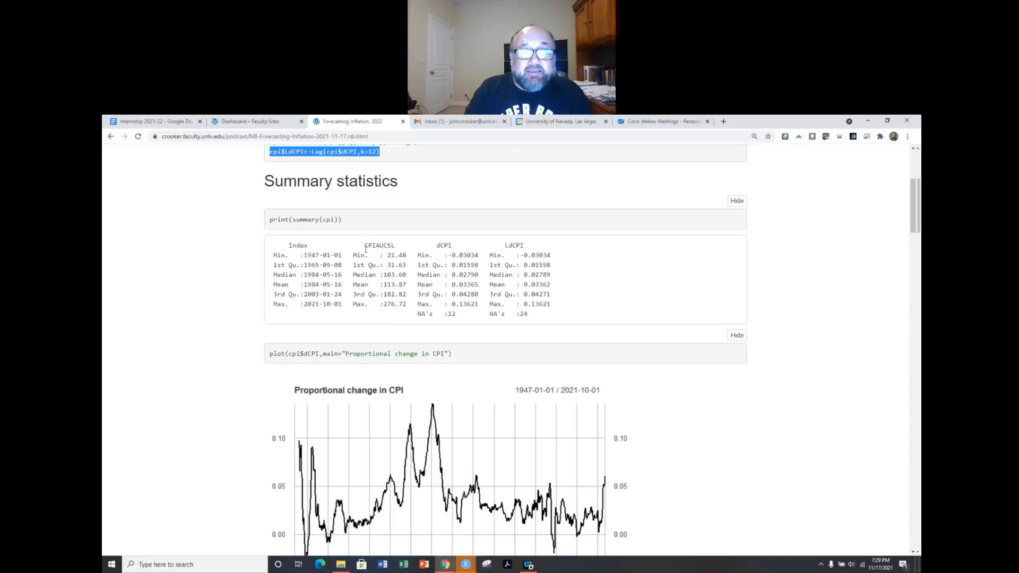
{"action": "mouse_move", "coordinate": [469, 291]}
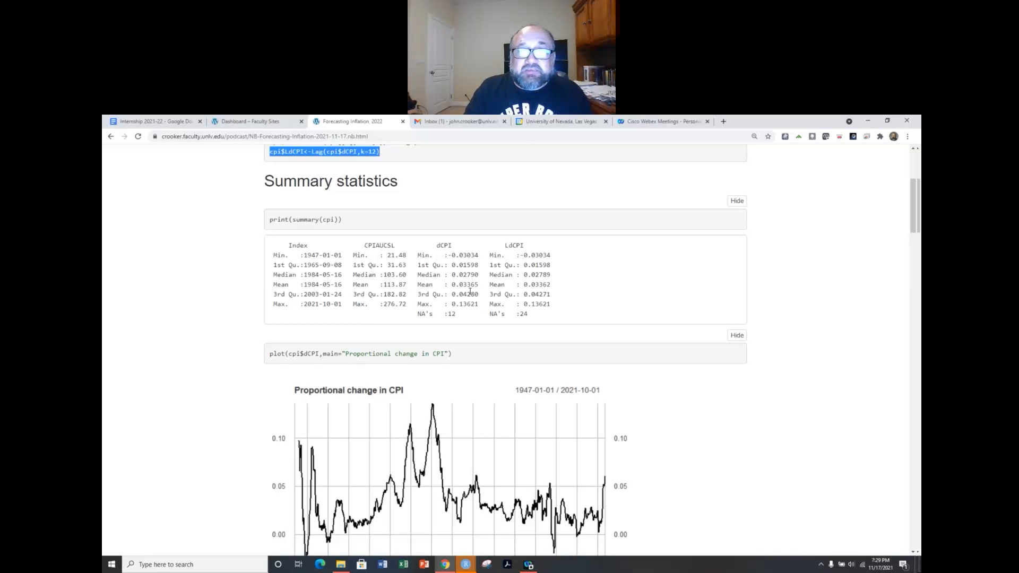
{"action": "mouse_move", "coordinate": [358, 256]}
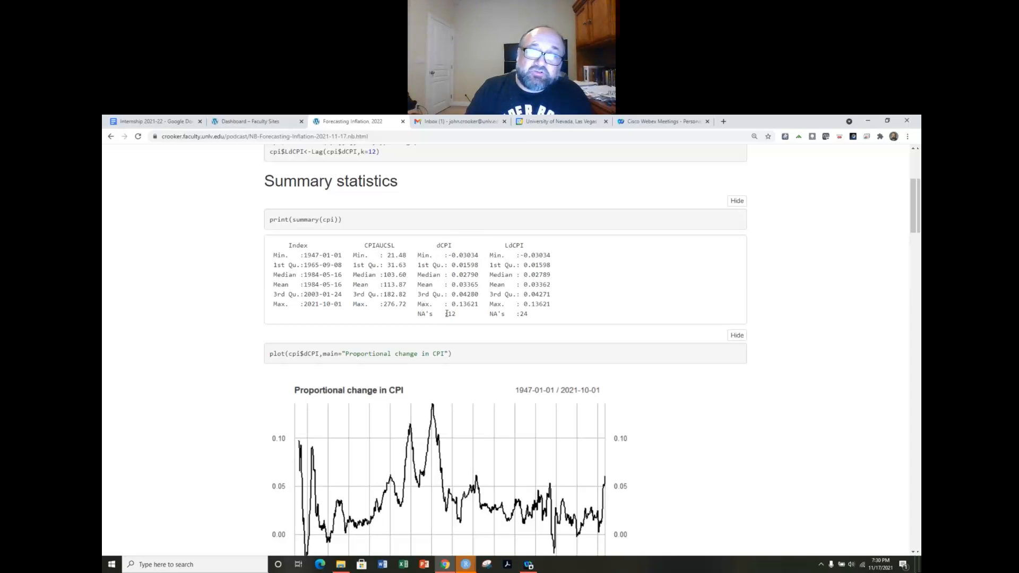
{"action": "double_click", "coordinate": [450, 313]}
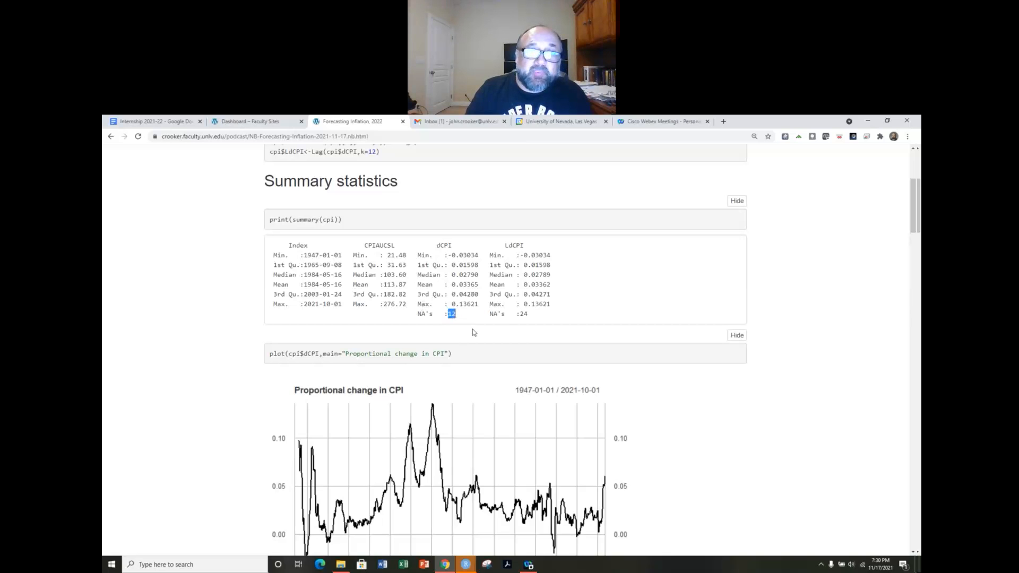
{"action": "scroll", "scroll_direction": "down", "scroll_amount": 3}
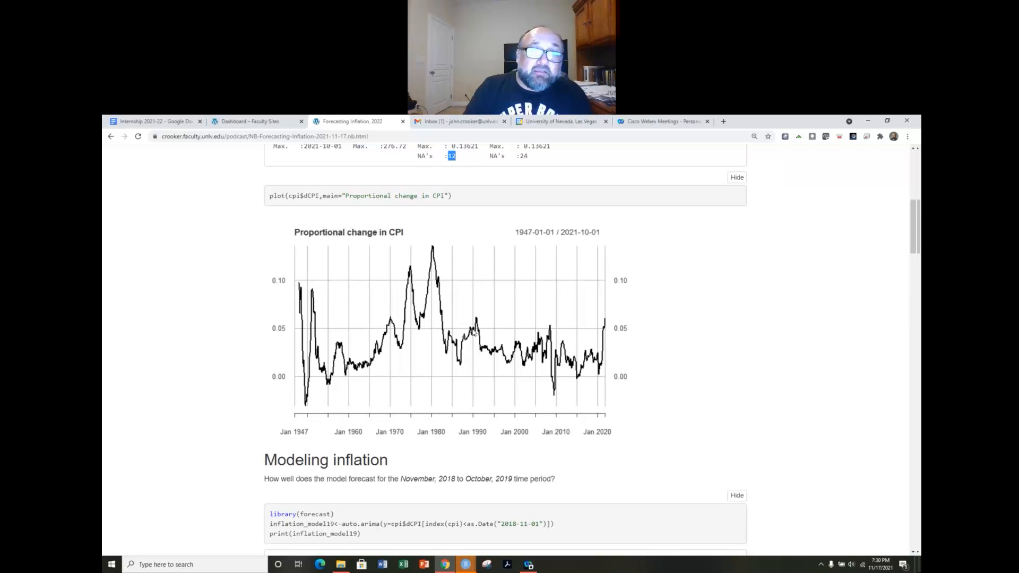
{"action": "scroll", "scroll_direction": "down", "scroll_amount": 3}
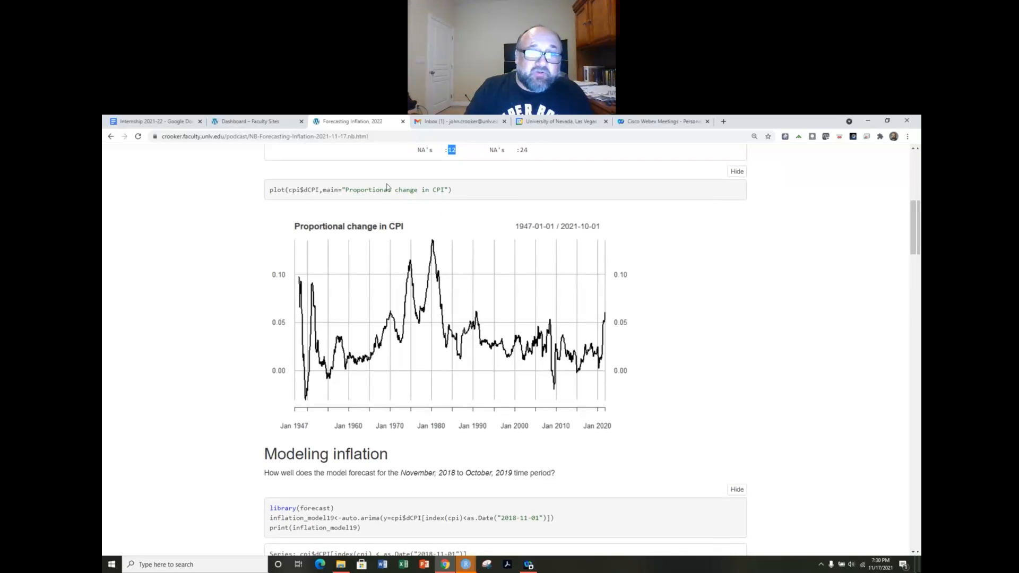
{"action": "mouse_move", "coordinate": [363, 347]}
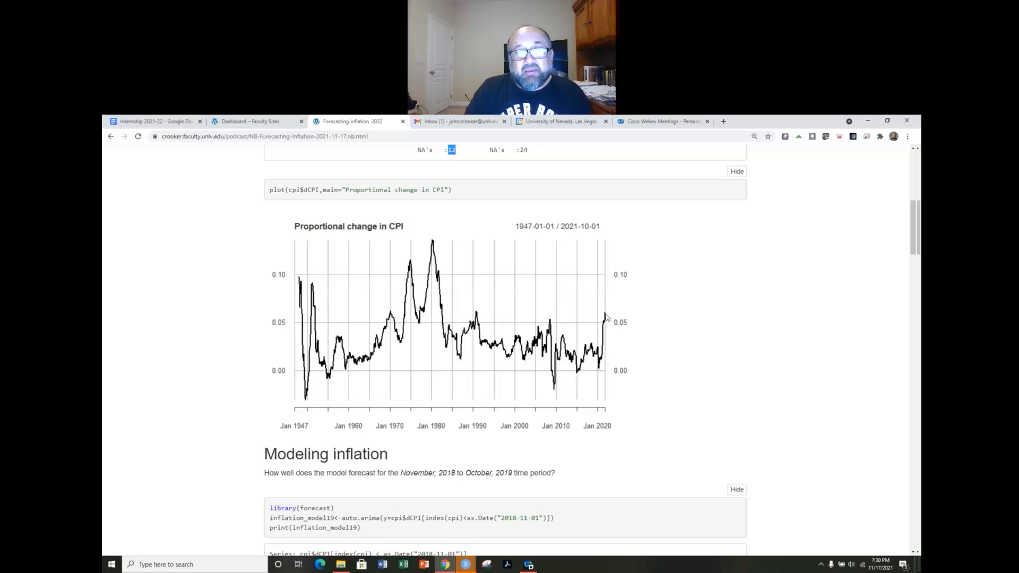
{"action": "mouse_move", "coordinate": [357, 369]}
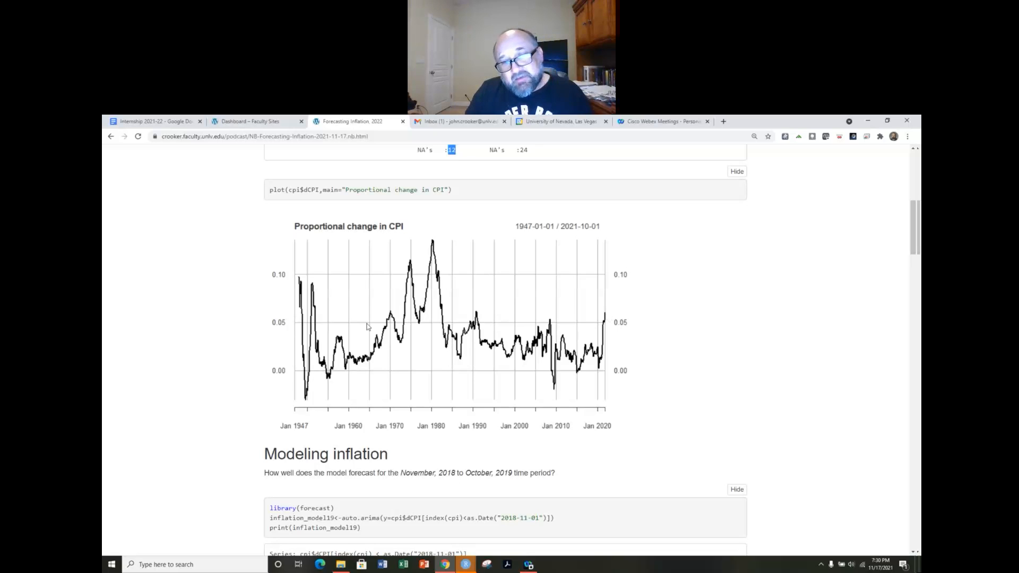
{"action": "mouse_move", "coordinate": [433, 240]}
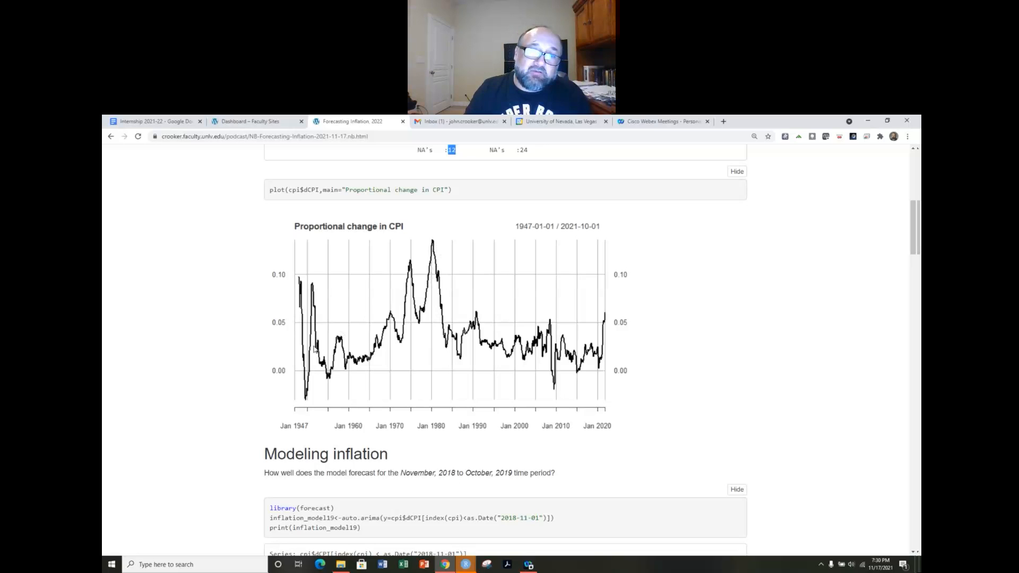
{"action": "mouse_move", "coordinate": [439, 268]}
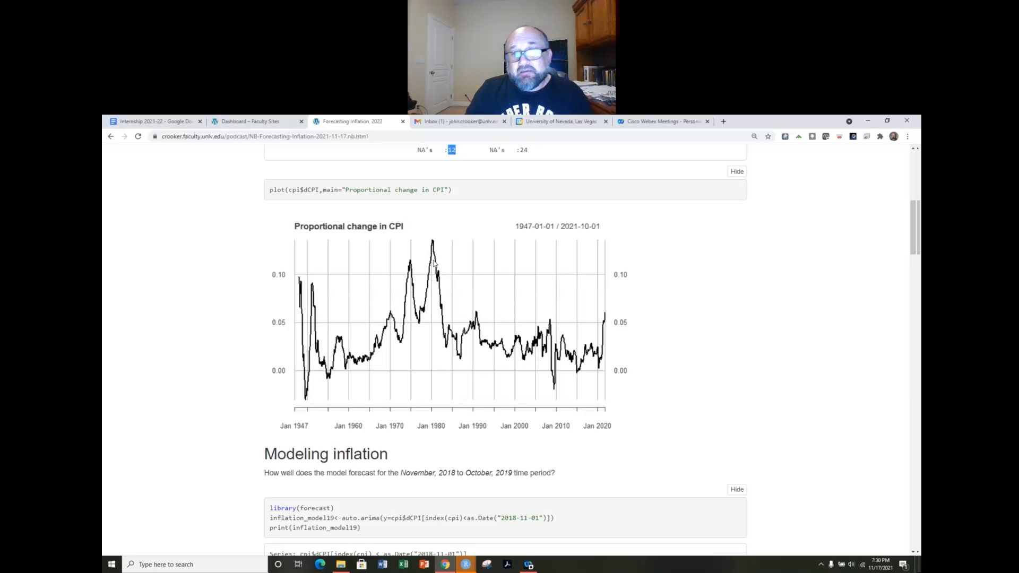
{"action": "mouse_move", "coordinate": [577, 347]}
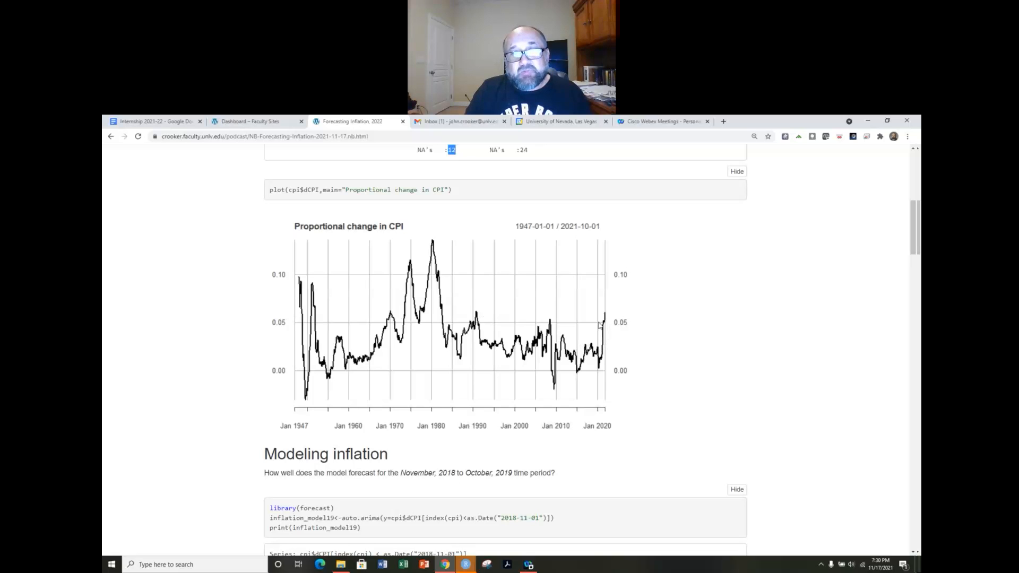
{"action": "mouse_move", "coordinate": [559, 321]}
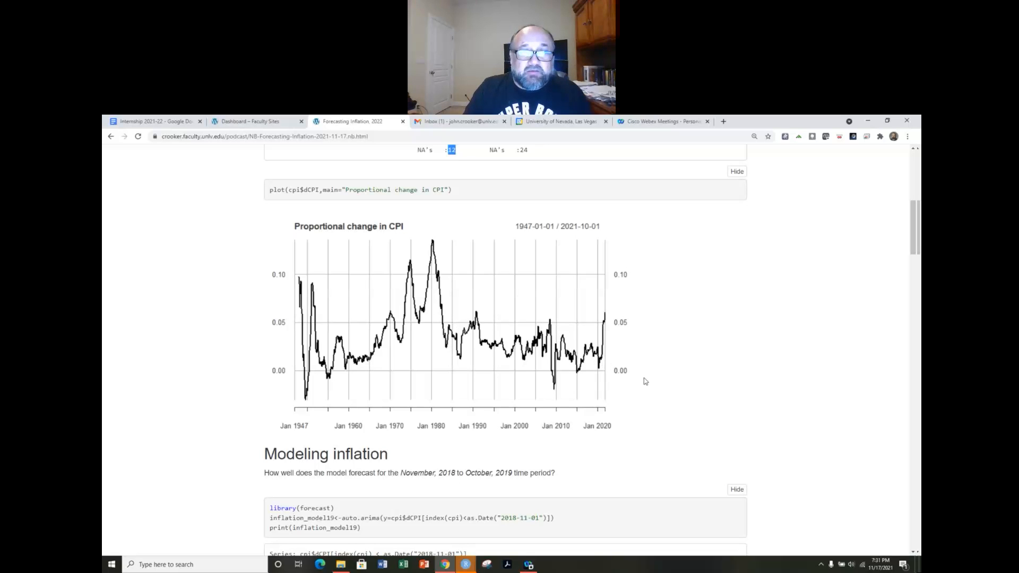
- Highlight the inflation_model19 object and its fitted ARIMA(3,1,0) order, reaching the Nov 2018–Oct 2019 forecast plot
{"action": "scroll", "scroll_direction": "down", "scroll_amount": 3}
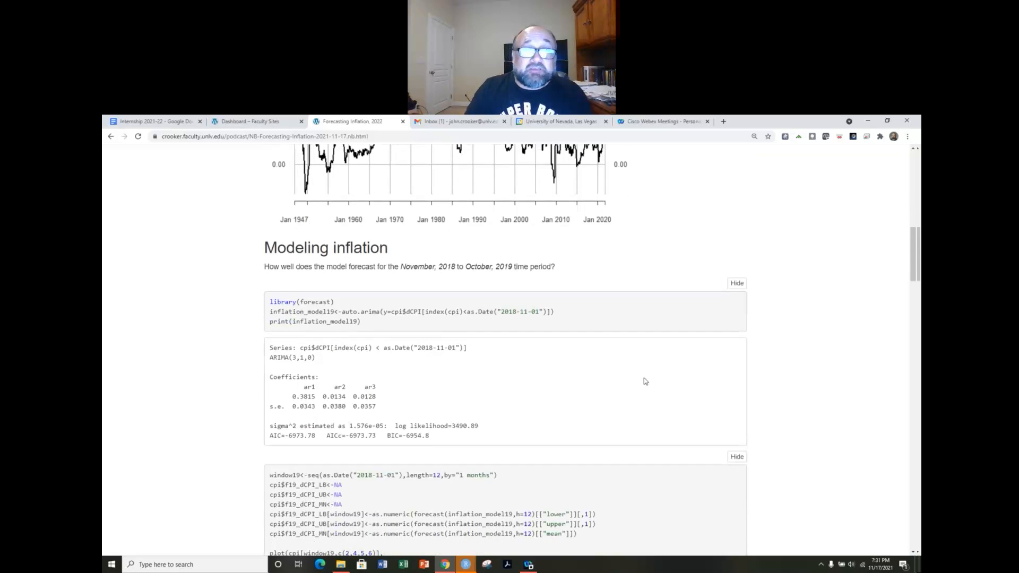
{"action": "scroll", "scroll_direction": "down", "scroll_amount": 3}
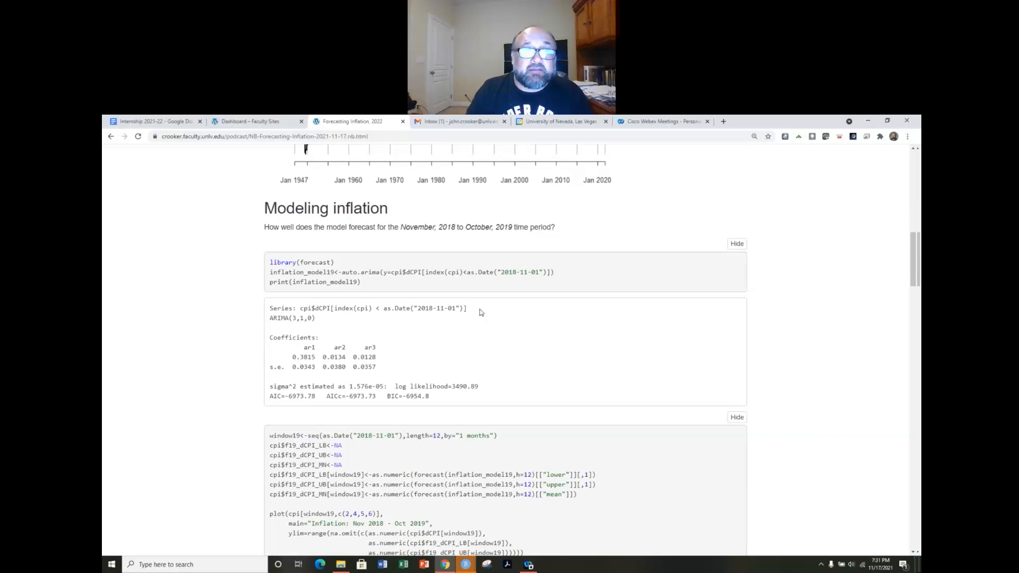
{"action": "mouse_move", "coordinate": [399, 239]}
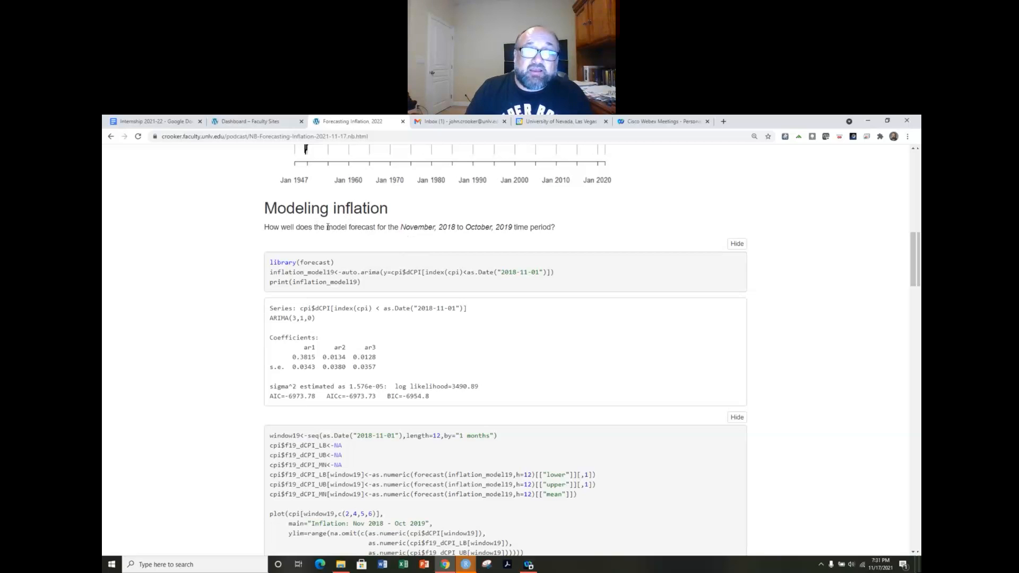
{"action": "left_click_drag", "start_coordinate": [325, 228], "coordinate": [380, 227]}
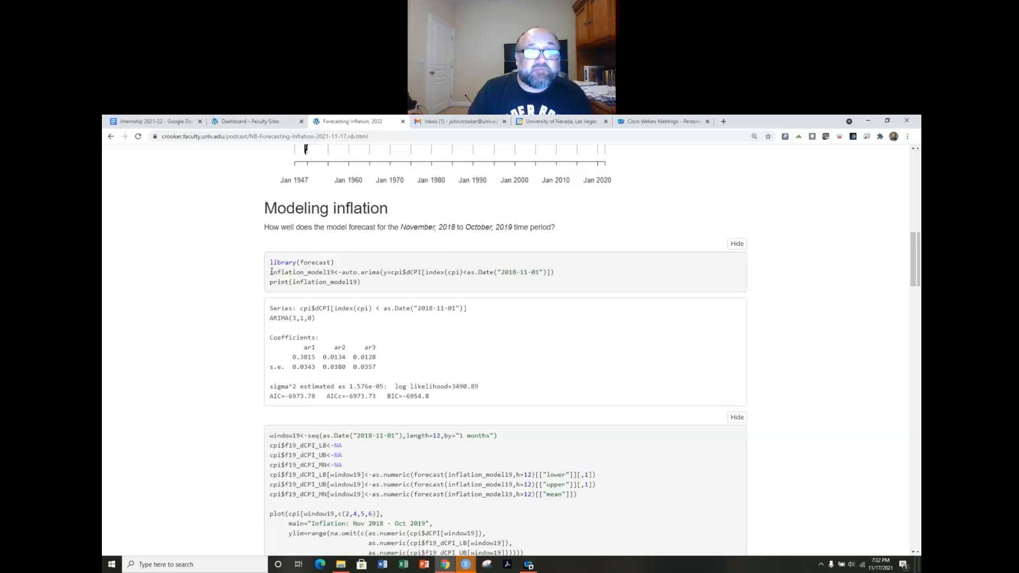
{"action": "double_click", "coordinate": [301, 272]}
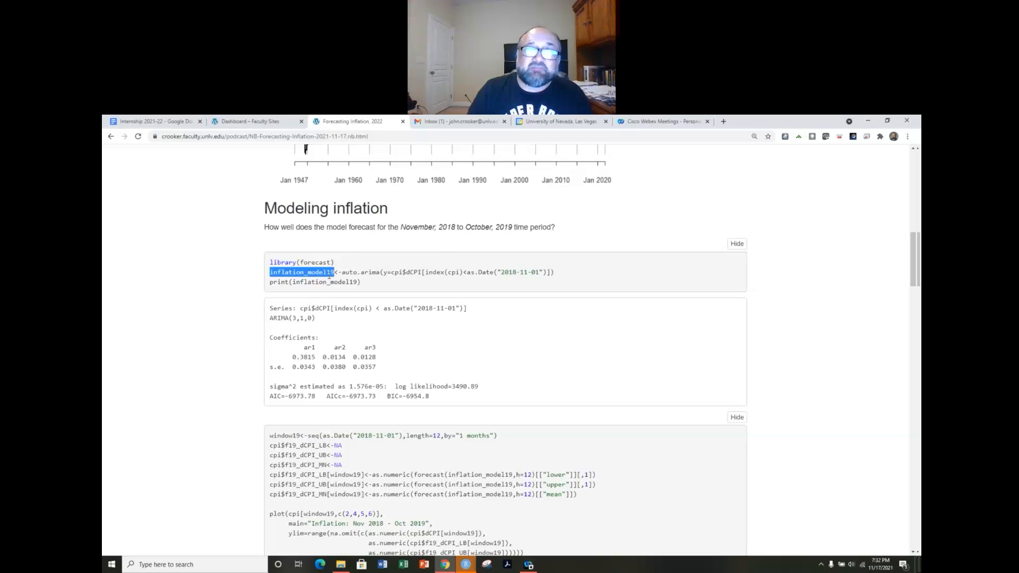
{"action": "mouse_move", "coordinate": [322, 282]}
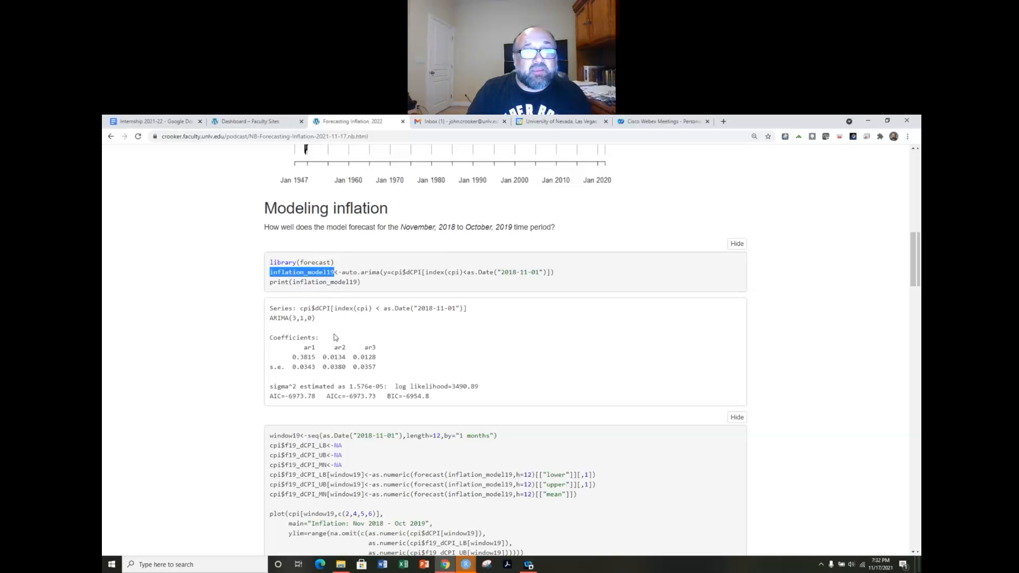
{"action": "scroll", "scroll_direction": "down", "scroll_amount": 3}
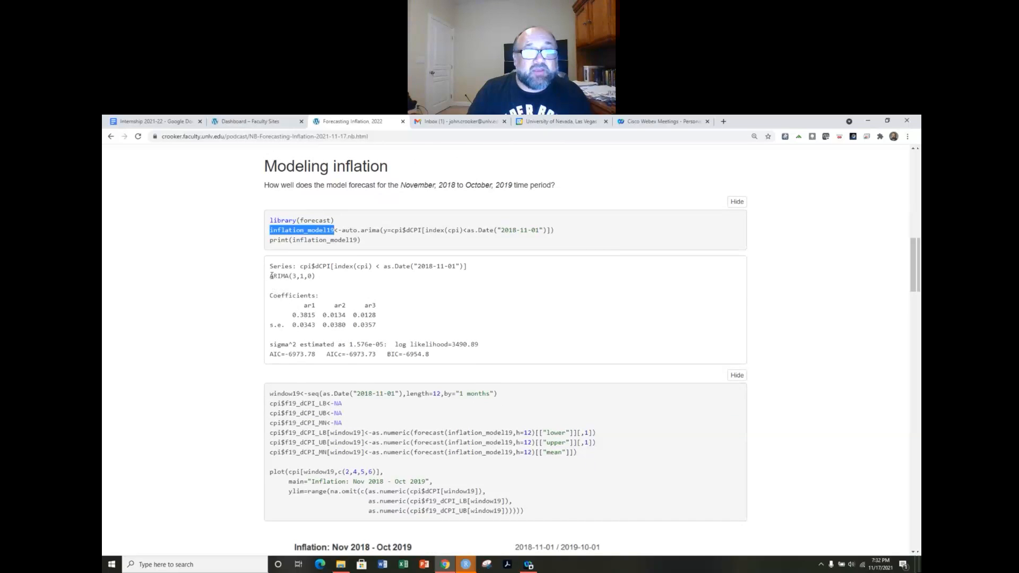
{"action": "double_click", "coordinate": [291, 276]}
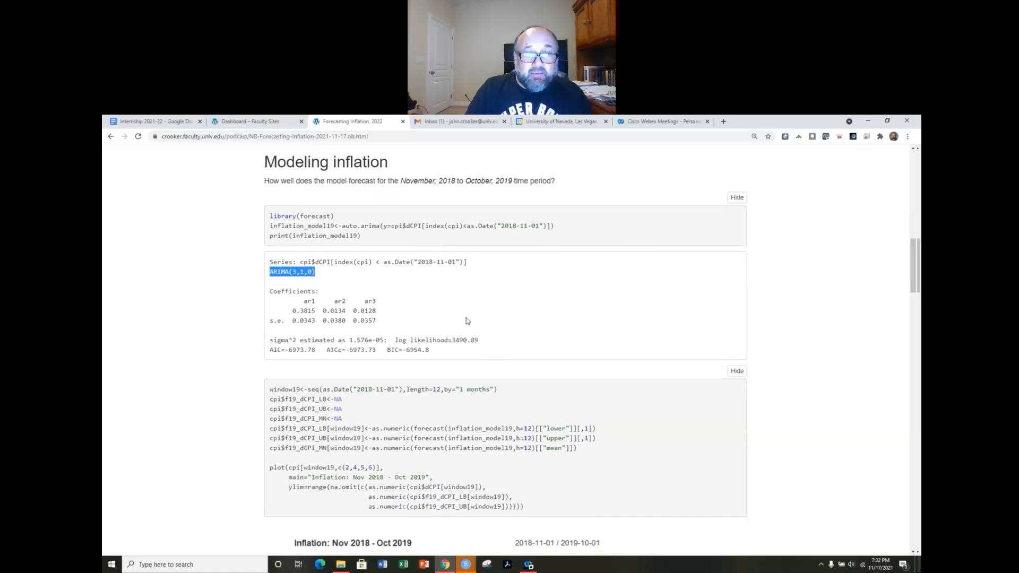
{"action": "scroll", "scroll_direction": "down", "scroll_amount": 3}
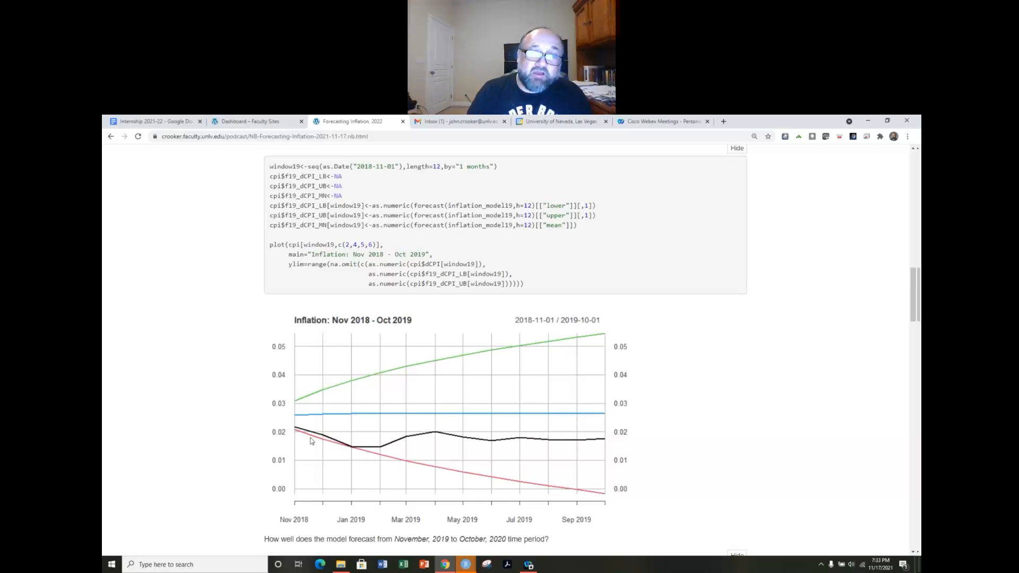
{"action": "mouse_move", "coordinate": [407, 418]}
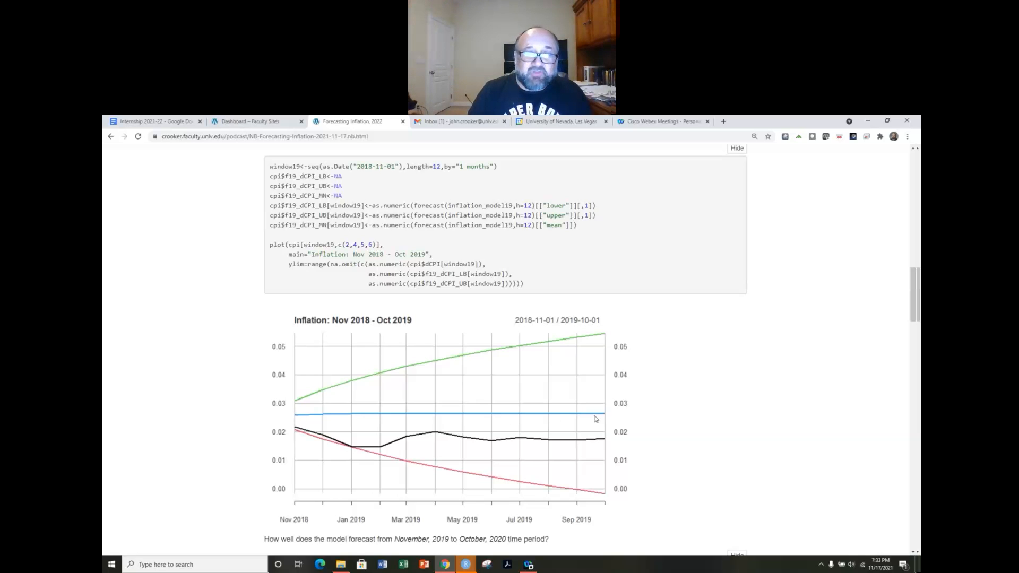
{"action": "mouse_move", "coordinate": [295, 450]}
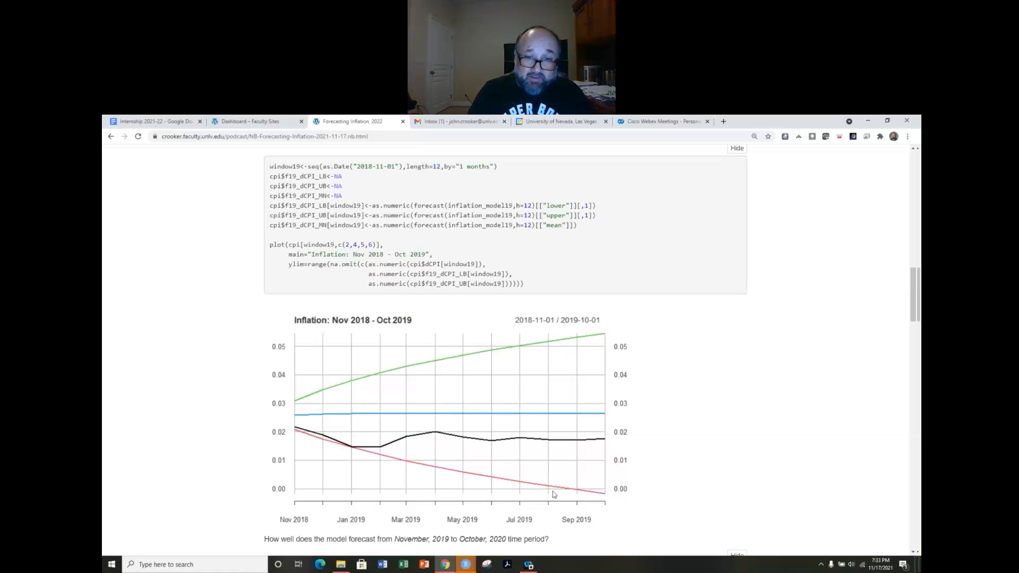
{"action": "mouse_move", "coordinate": [312, 409]}
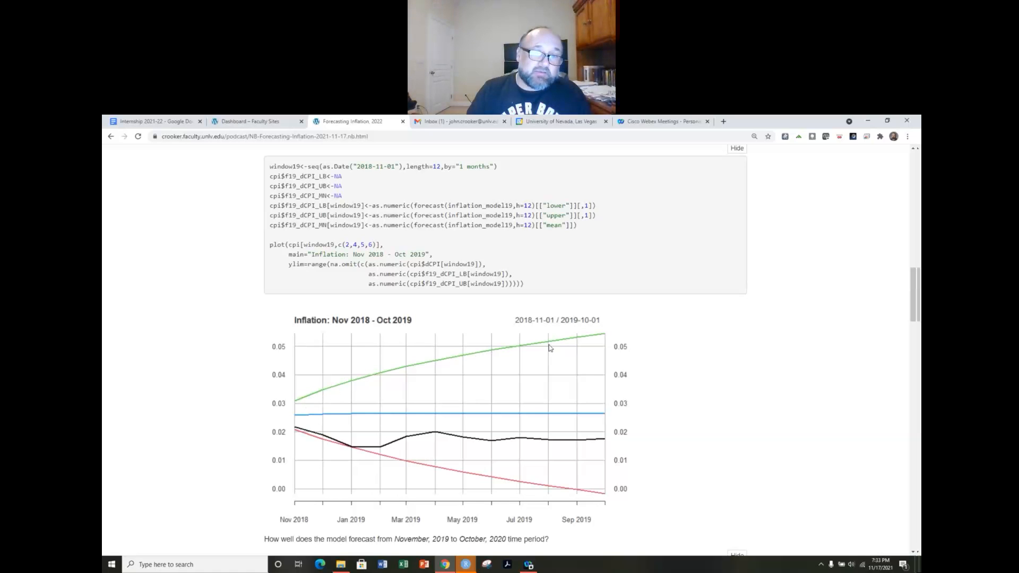
{"action": "mouse_move", "coordinate": [297, 401]}
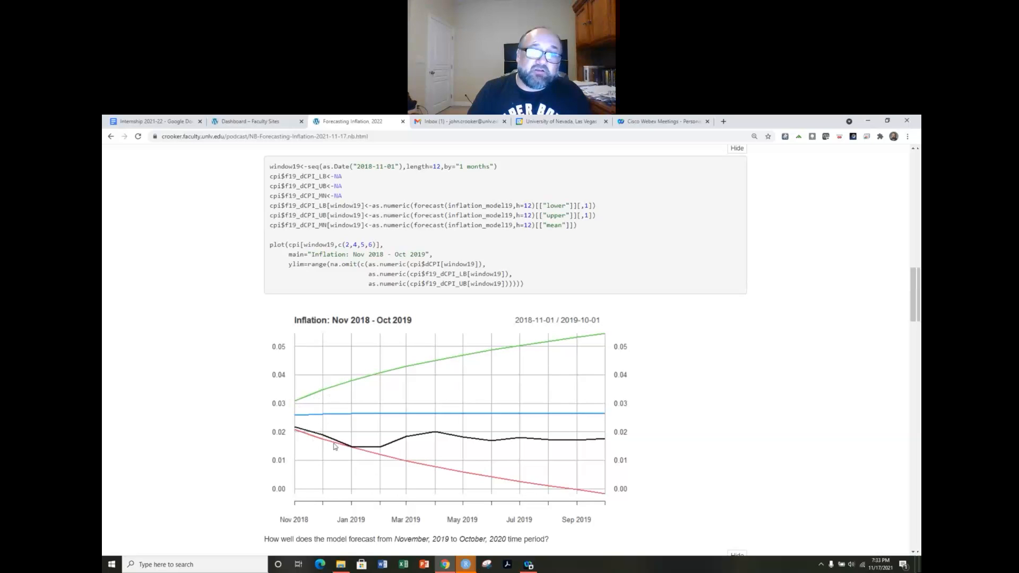
{"action": "mouse_move", "coordinate": [418, 421]}
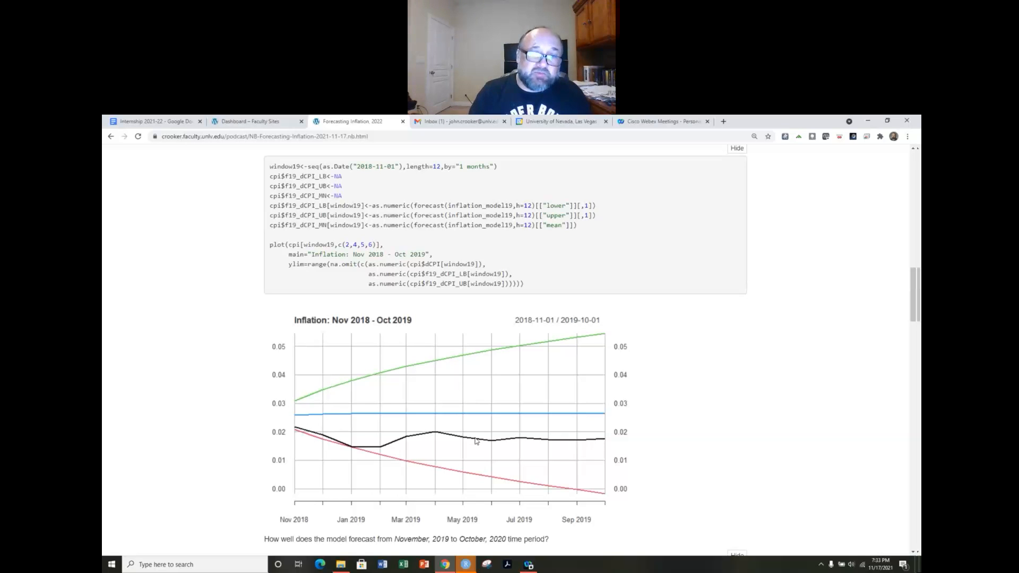
{"action": "mouse_move", "coordinate": [306, 401]}
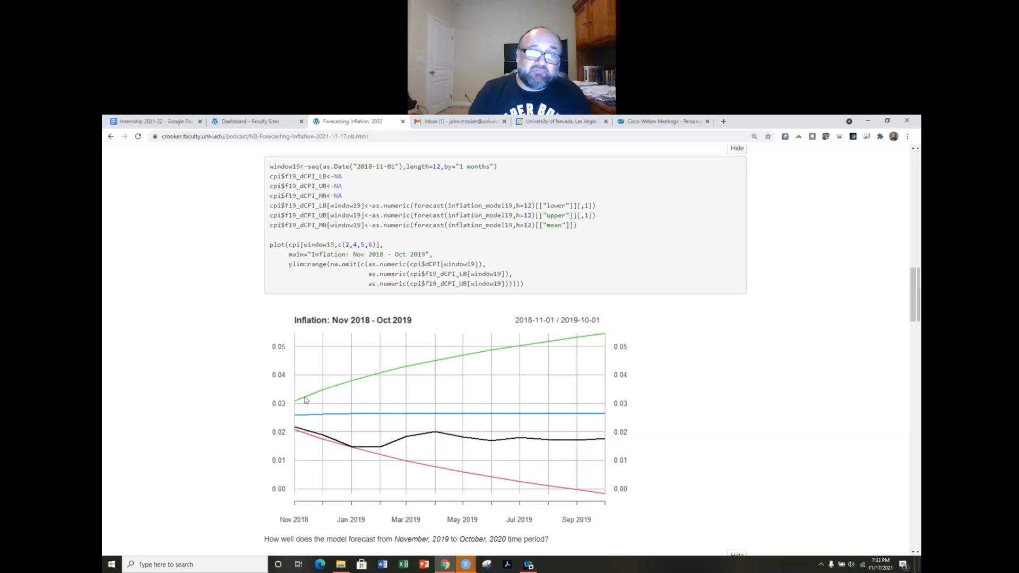
{"action": "mouse_move", "coordinate": [351, 374]}
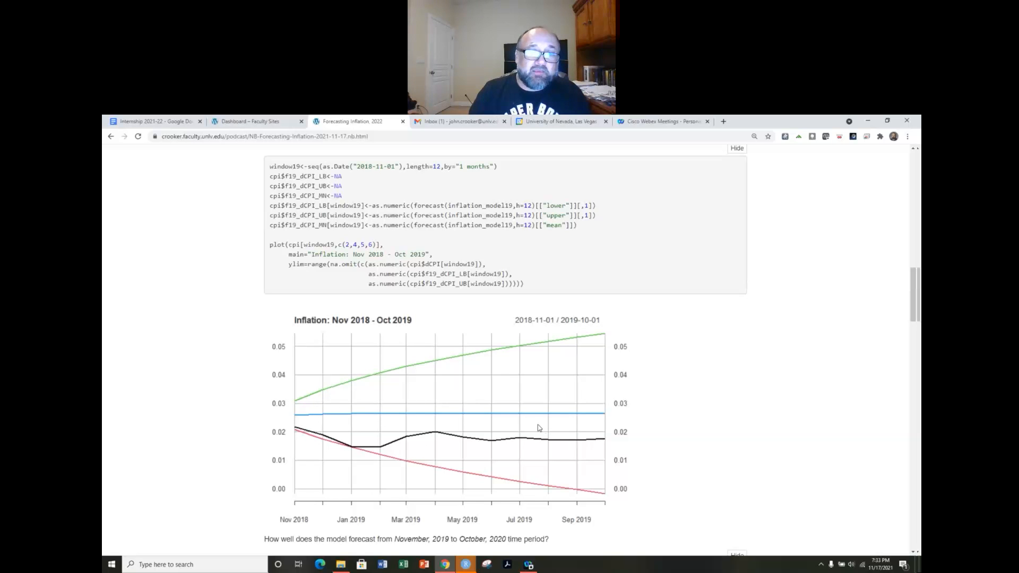
{"action": "mouse_move", "coordinate": [283, 423]}
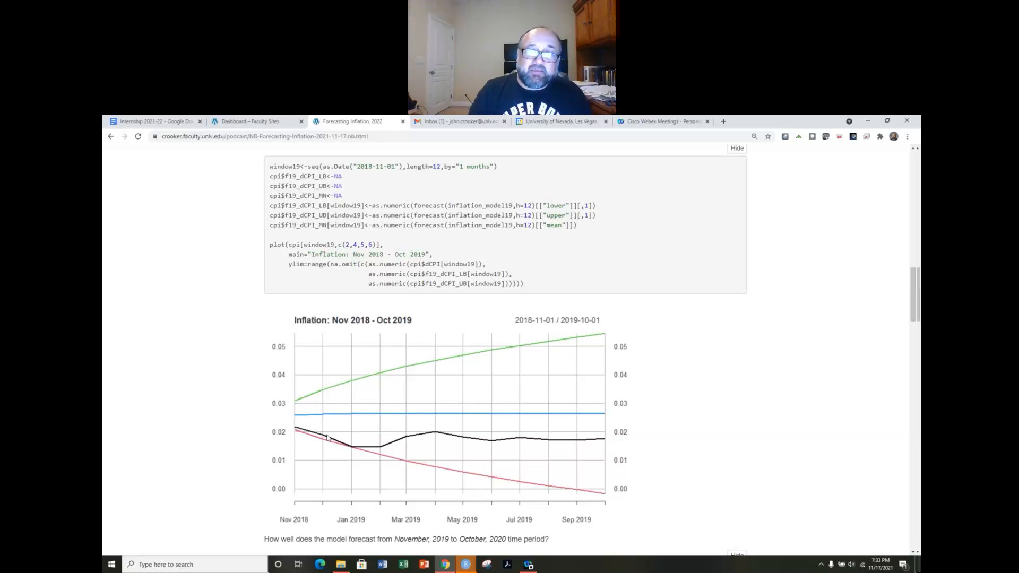
{"action": "mouse_move", "coordinate": [385, 447]}
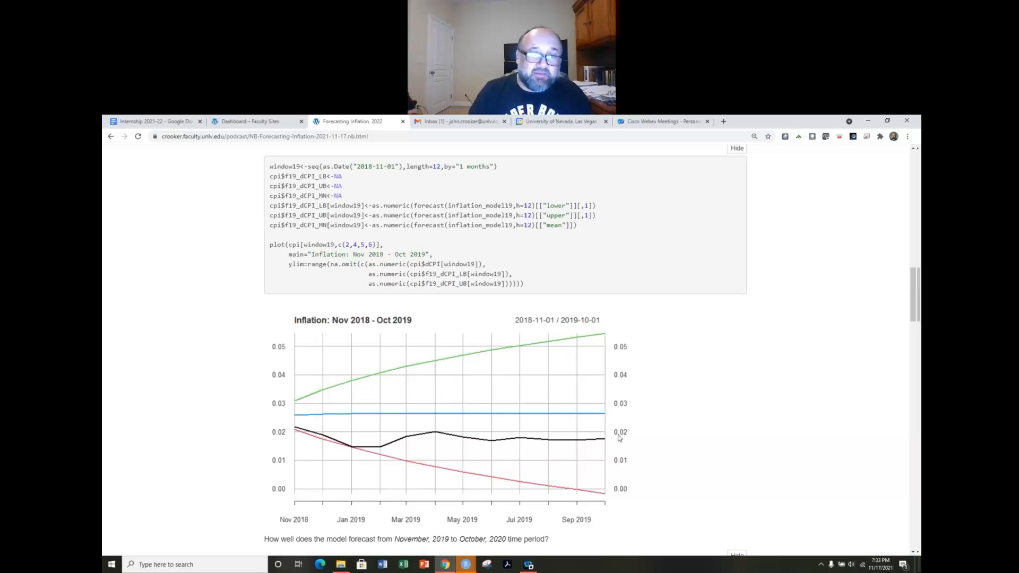
{"action": "mouse_move", "coordinate": [308, 421]}
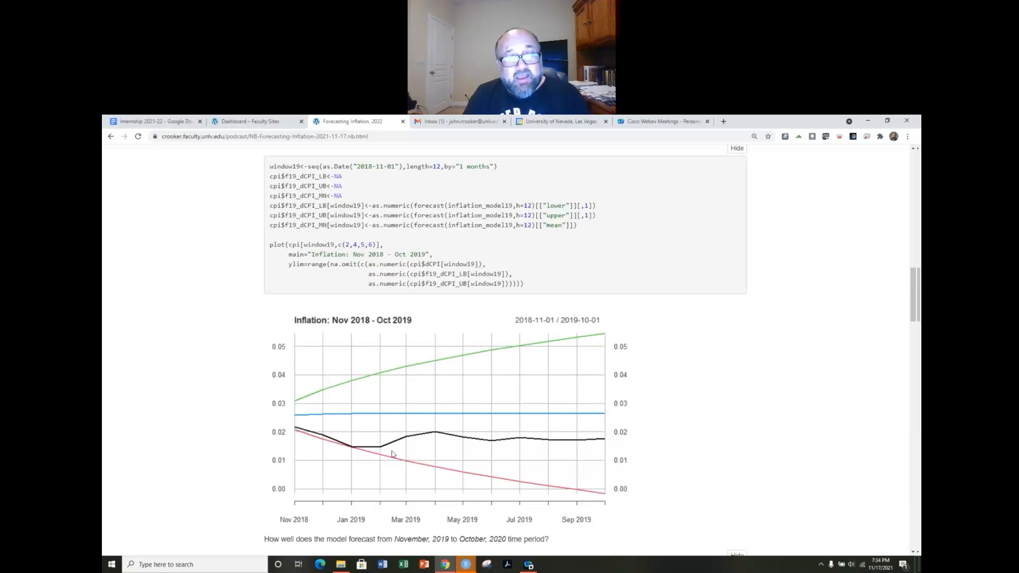
{"action": "mouse_move", "coordinate": [447, 452]}
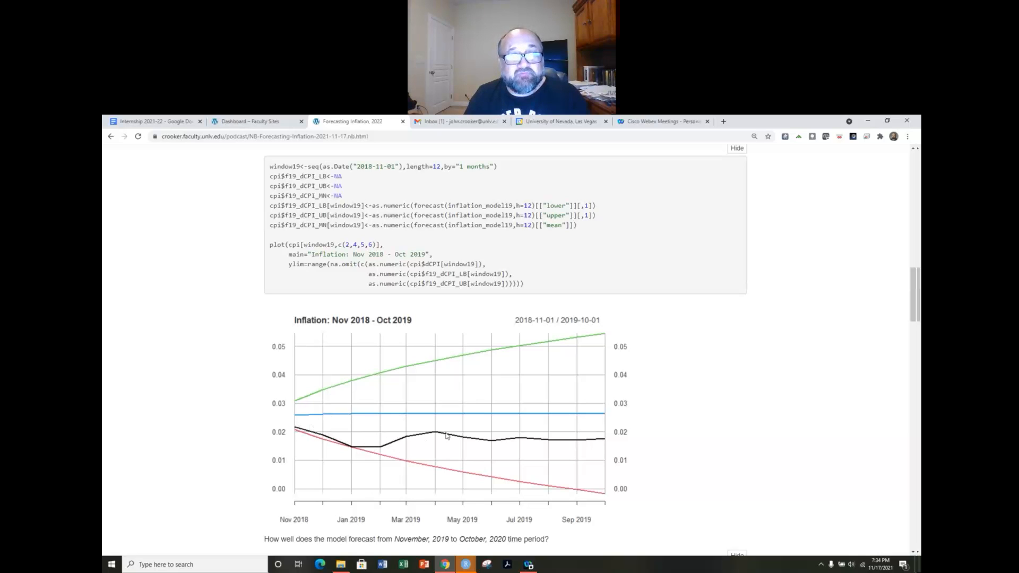
{"action": "mouse_move", "coordinate": [362, 329]}
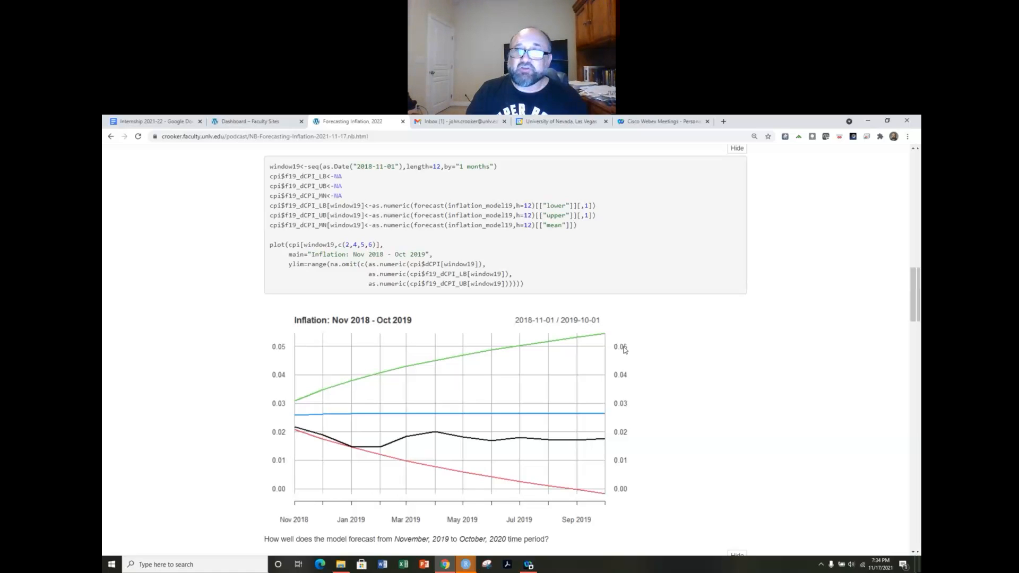
- Scroll past the Nov 2018–Oct 2019 chart to the Nov 2019–Oct 2020 ARIMA(3,1,0) model output
{"action": "scroll", "scroll_direction": "down", "scroll_amount": 3}
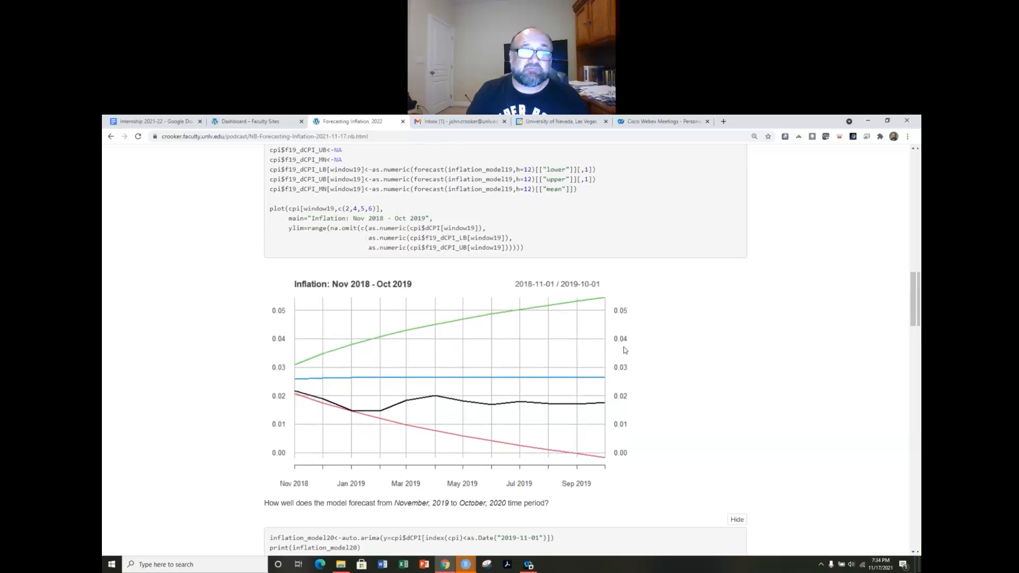
{"action": "scroll", "scroll_direction": "down", "scroll_amount": 3}
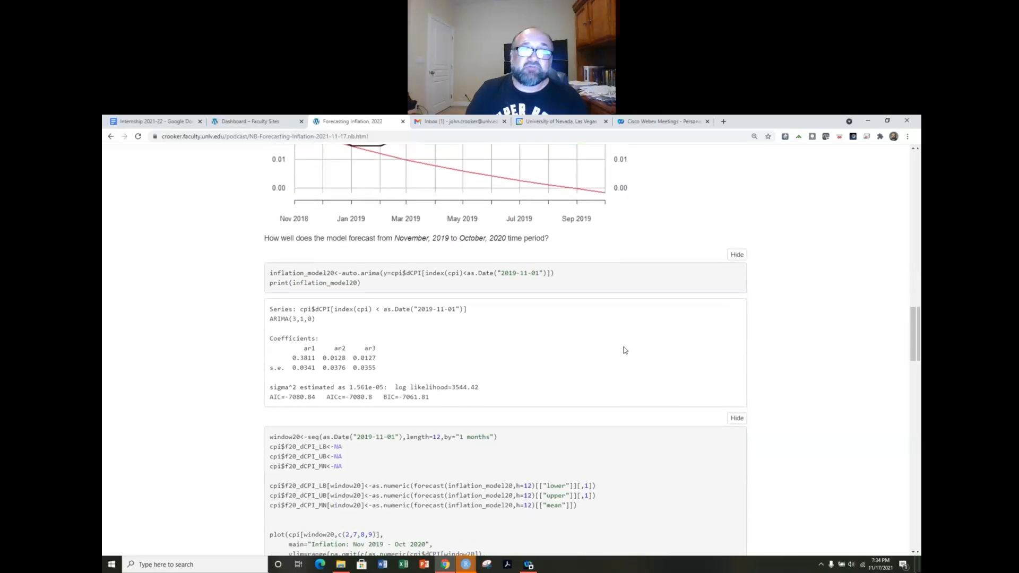
- Highlight the 2020 model's date cutoff and ARIMA(3,1,0) order, then reveal the window20 forecast code and plot
{"action": "scroll", "scroll_direction": "down", "scroll_amount": 3}
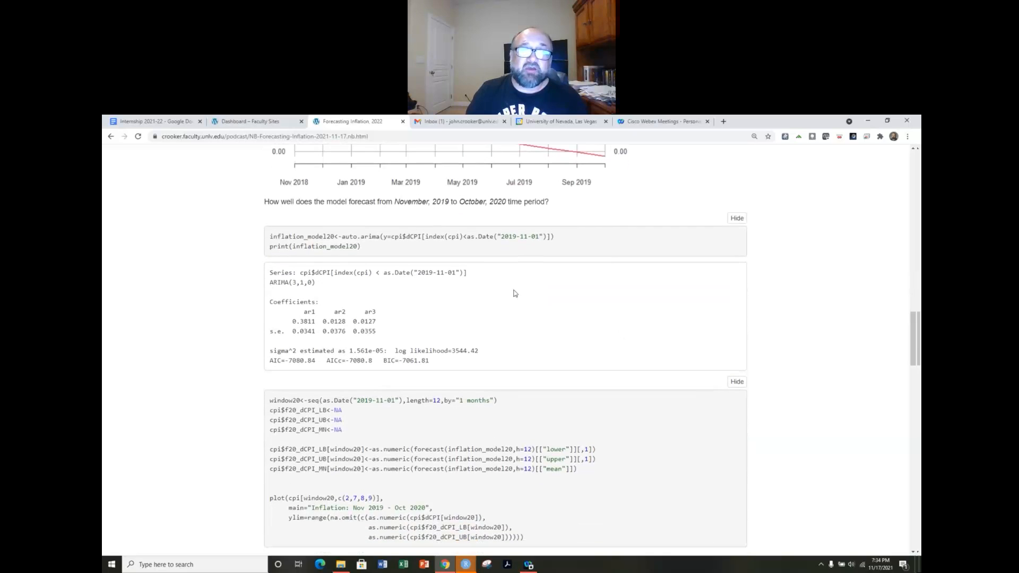
{"action": "left_click_drag", "start_coordinate": [357, 202], "coordinate": [487, 201]}
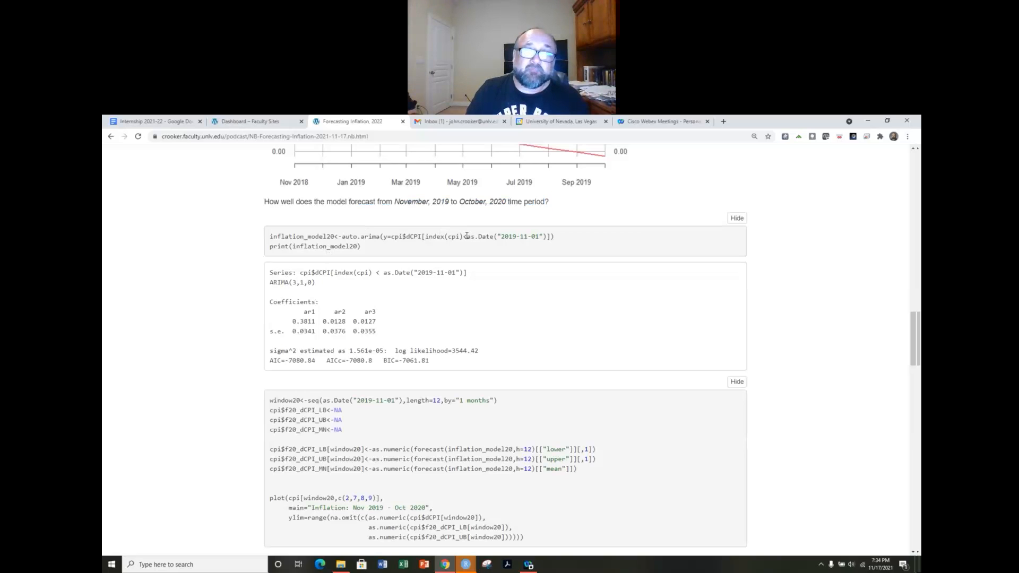
{"action": "left_click_drag", "start_coordinate": [467, 235], "coordinate": [545, 236]}
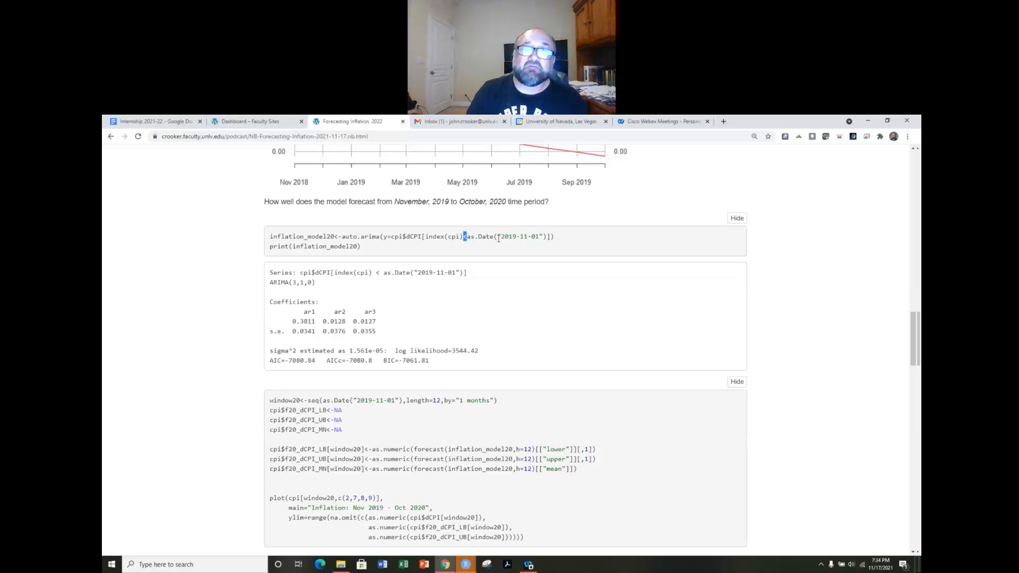
{"action": "double_click", "coordinate": [518, 236]}
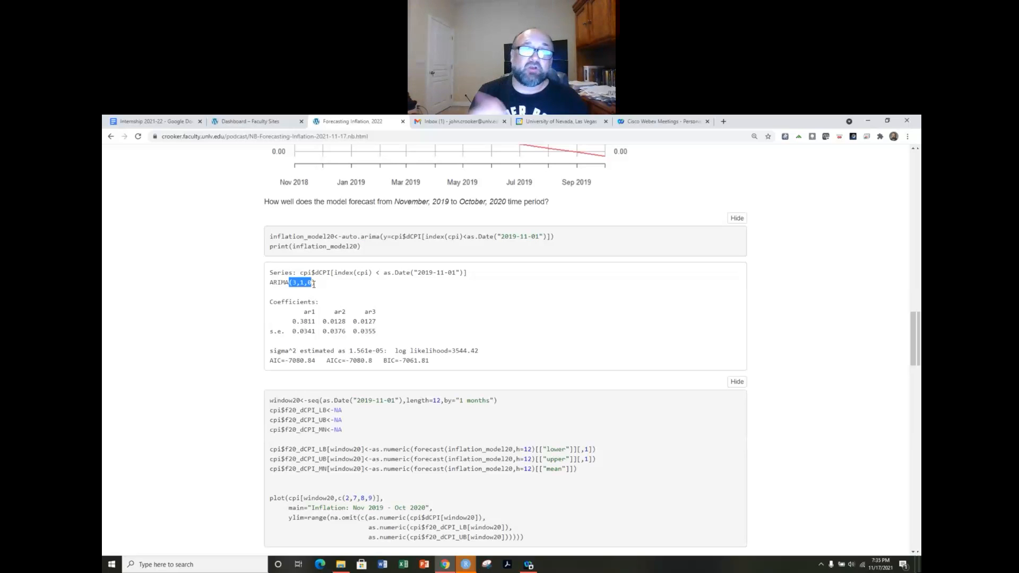
{"action": "mouse_move", "coordinate": [327, 296]}
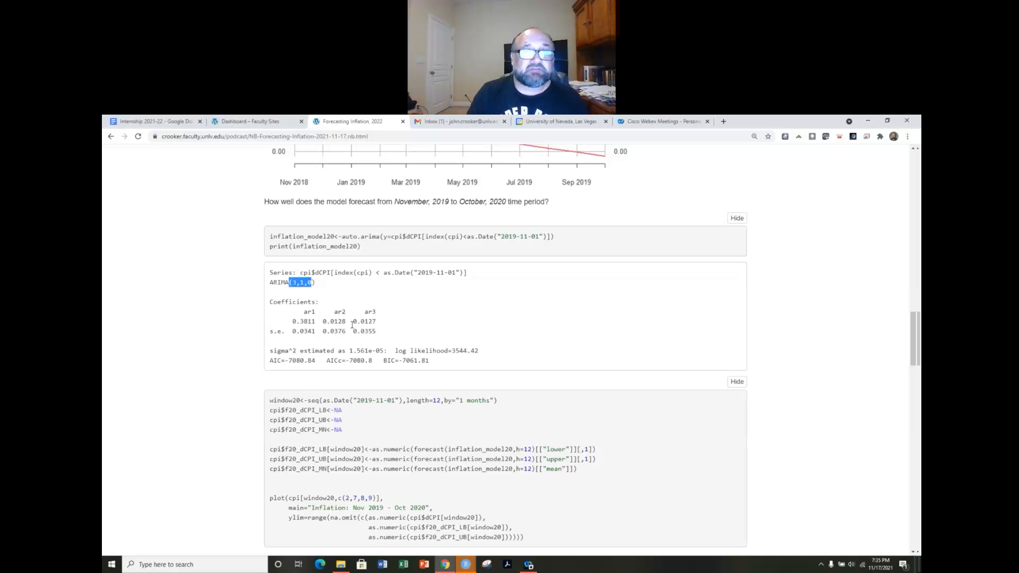
{"action": "scroll", "scroll_direction": "down", "scroll_amount": 3}
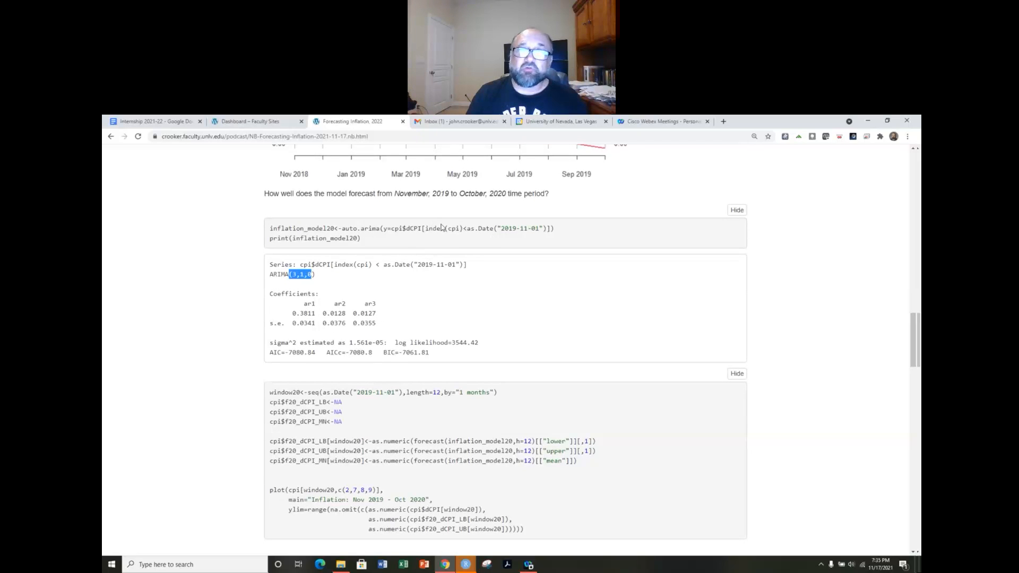
{"action": "mouse_move", "coordinate": [497, 243]}
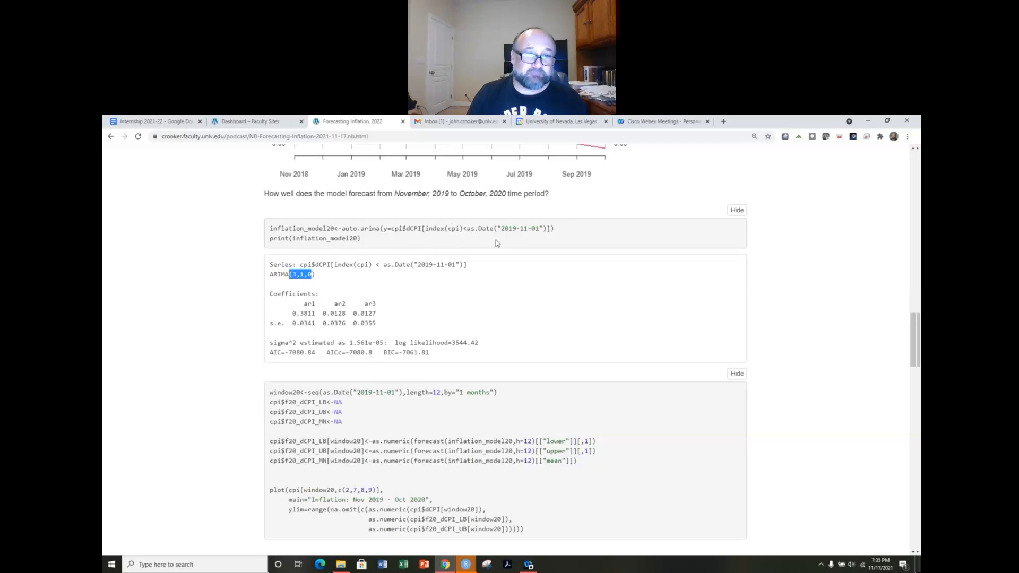
{"action": "scroll", "scroll_direction": "down", "scroll_amount": 3}
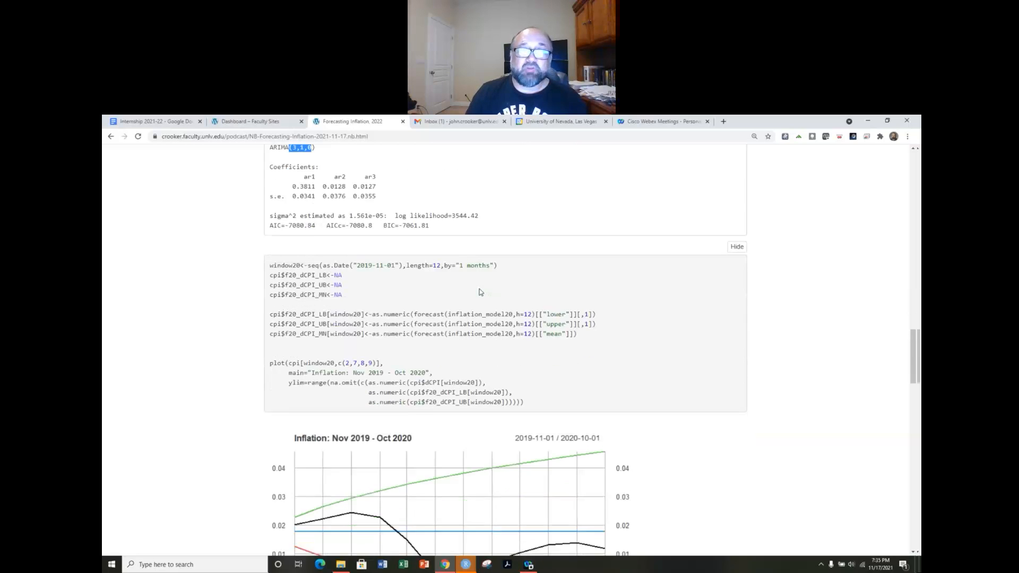
- Scroll from the Nov 2019–Oct 2020 chart down to the Nov 2020–Oct 2021 ARIMA(2,1,1) with drift output
{"action": "scroll", "scroll_direction": "down", "scroll_amount": 3}
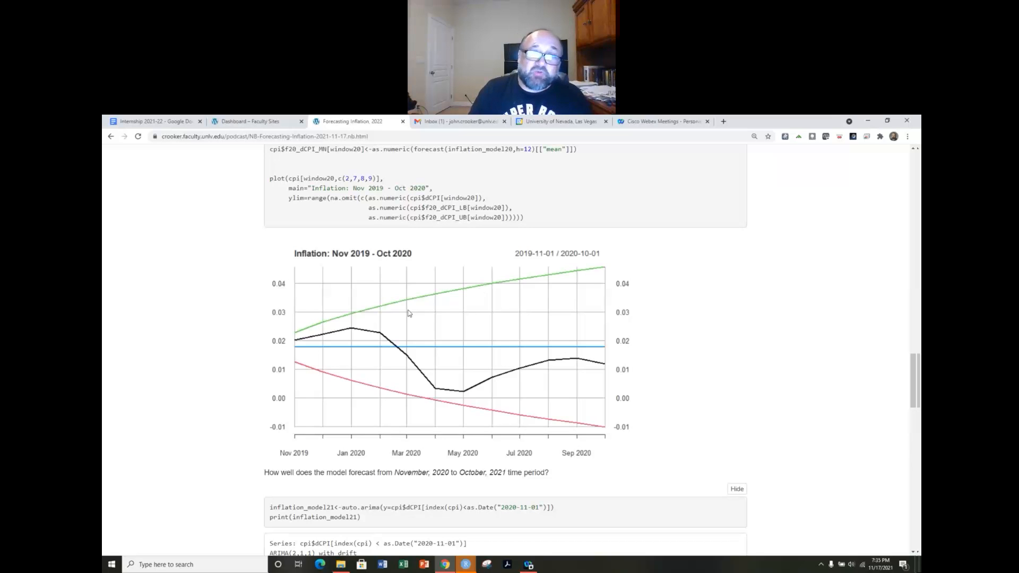
{"action": "mouse_move", "coordinate": [401, 256]}
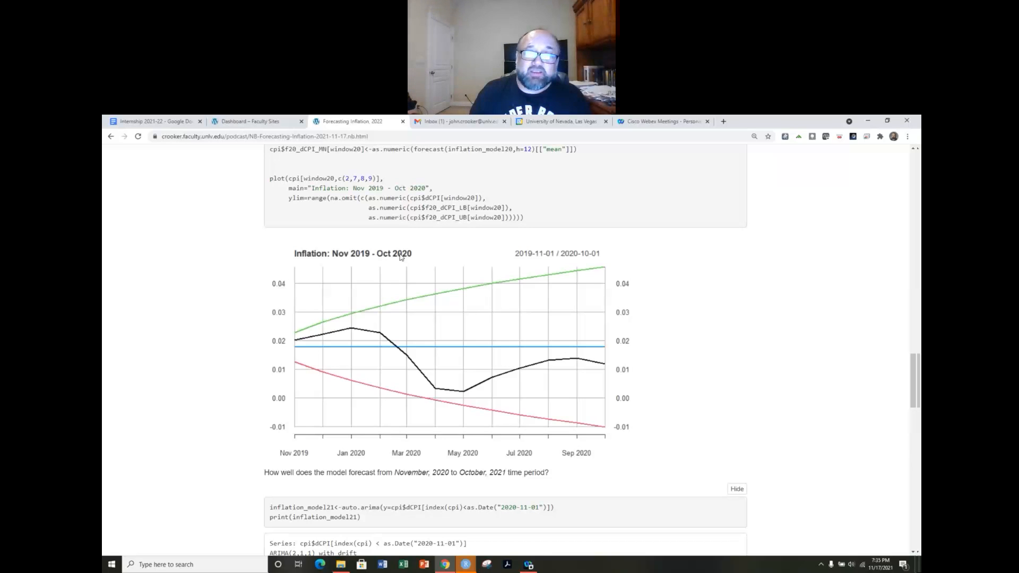
{"action": "mouse_move", "coordinate": [399, 361]}
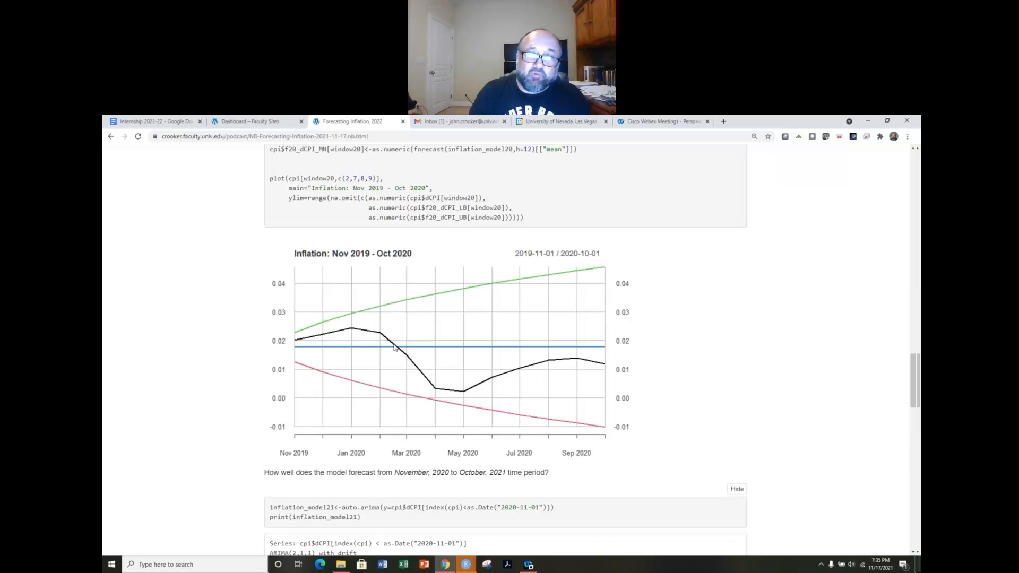
{"action": "mouse_move", "coordinate": [418, 357]}
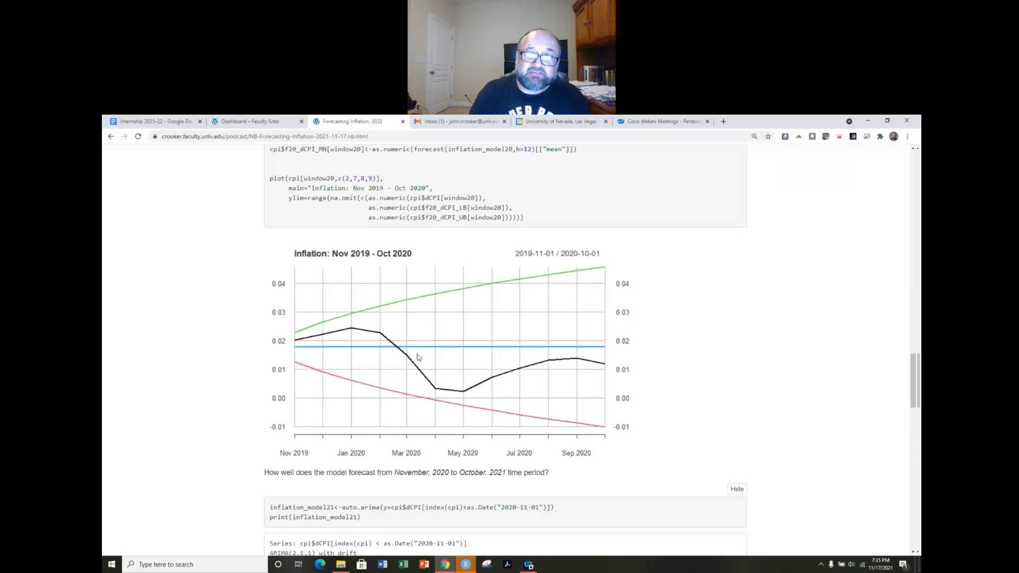
{"action": "mouse_move", "coordinate": [399, 341]}
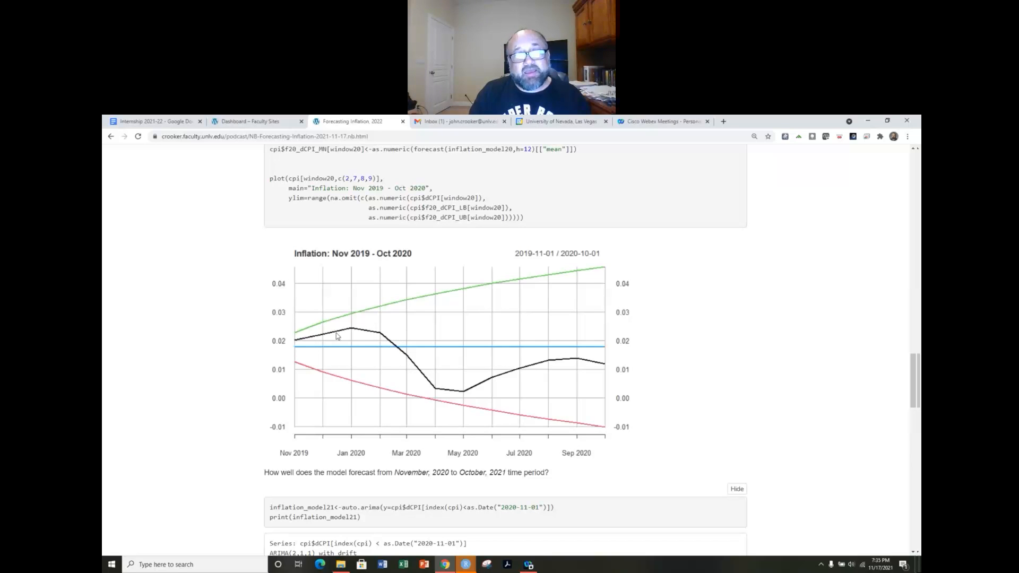
{"action": "mouse_move", "coordinate": [299, 350]}
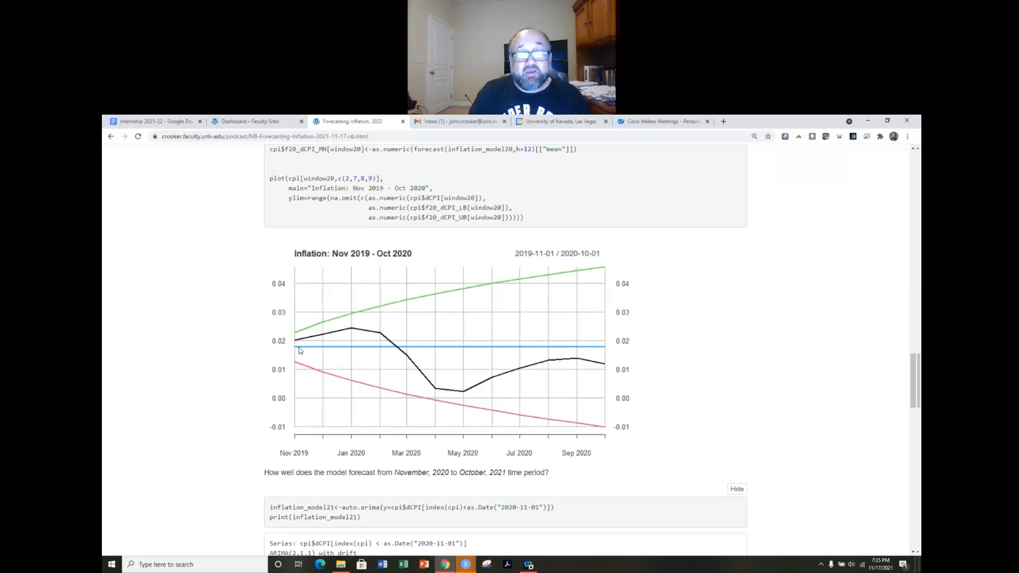
{"action": "mouse_move", "coordinate": [307, 342]}
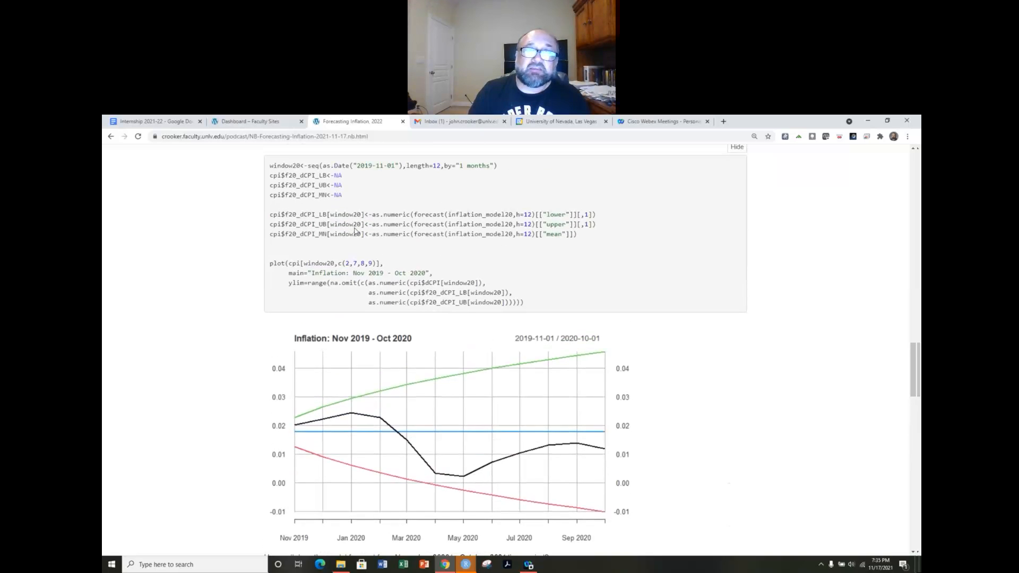
{"action": "scroll", "scroll_direction": "down", "scroll_amount": 3}
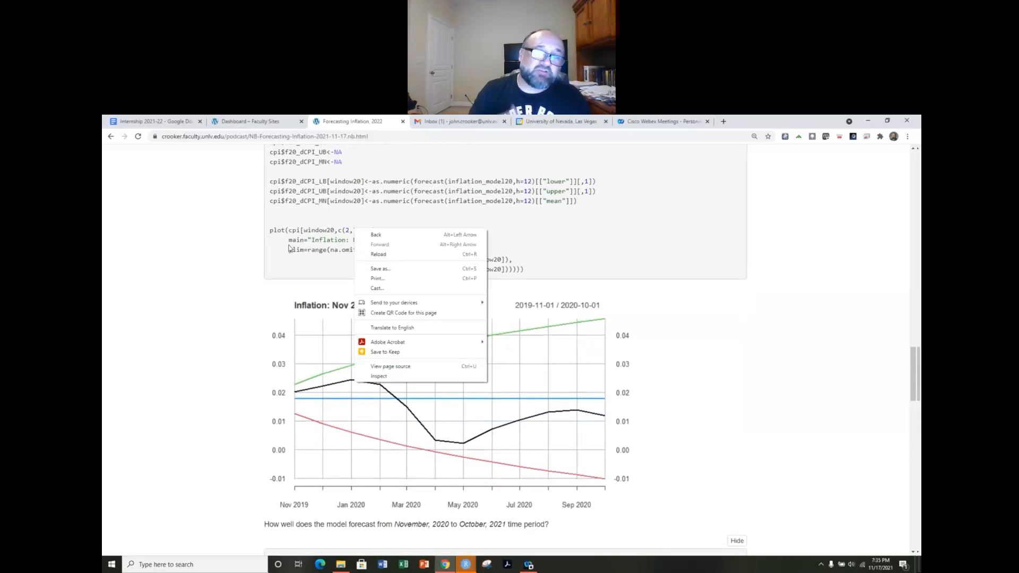
{"action": "left_click", "coordinate": [208, 273]}
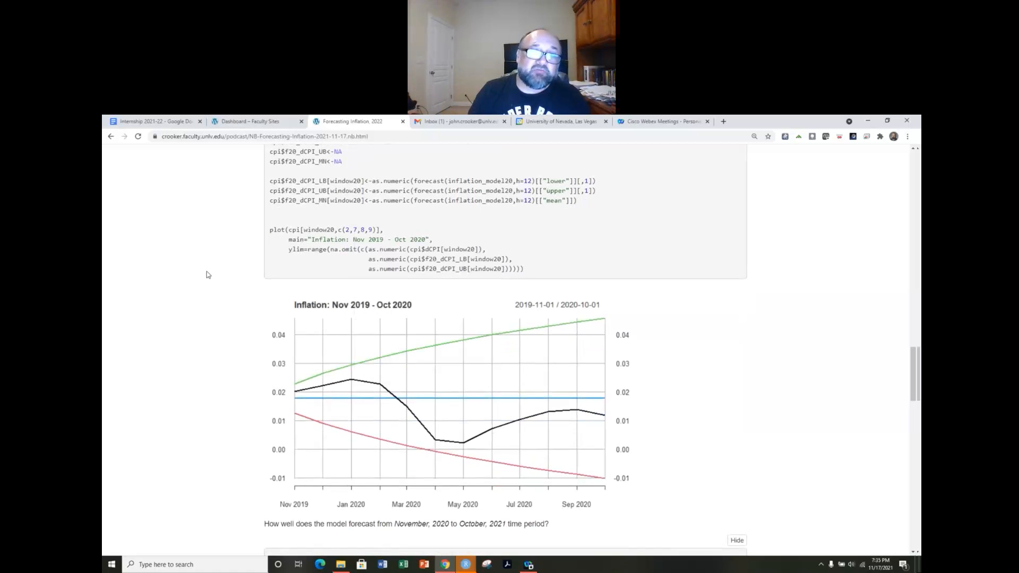
{"action": "mouse_move", "coordinate": [297, 403]}
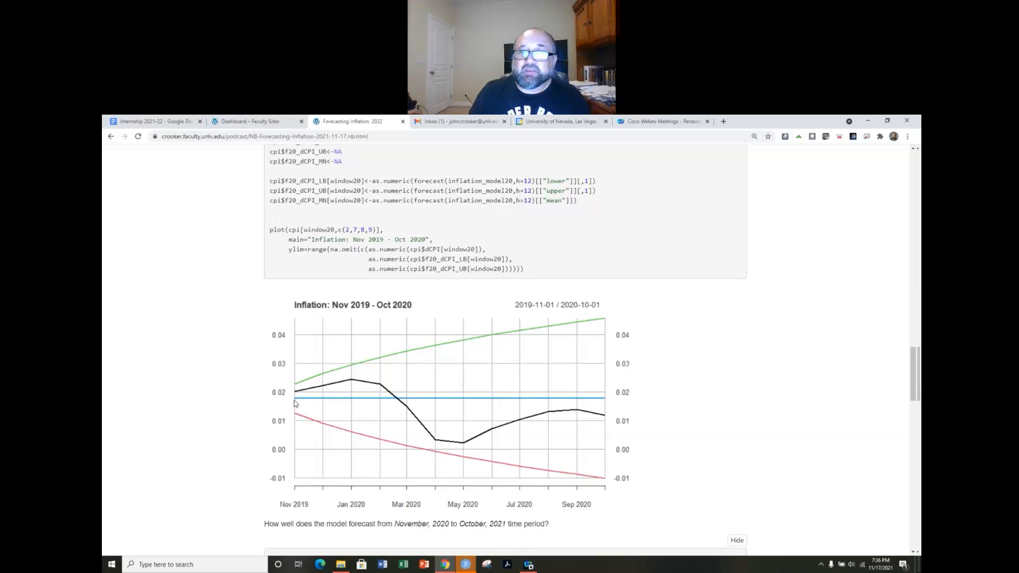
{"action": "mouse_move", "coordinate": [443, 395]}
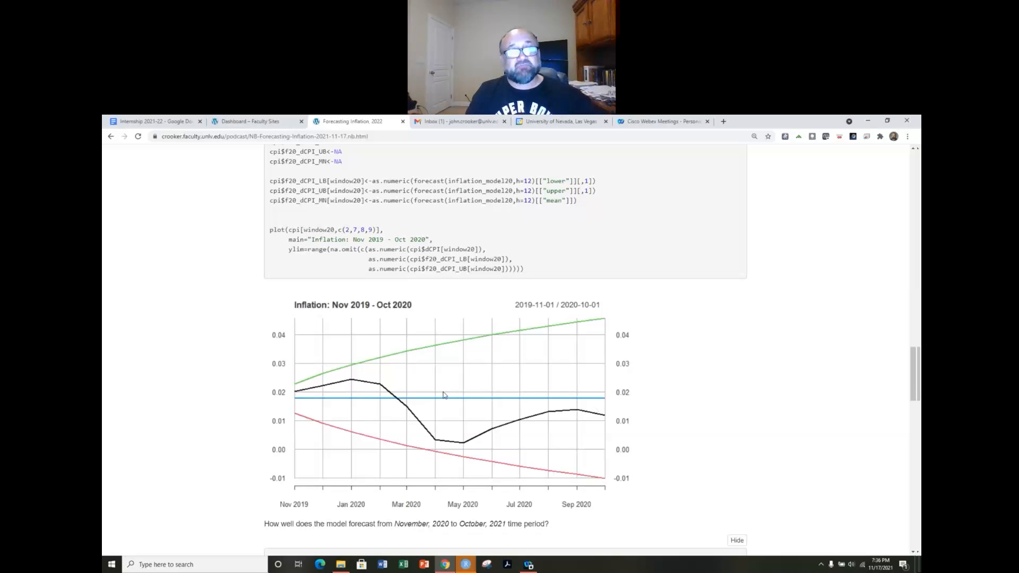
{"action": "mouse_move", "coordinate": [287, 397]}
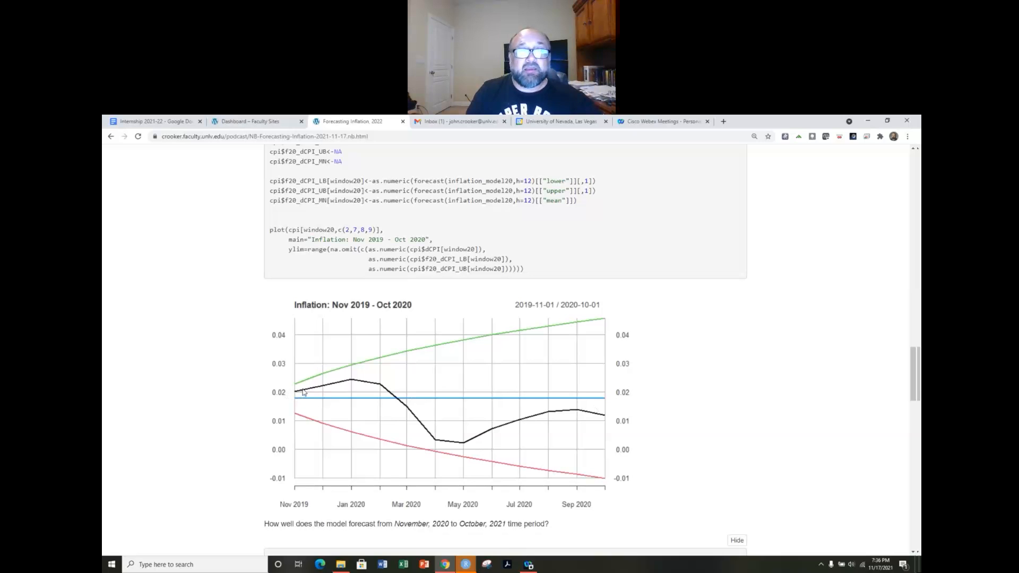
{"action": "mouse_move", "coordinate": [420, 390]}
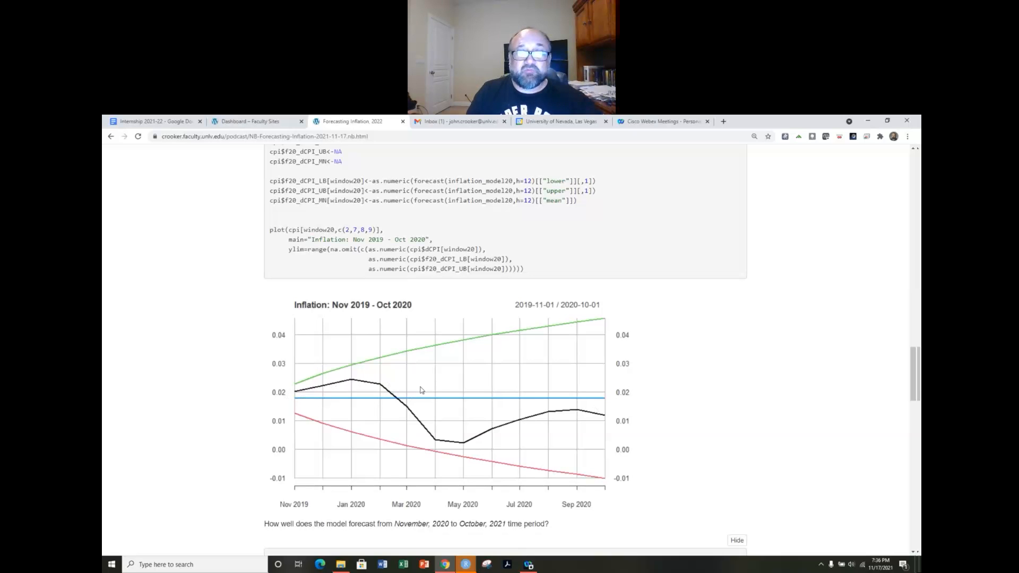
{"action": "mouse_move", "coordinate": [384, 386]}
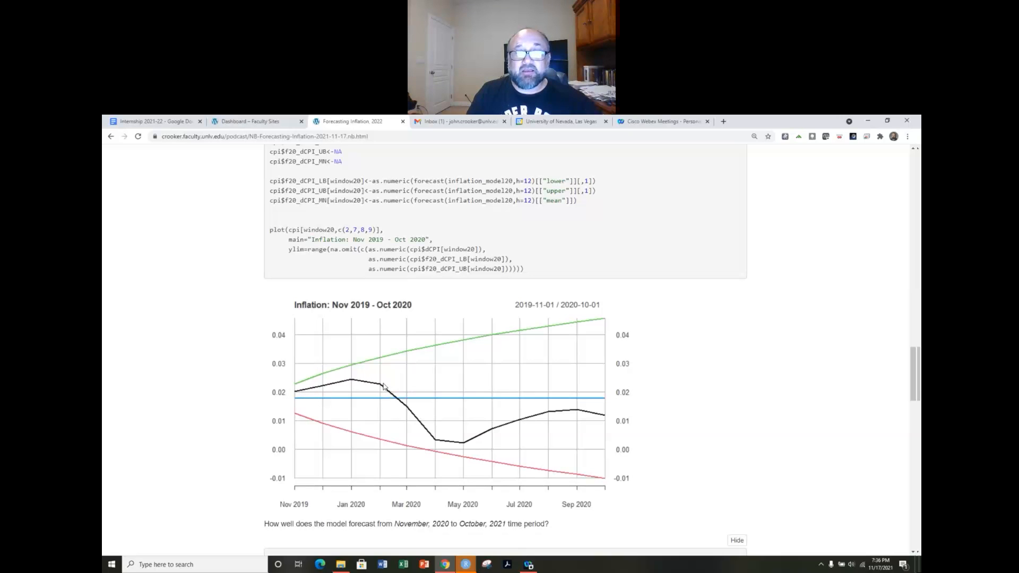
{"action": "mouse_move", "coordinate": [438, 437]}
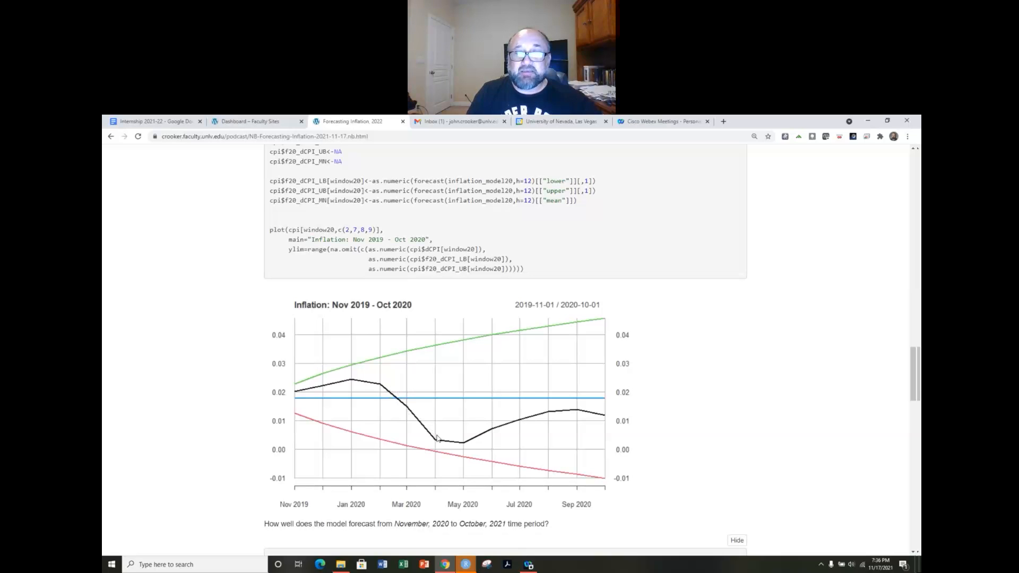
{"action": "mouse_move", "coordinate": [557, 427]}
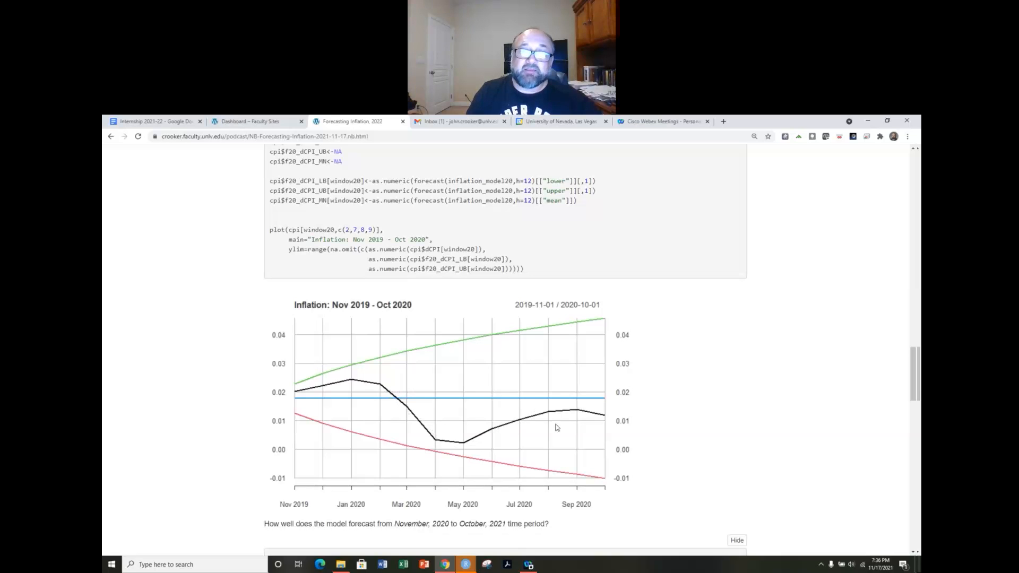
{"action": "mouse_move", "coordinate": [589, 401]}
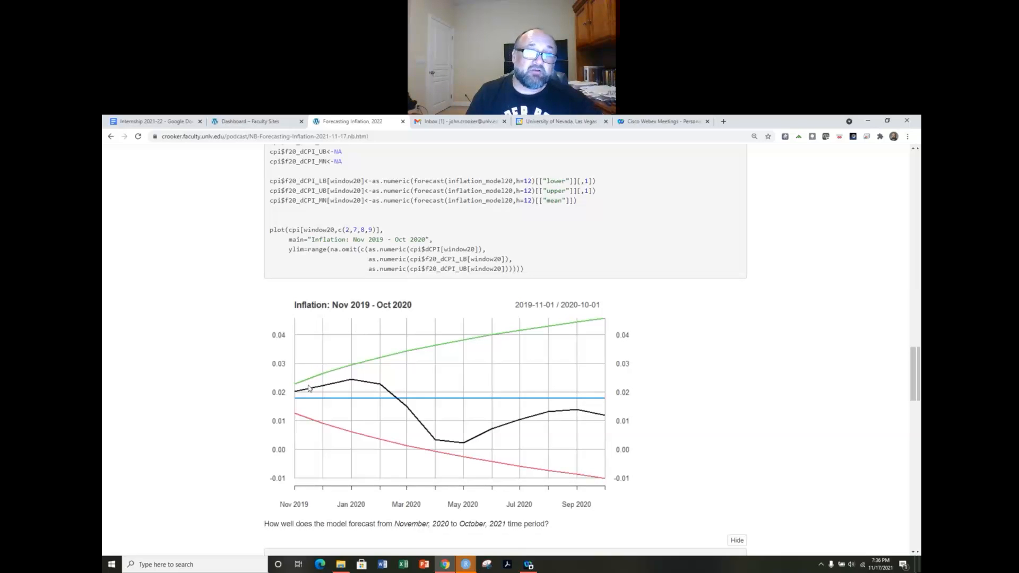
{"action": "mouse_move", "coordinate": [507, 334]}
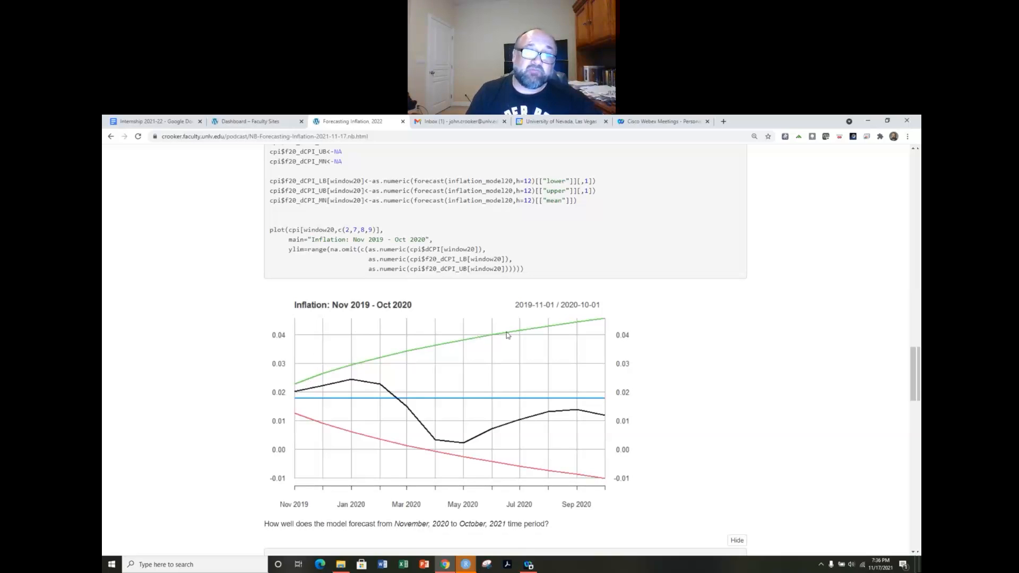
{"action": "mouse_move", "coordinate": [488, 477]}
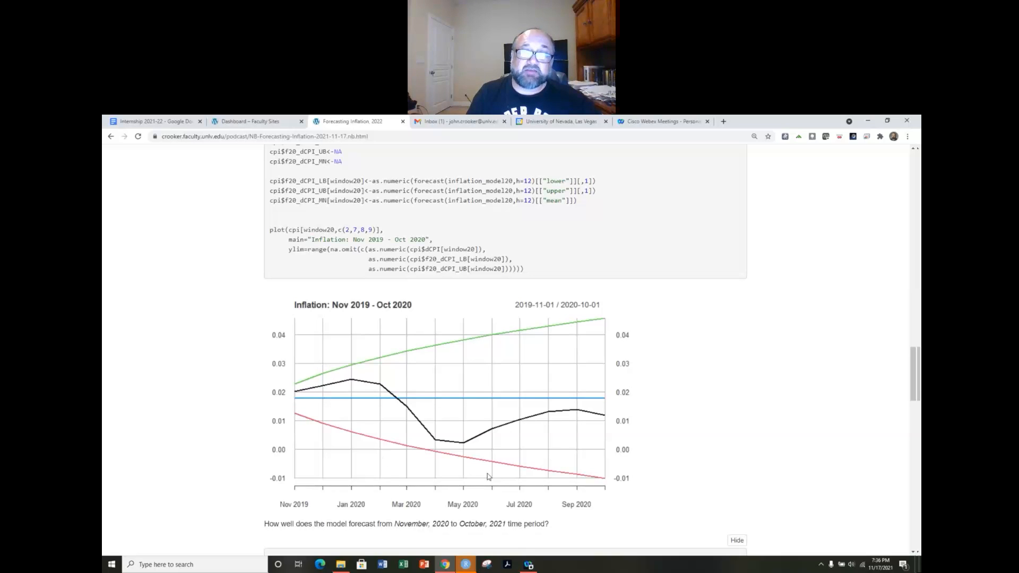
{"action": "mouse_move", "coordinate": [455, 347]}
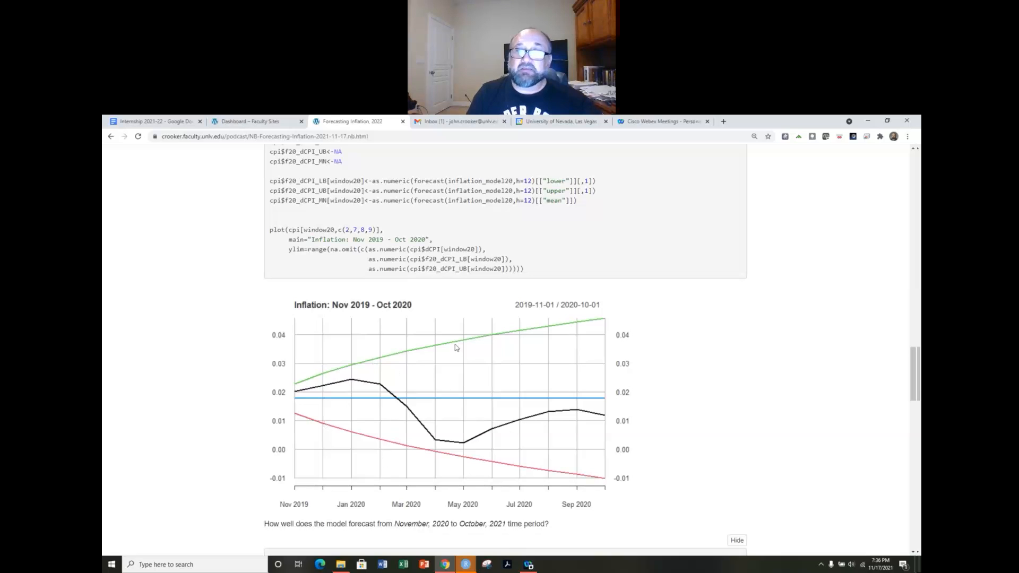
{"action": "mouse_move", "coordinate": [579, 410]}
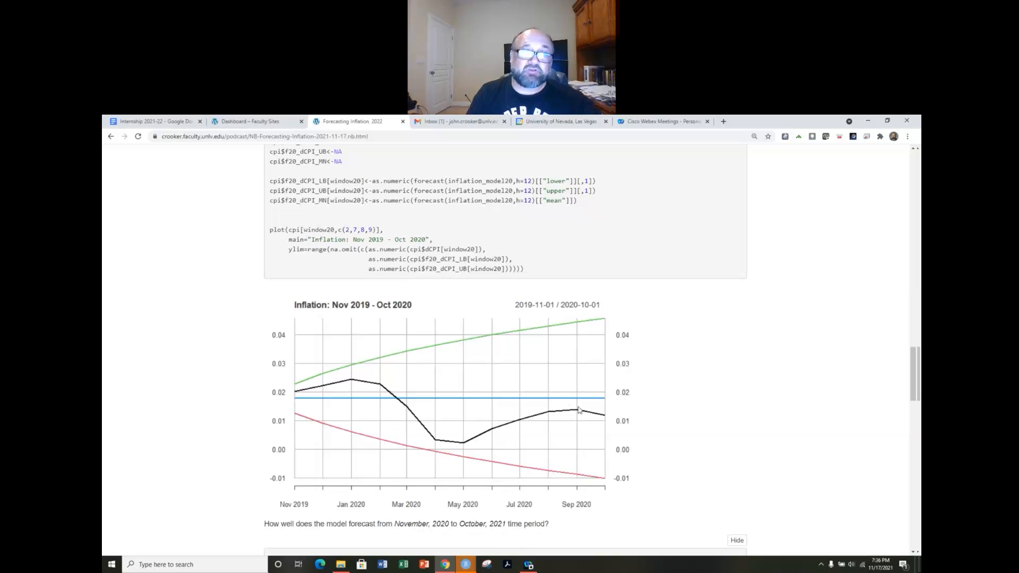
{"action": "mouse_move", "coordinate": [572, 366]}
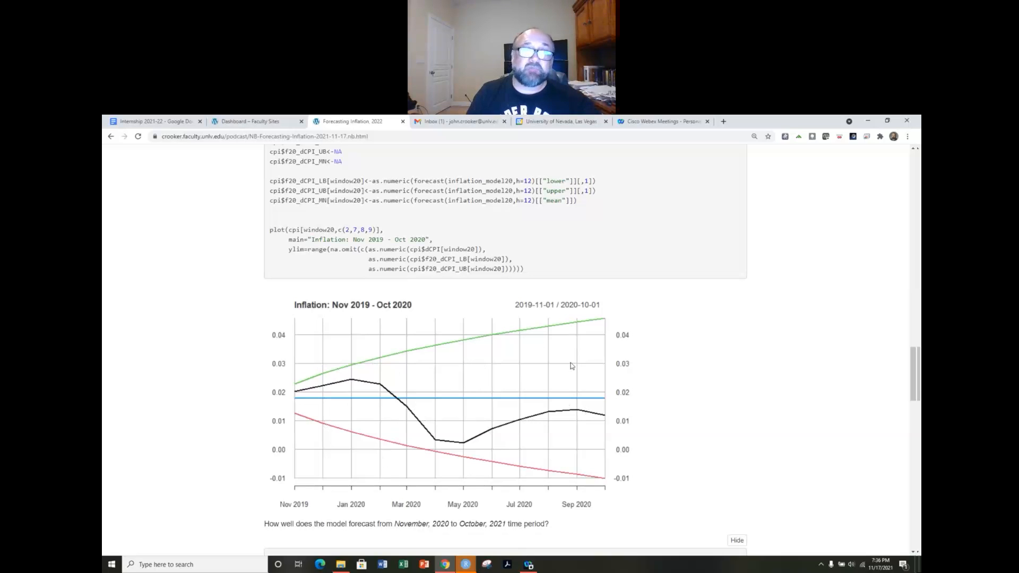
{"action": "mouse_move", "coordinate": [403, 311]}
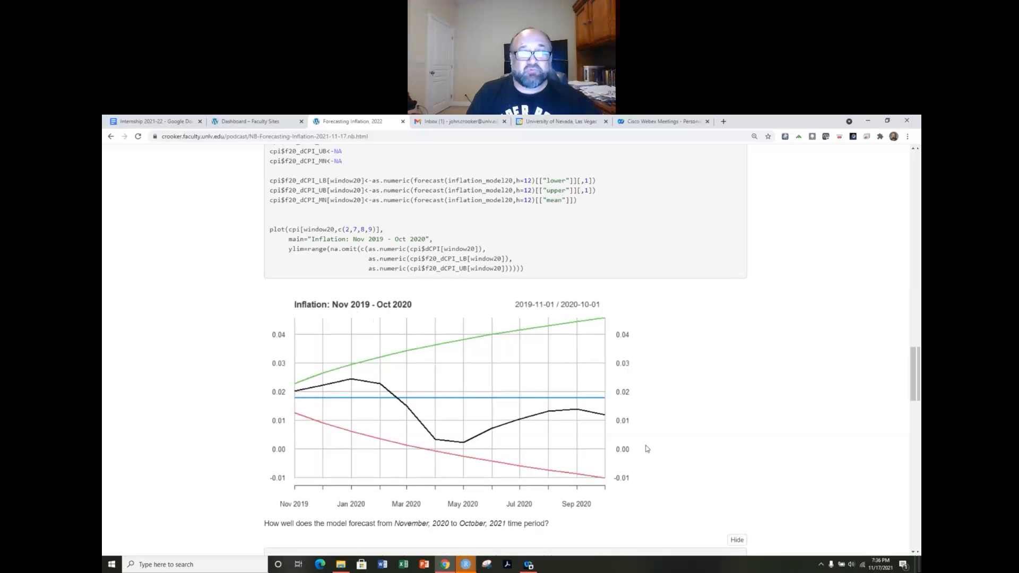
{"action": "scroll", "scroll_direction": "down", "scroll_amount": 3}
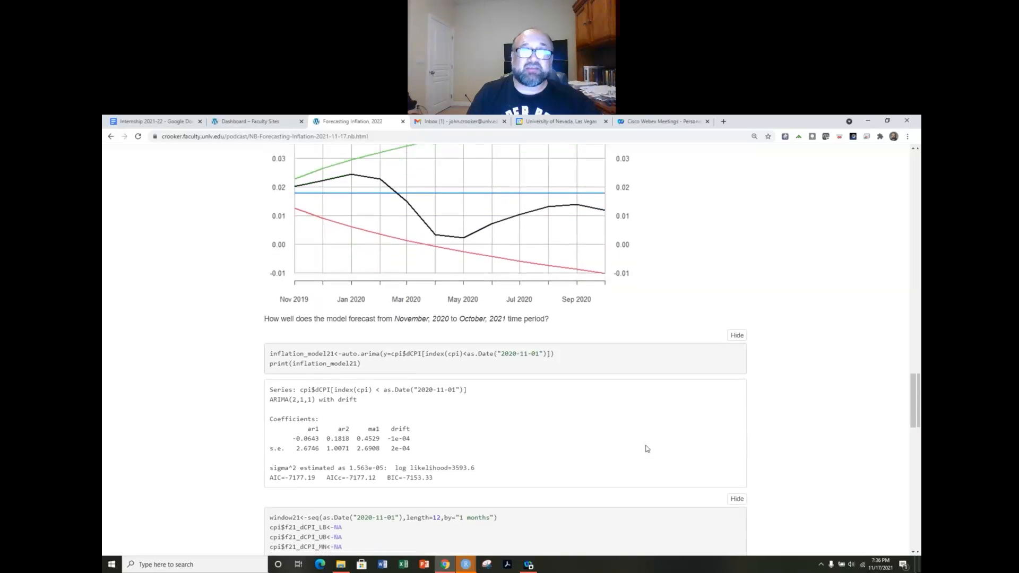
{"action": "scroll", "scroll_direction": "down", "scroll_amount": 3}
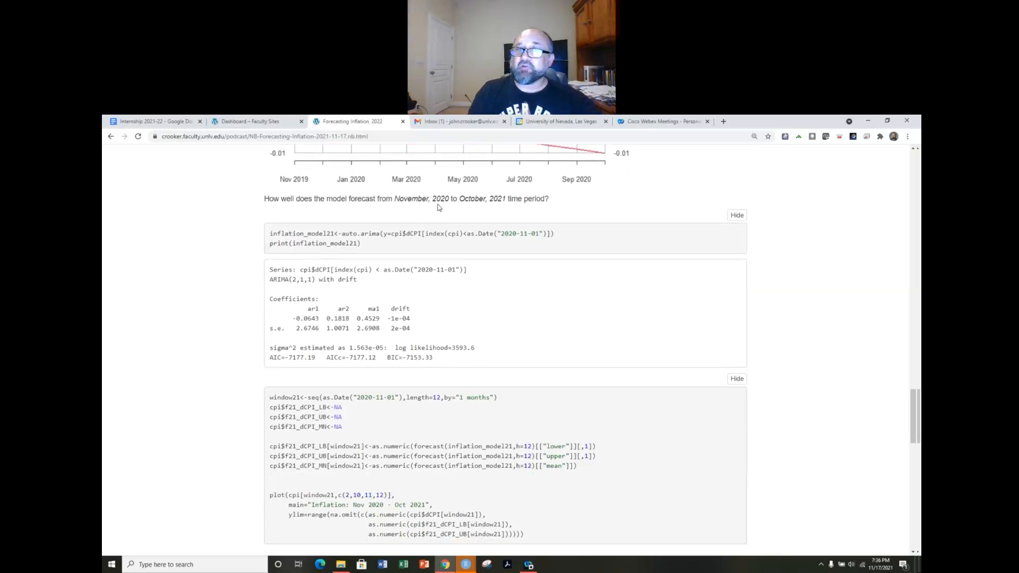
{"action": "mouse_move", "coordinate": [495, 221]}
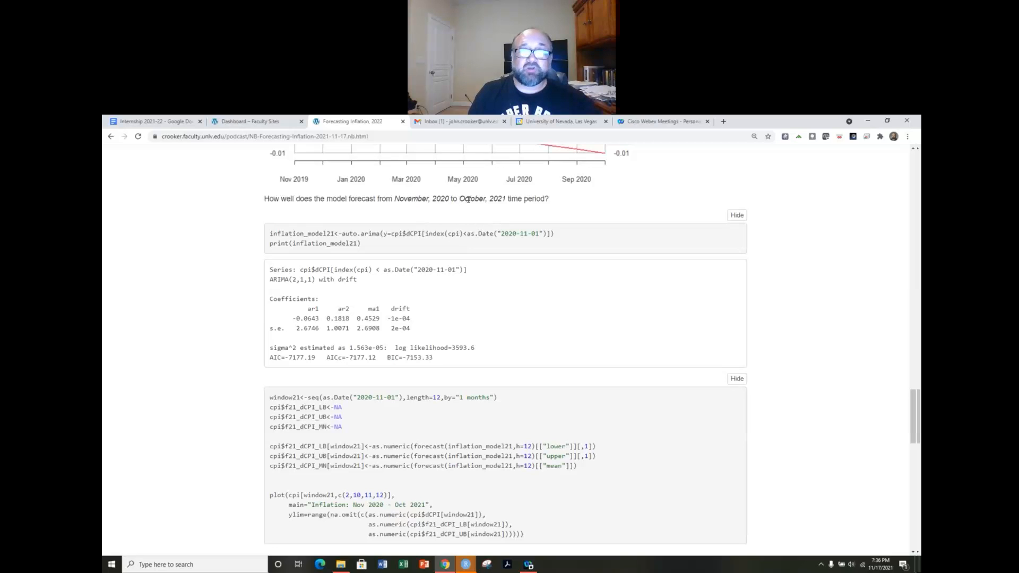
{"action": "left_click_drag", "start_coordinate": [467, 198], "coordinate": [503, 198]}
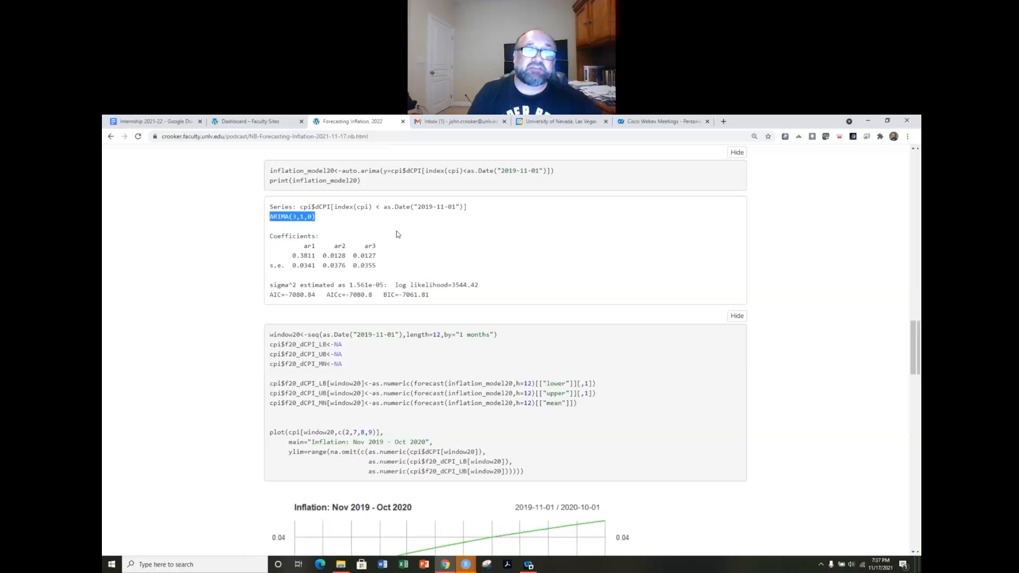
{"action": "scroll", "scroll_direction": "down", "scroll_amount": 3}
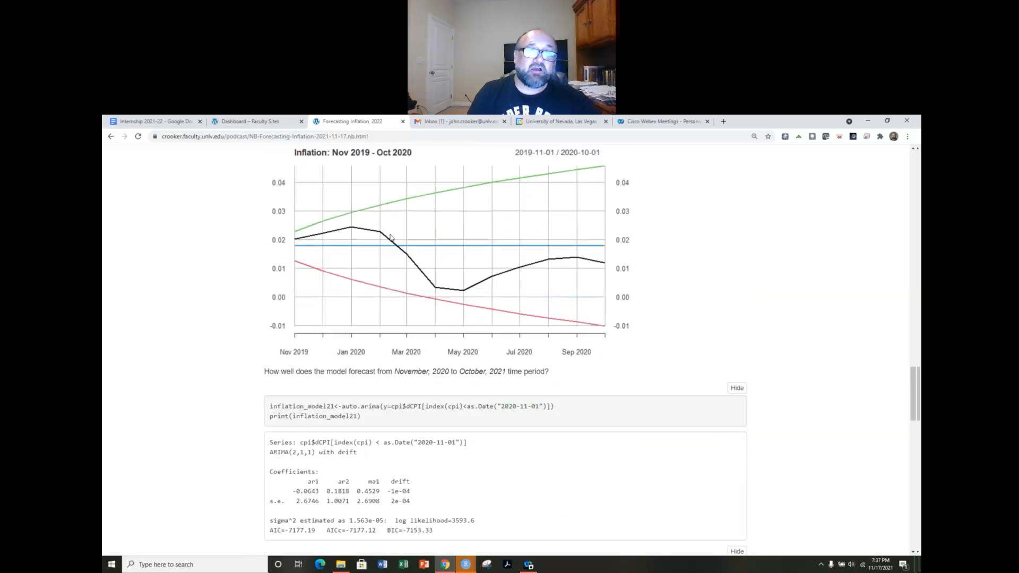
{"action": "scroll", "scroll_direction": "down", "scroll_amount": 3}
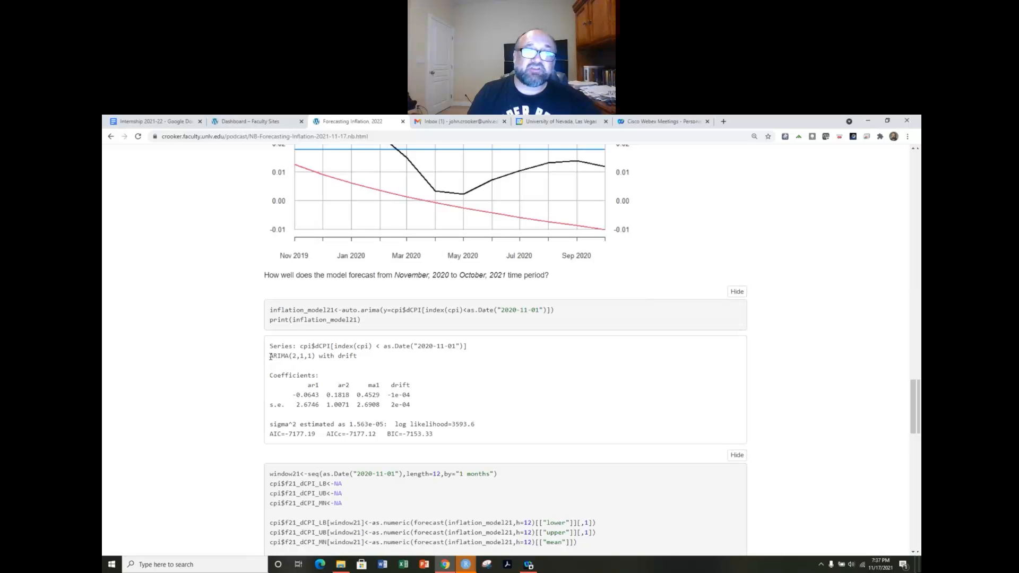
{"action": "left_click_drag", "start_coordinate": [268, 355], "coordinate": [340, 355]}
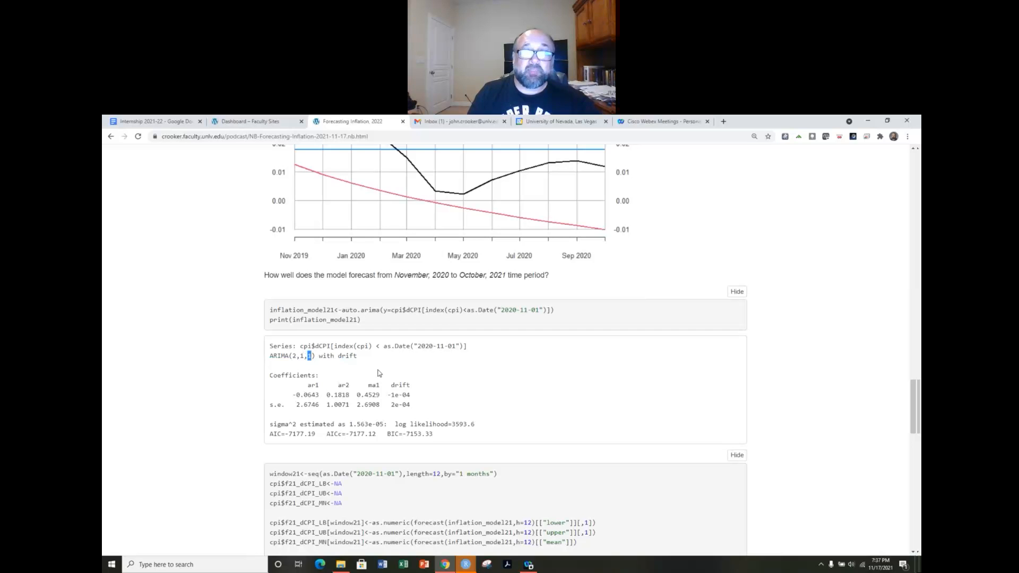
- Scroll past the ARIMA output to the Nov 2020–Oct 2021 forecast plot and the next-year ARIMA(3,1,1) output
{"action": "scroll", "scroll_direction": "down", "scroll_amount": 3}
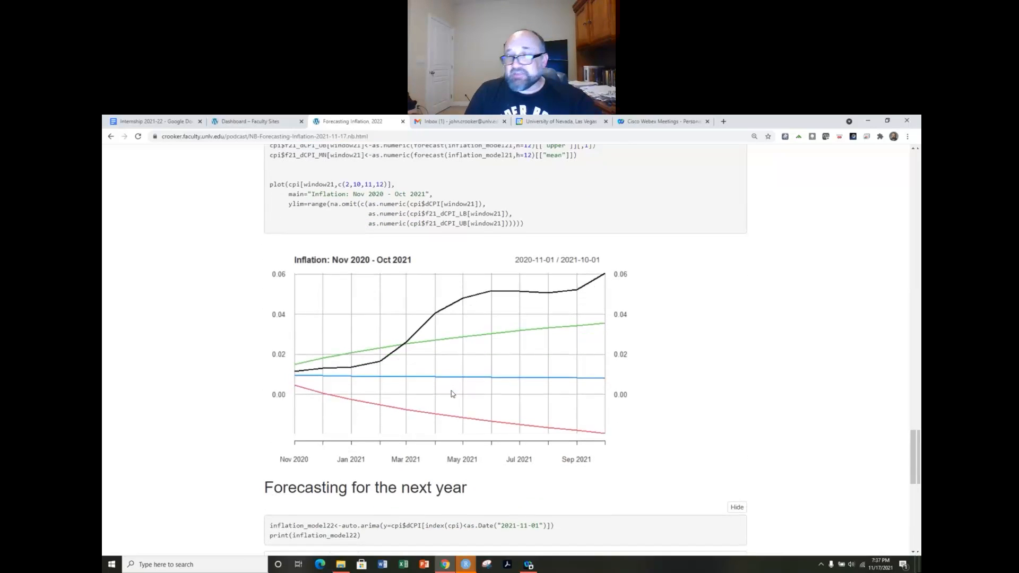
{"action": "scroll", "scroll_direction": "down", "scroll_amount": 3}
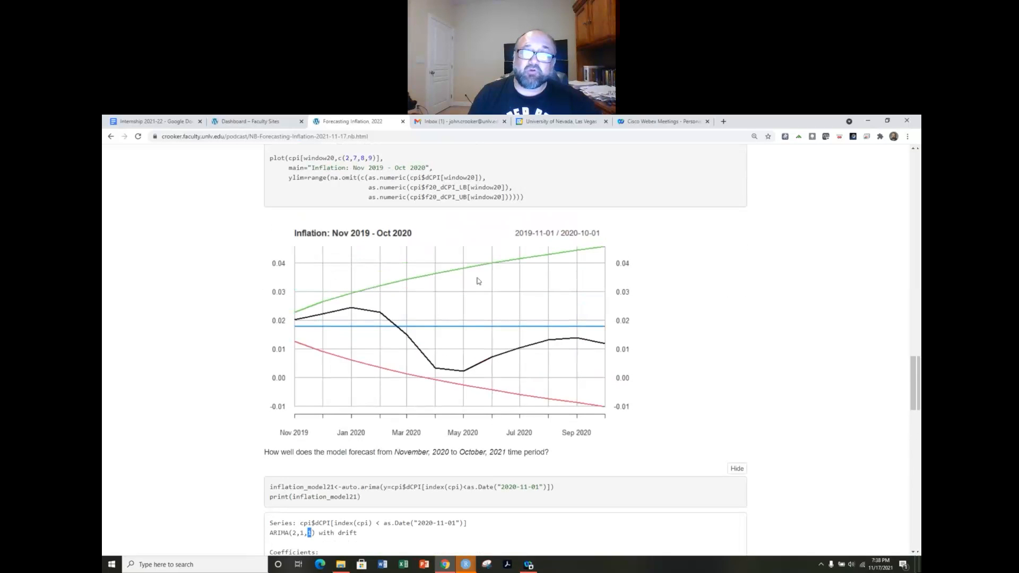
{"action": "mouse_move", "coordinate": [529, 294]}
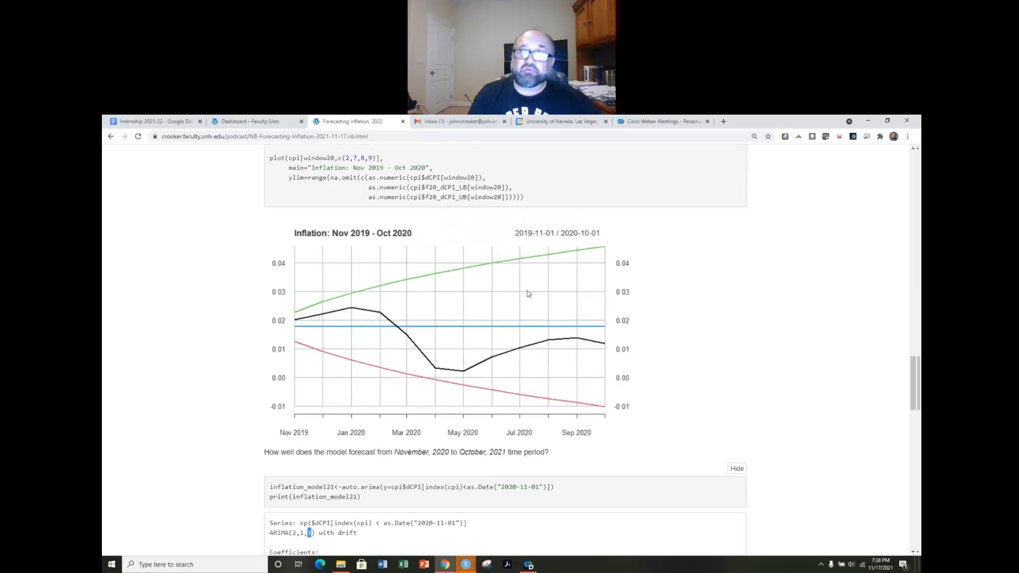
{"action": "scroll", "scroll_direction": "down", "scroll_amount": 3}
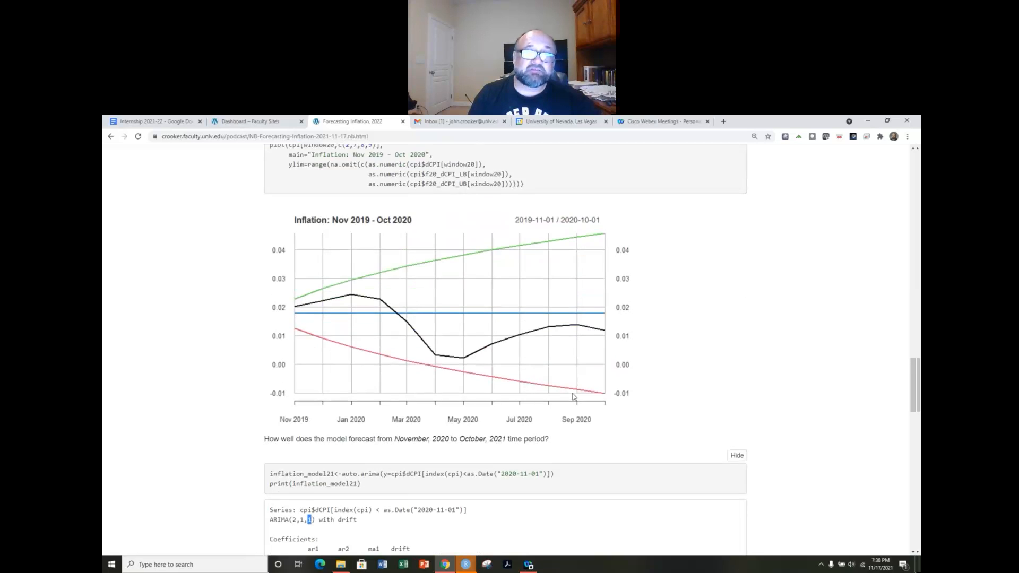
{"action": "scroll", "scroll_direction": "down", "scroll_amount": 3}
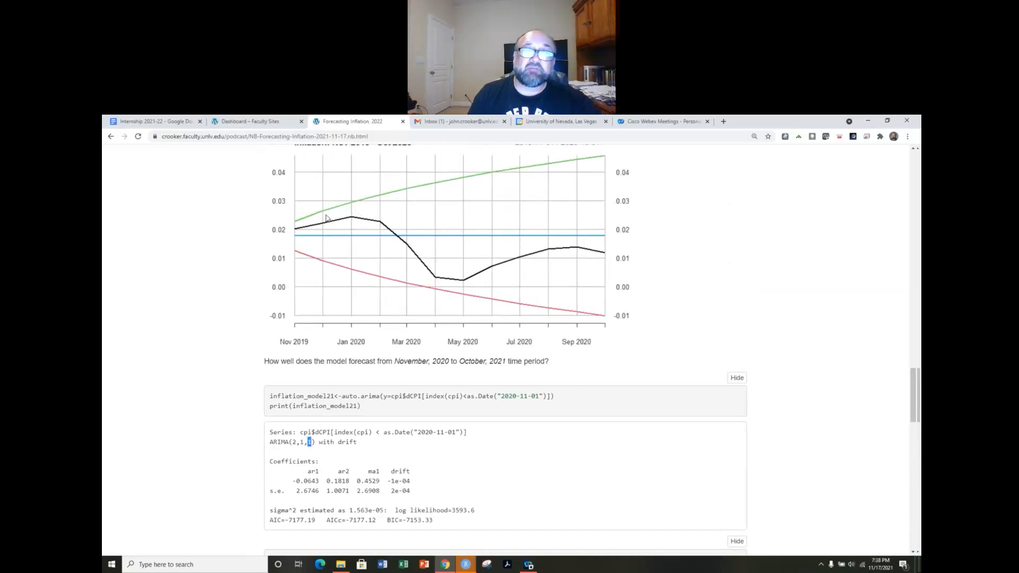
{"action": "mouse_move", "coordinate": [611, 251]}
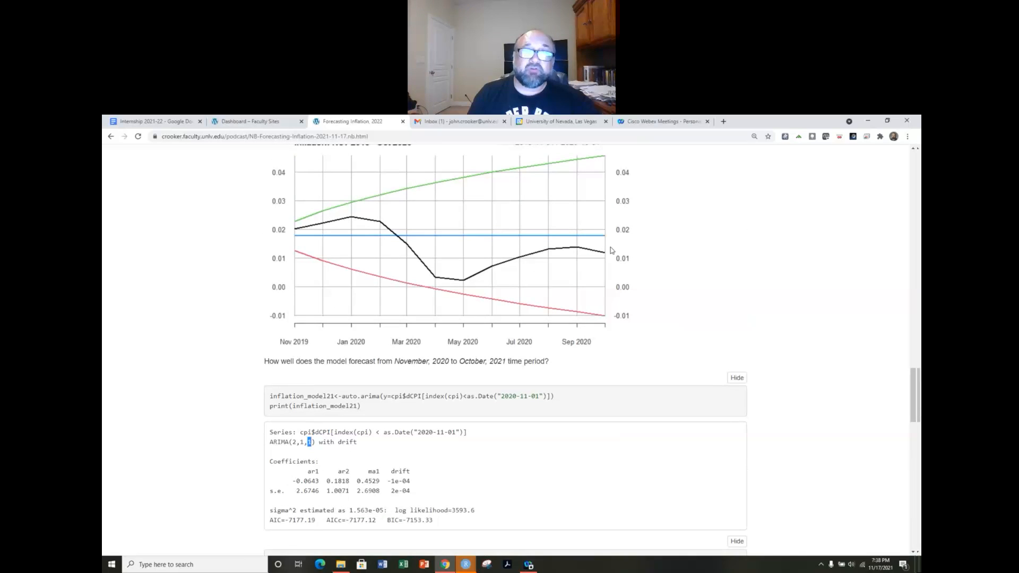
{"action": "scroll", "scroll_direction": "down", "scroll_amount": 3}
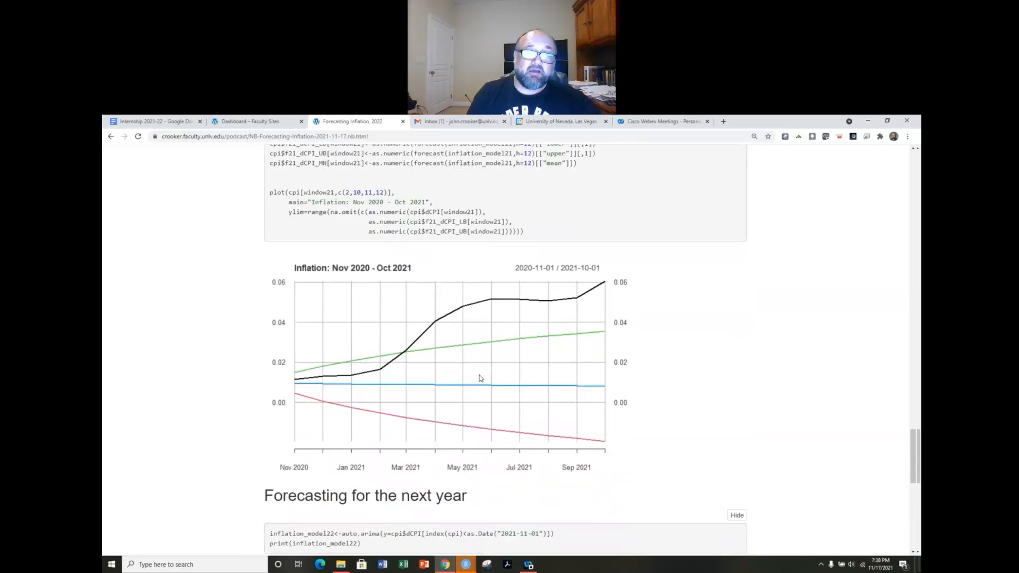
{"action": "scroll", "scroll_direction": "down", "scroll_amount": 3}
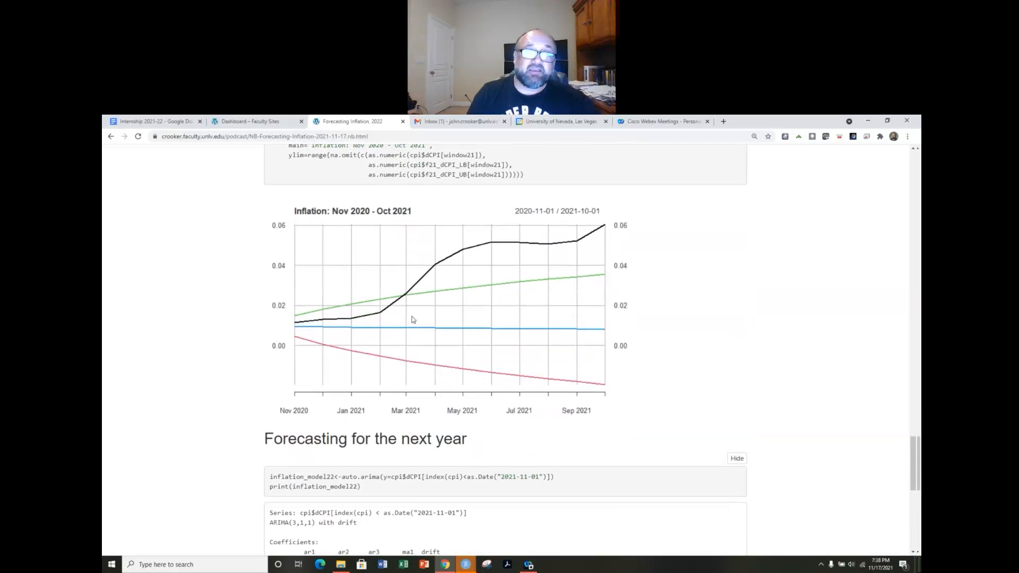
{"action": "mouse_move", "coordinate": [363, 223]}
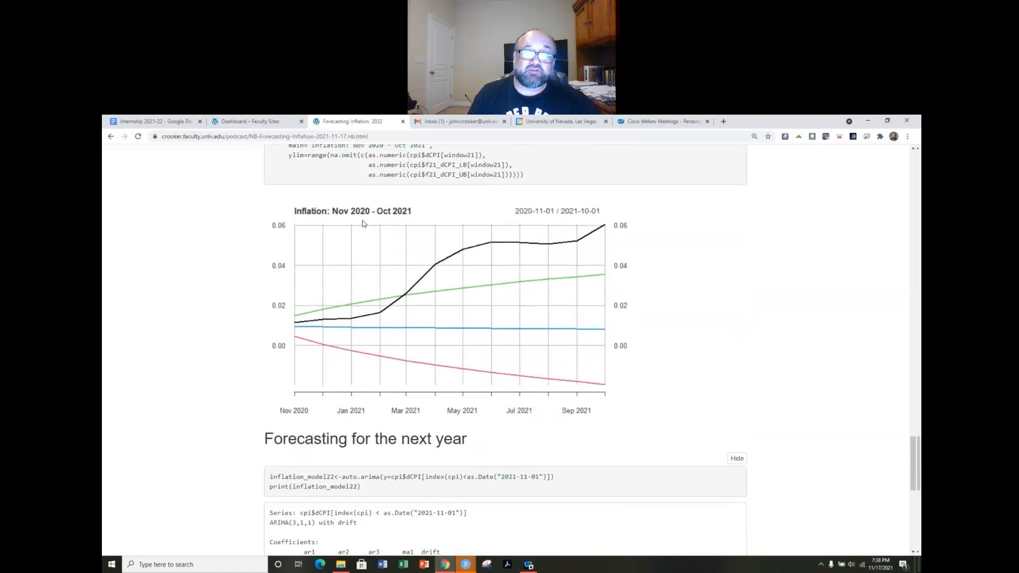
{"action": "mouse_move", "coordinate": [353, 337]}
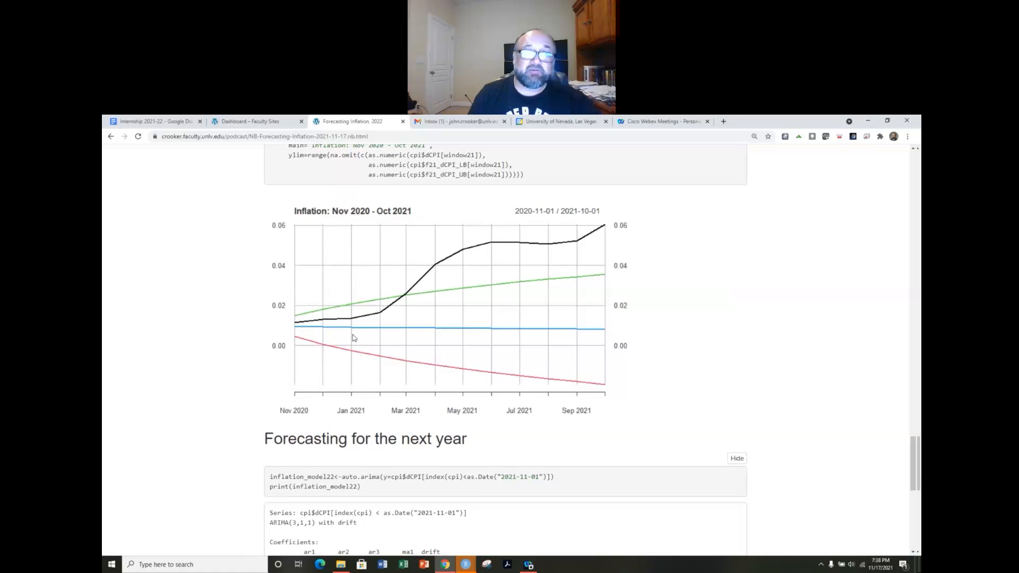
{"action": "mouse_move", "coordinate": [405, 301]}
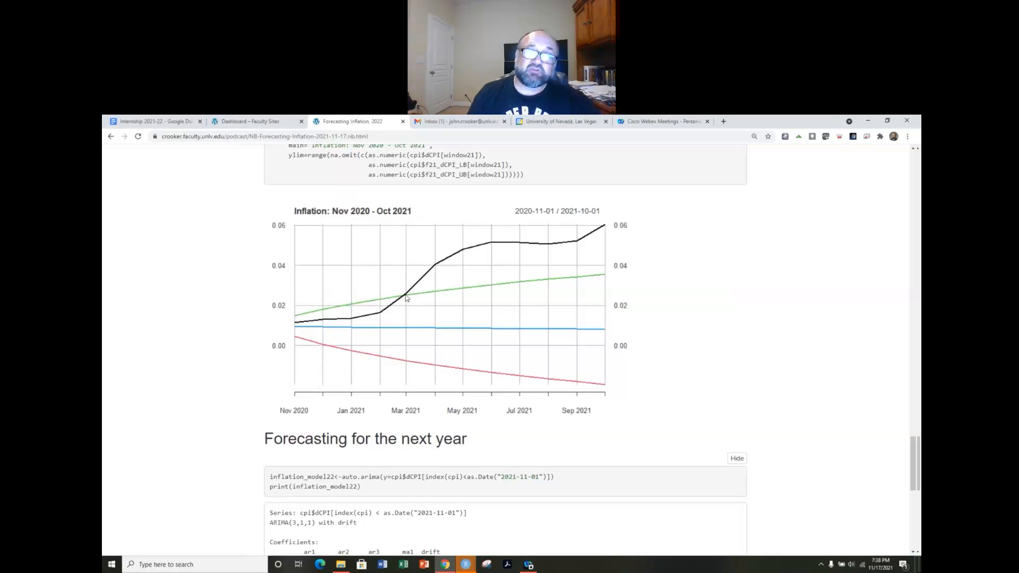
{"action": "mouse_move", "coordinate": [427, 274]}
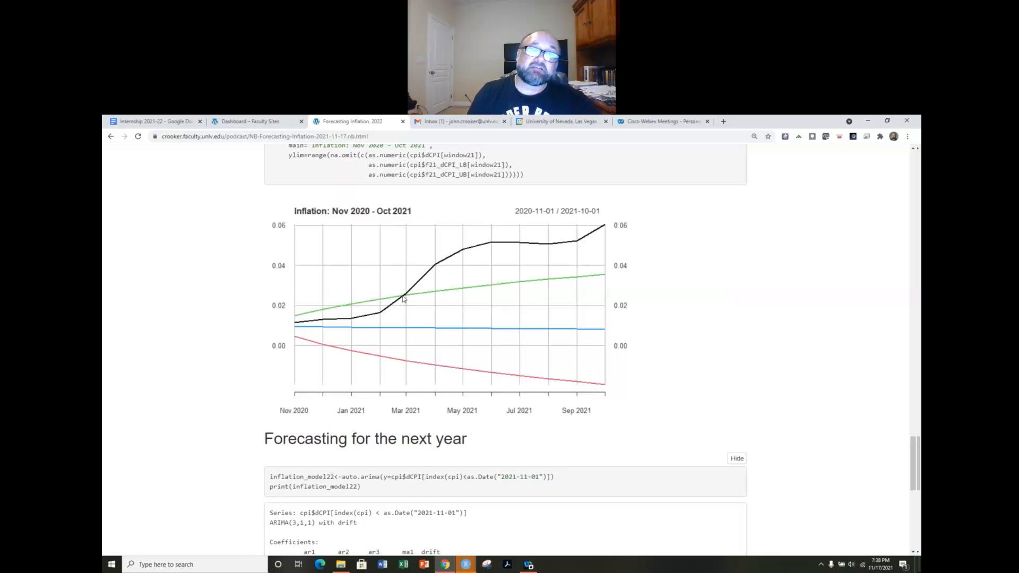
{"action": "mouse_move", "coordinate": [421, 280]}
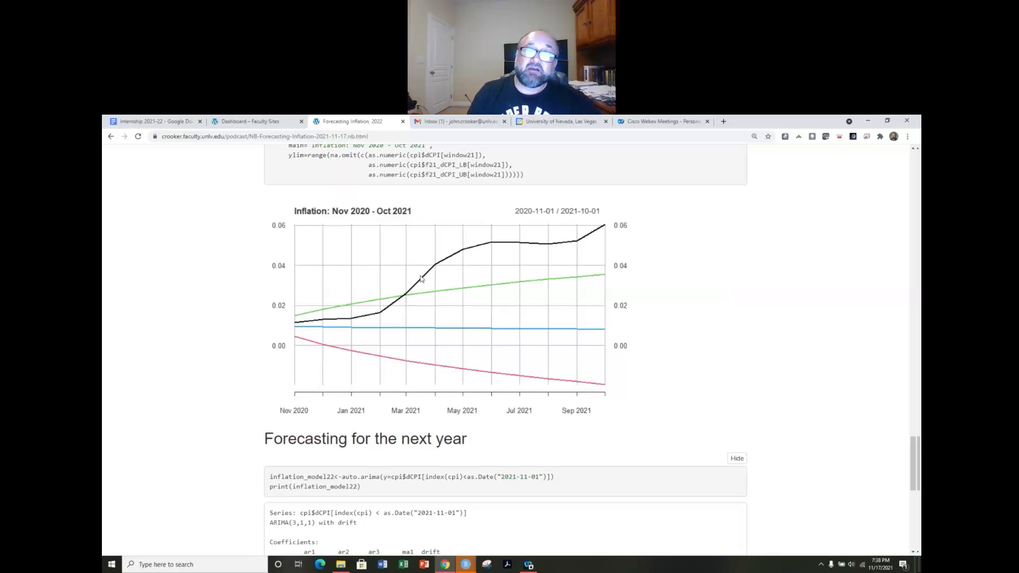
{"action": "mouse_move", "coordinate": [385, 363]}
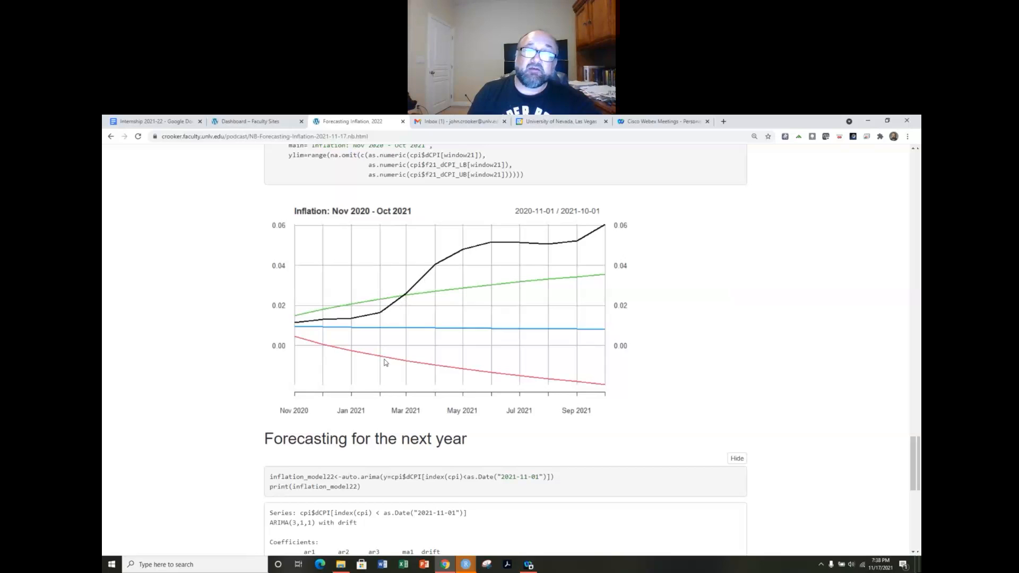
{"action": "mouse_move", "coordinate": [408, 299]}
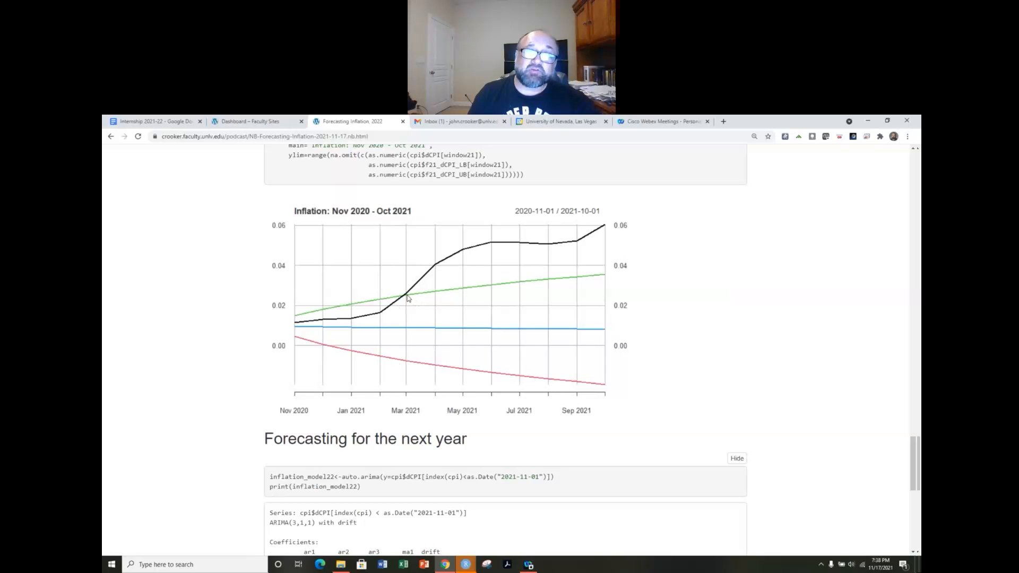
{"action": "mouse_move", "coordinate": [320, 300]}
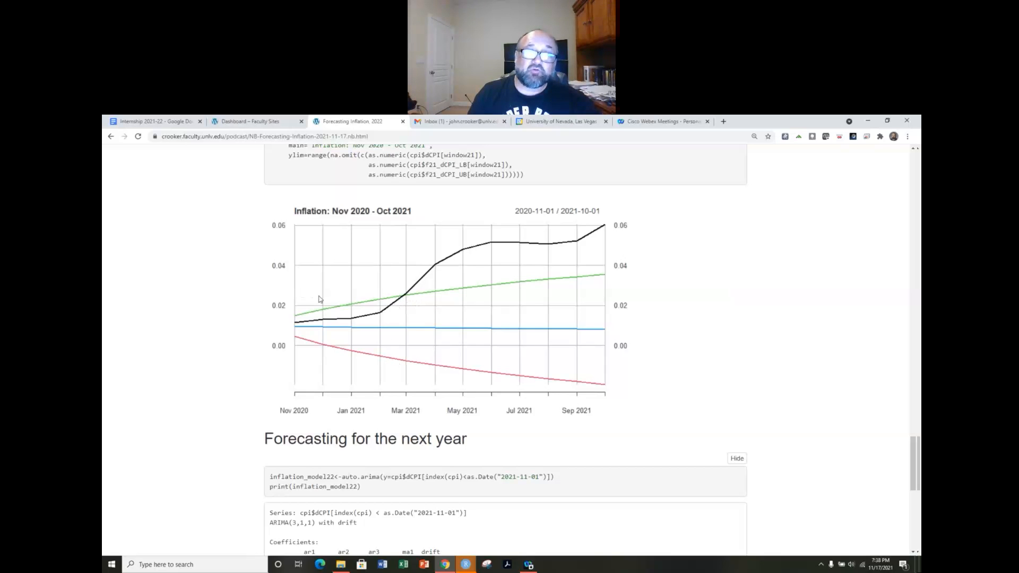
{"action": "mouse_move", "coordinate": [290, 293]}
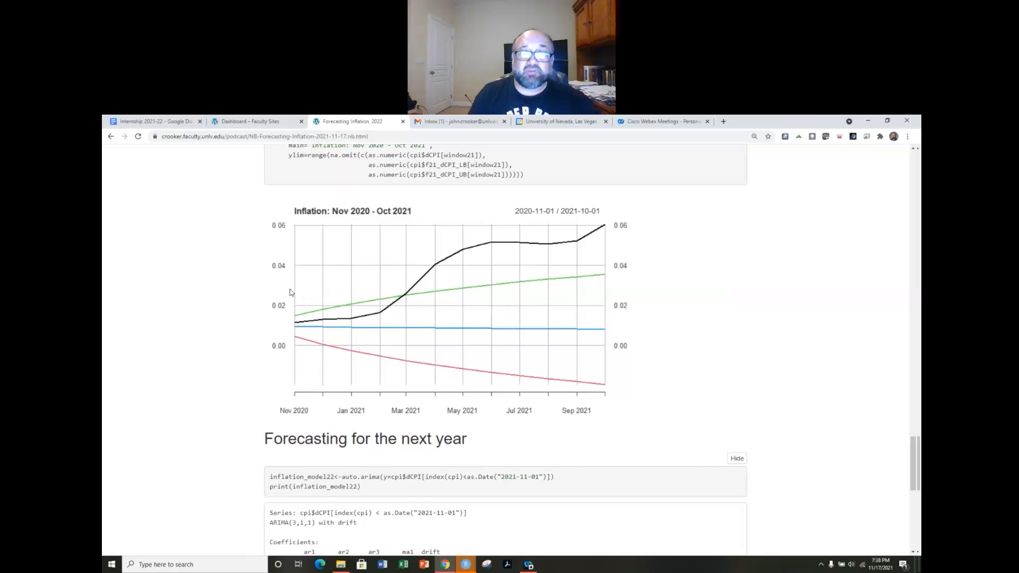
{"action": "mouse_move", "coordinate": [407, 300]}
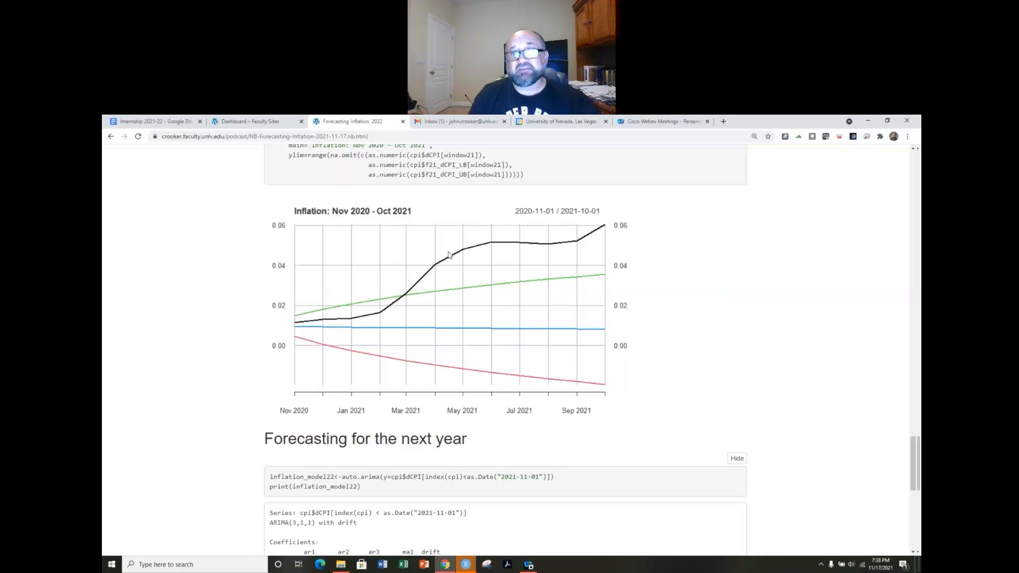
{"action": "mouse_move", "coordinate": [606, 229]}
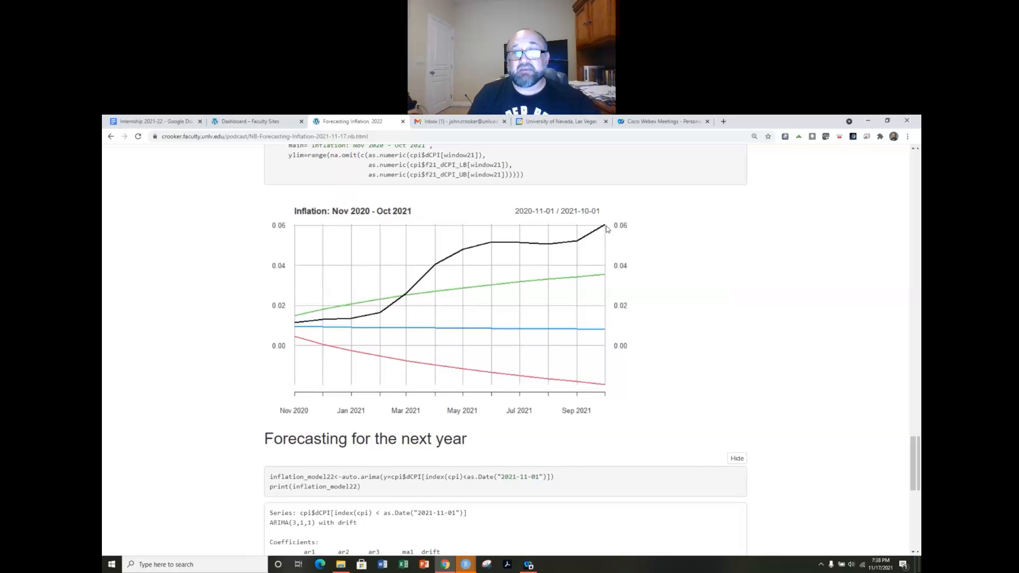
{"action": "mouse_move", "coordinate": [616, 228]}
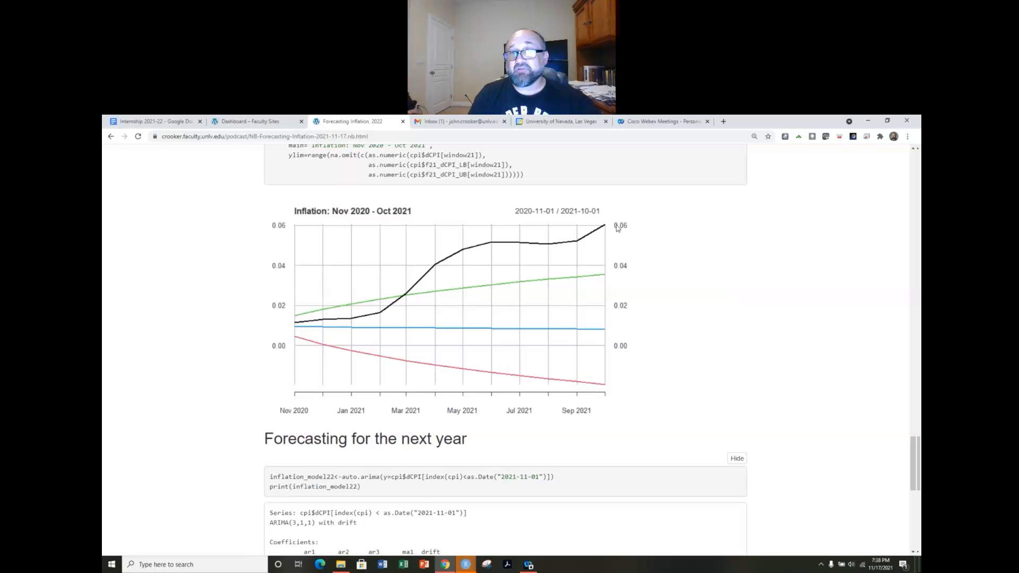
{"action": "mouse_move", "coordinate": [607, 397]}
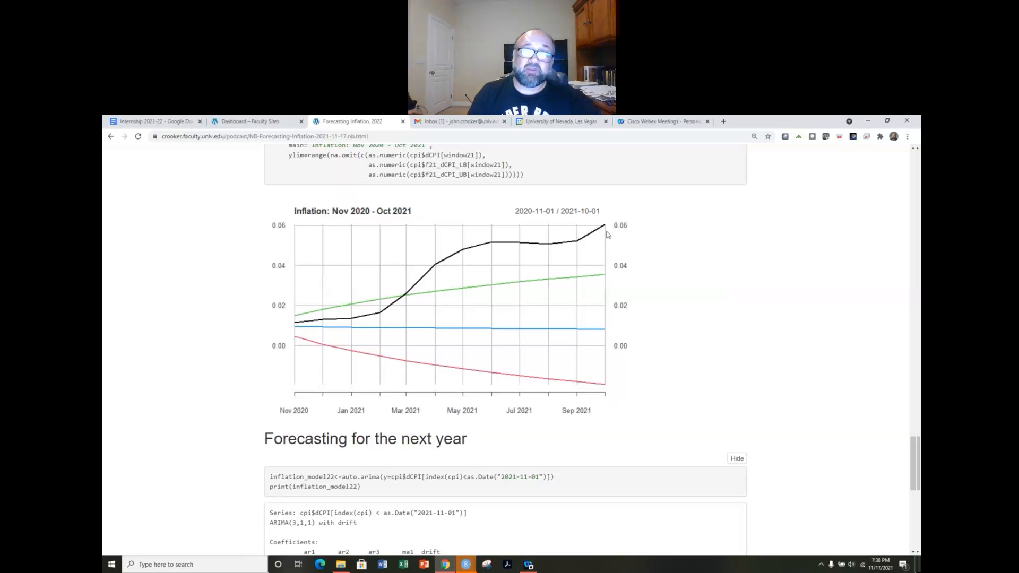
{"action": "mouse_move", "coordinate": [656, 245]}
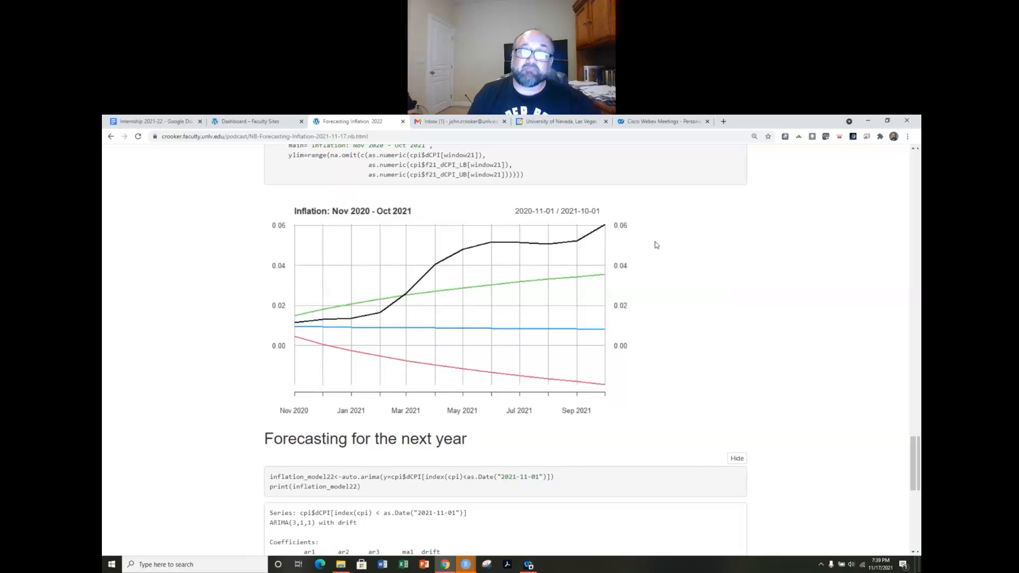
{"action": "mouse_move", "coordinate": [462, 270]}
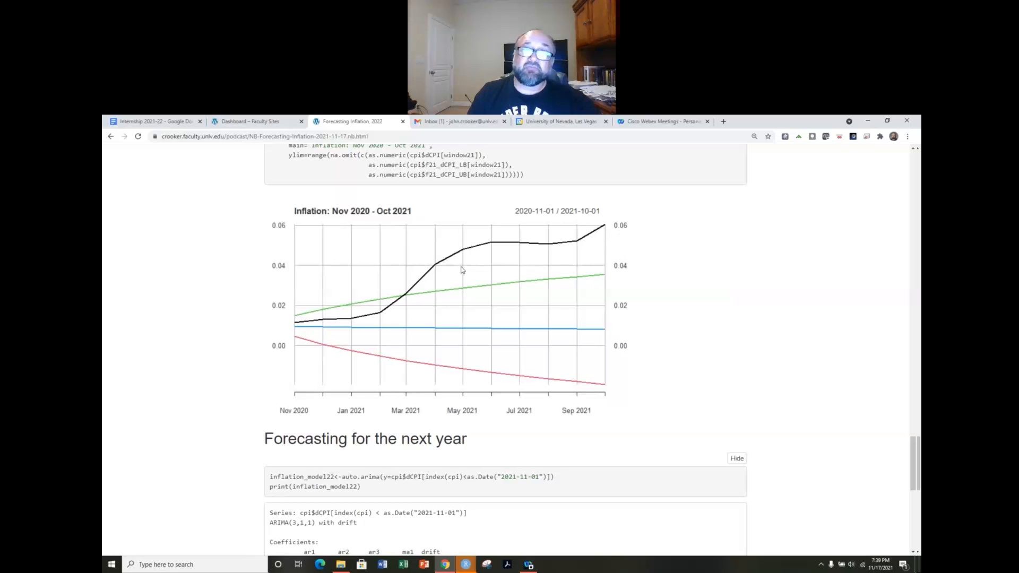
{"action": "mouse_move", "coordinate": [531, 258]}
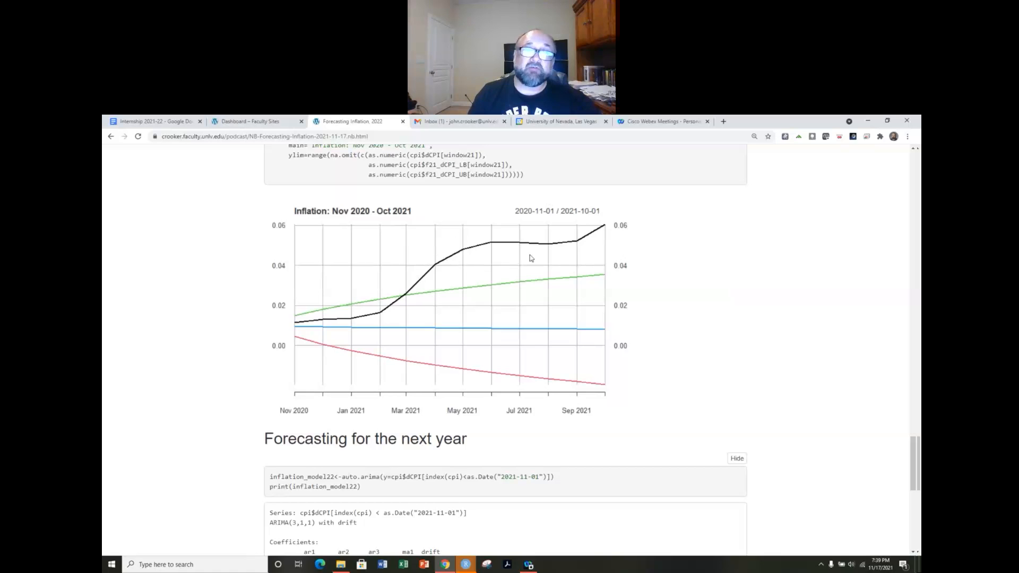
{"action": "mouse_move", "coordinate": [536, 316]}
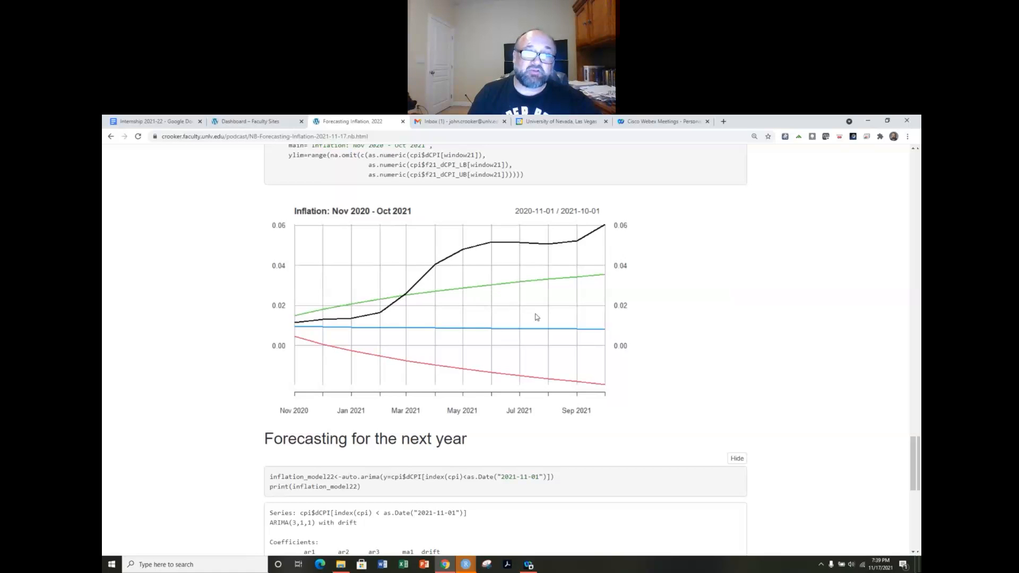
{"action": "mouse_move", "coordinate": [447, 327]}
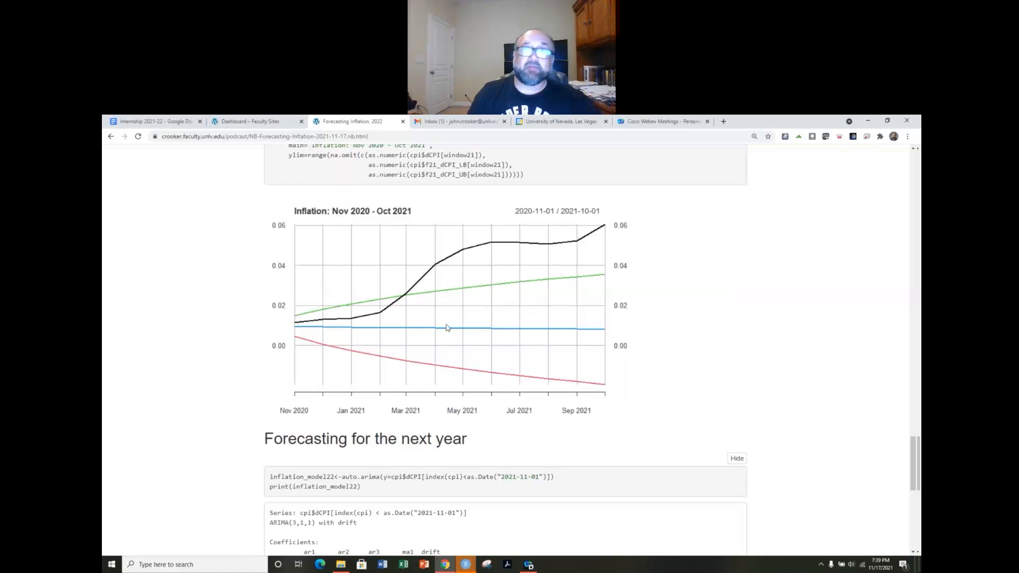
{"action": "scroll", "scroll_direction": "down", "scroll_amount": 3}
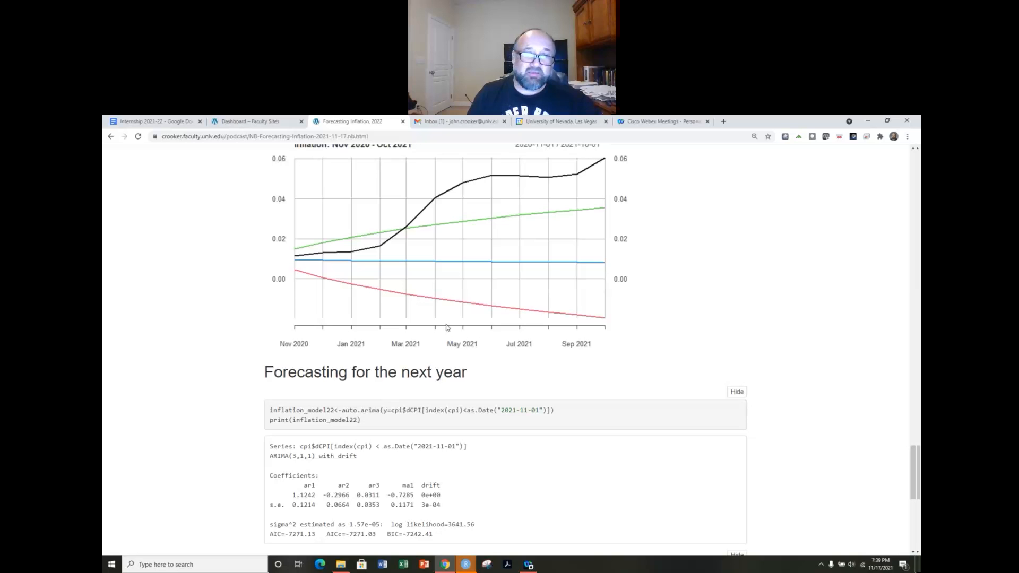
{"action": "scroll", "scroll_direction": "down", "scroll_amount": 3}
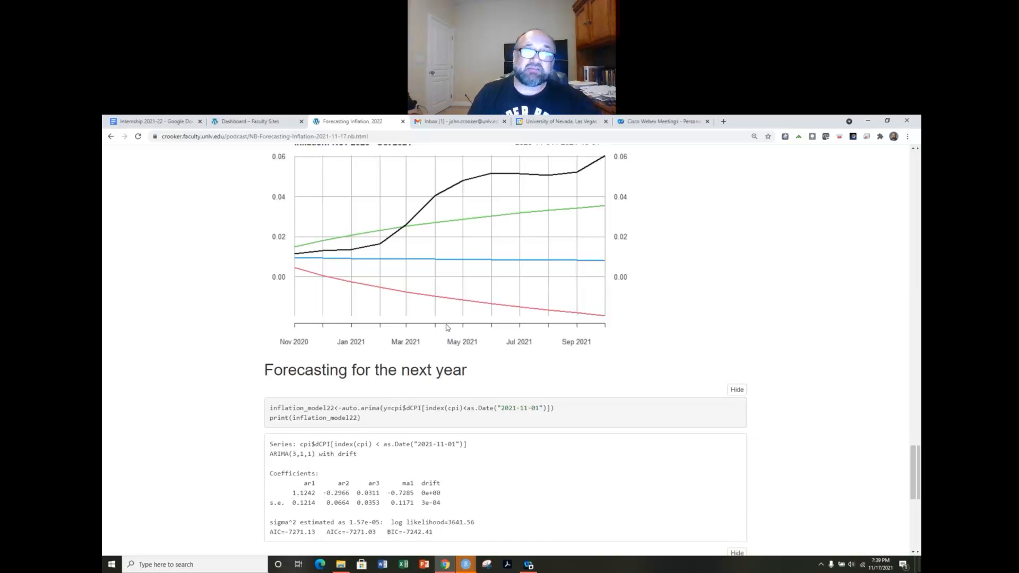
{"action": "scroll", "scroll_direction": "up", "scroll_amount": 3}
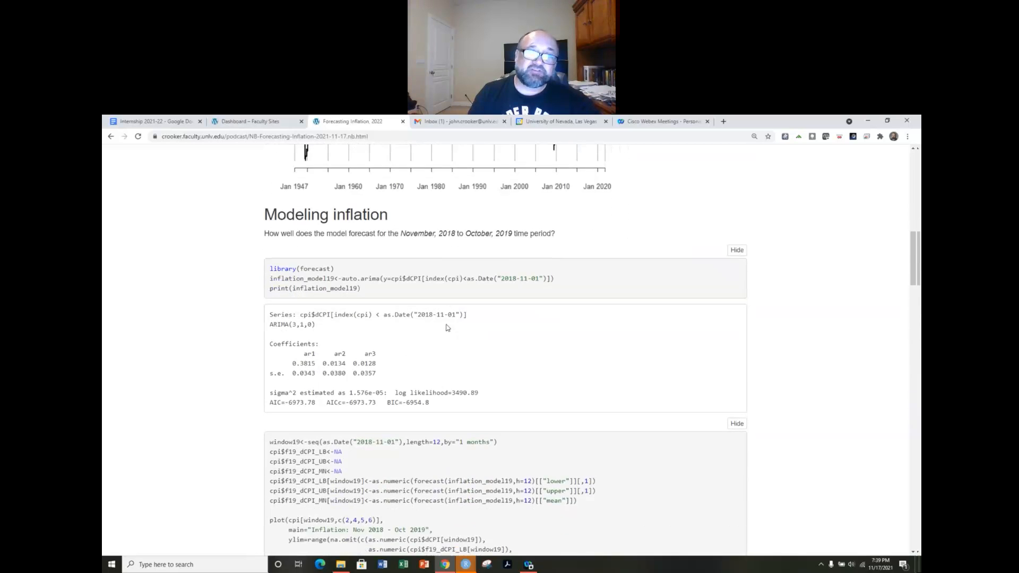
{"action": "scroll", "scroll_direction": "down", "scroll_amount": 3}
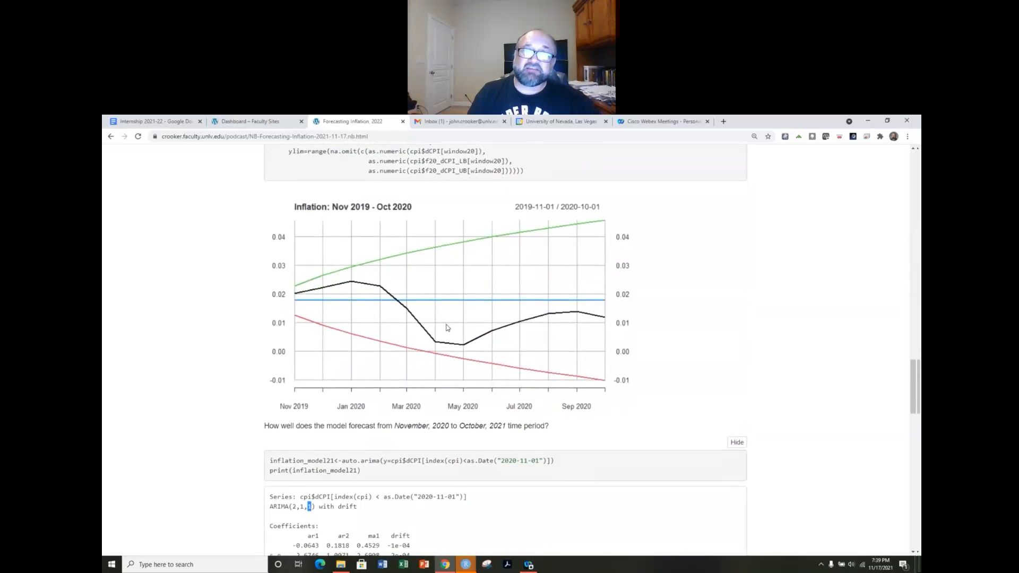
{"action": "scroll", "scroll_direction": "down", "scroll_amount": 3}
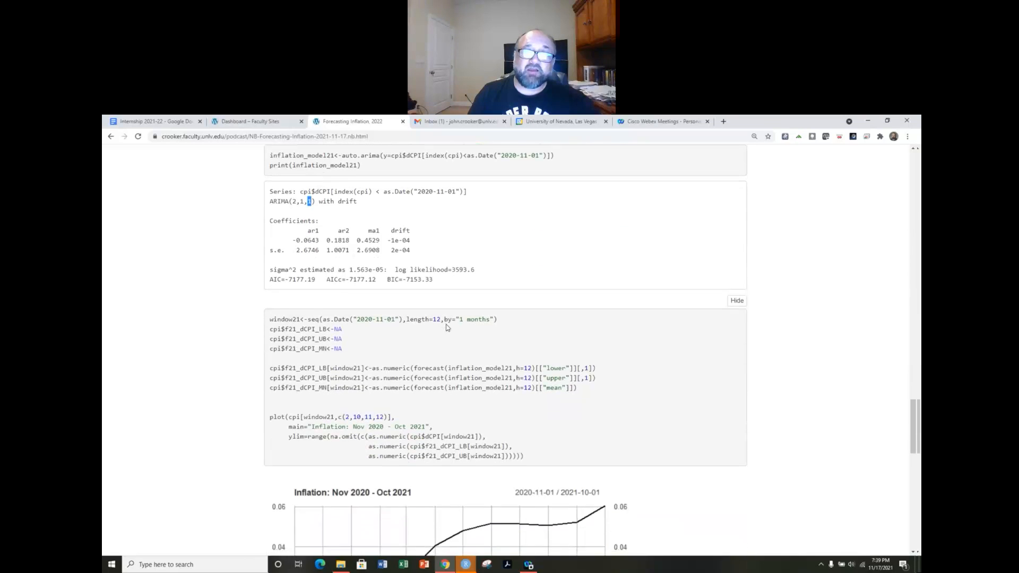
{"action": "scroll", "scroll_direction": "down", "scroll_amount": 3}
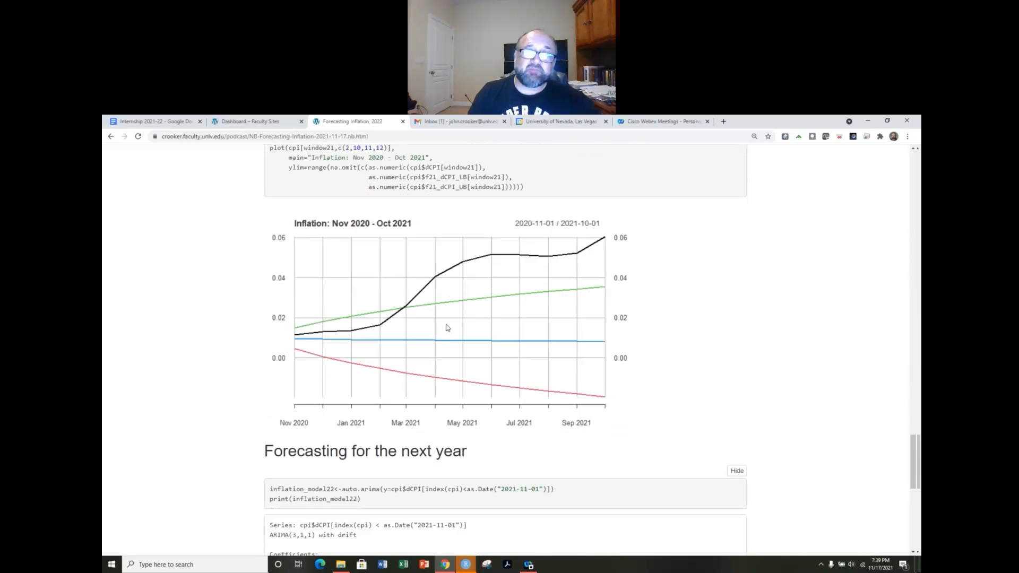
{"action": "scroll", "scroll_direction": "down", "scroll_amount": 3}
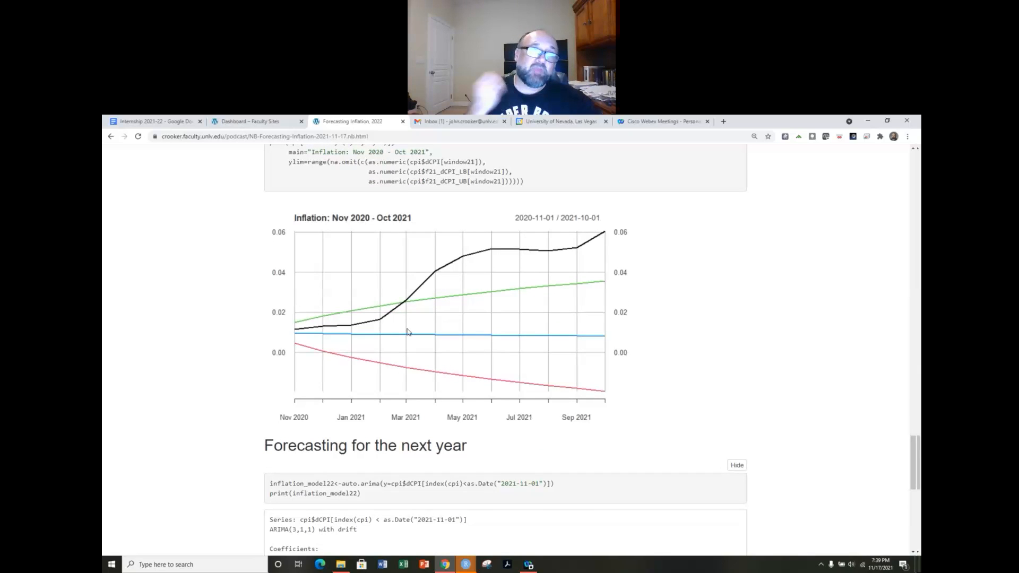
{"action": "mouse_move", "coordinate": [374, 341]}
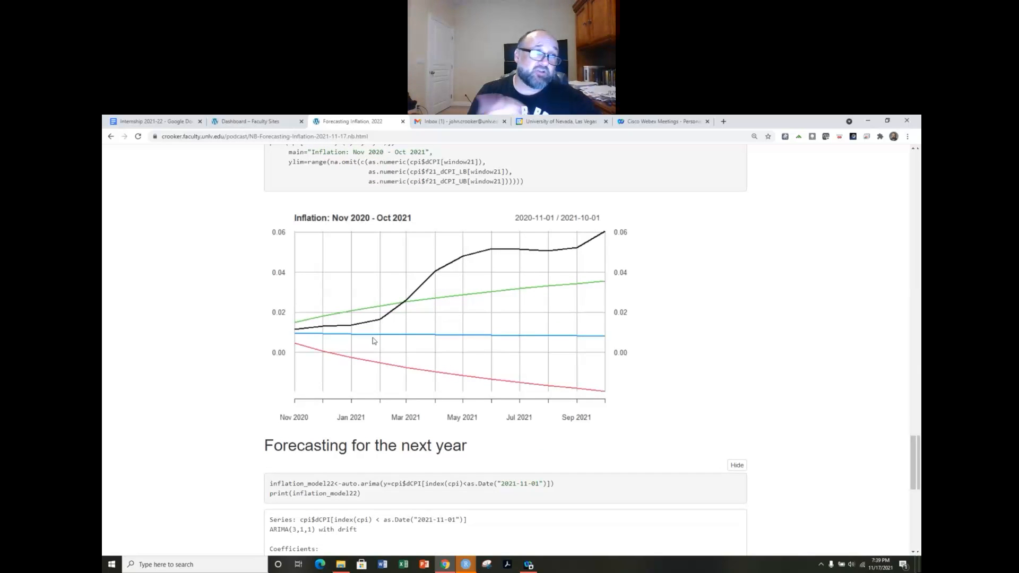
{"action": "mouse_move", "coordinate": [414, 361]}
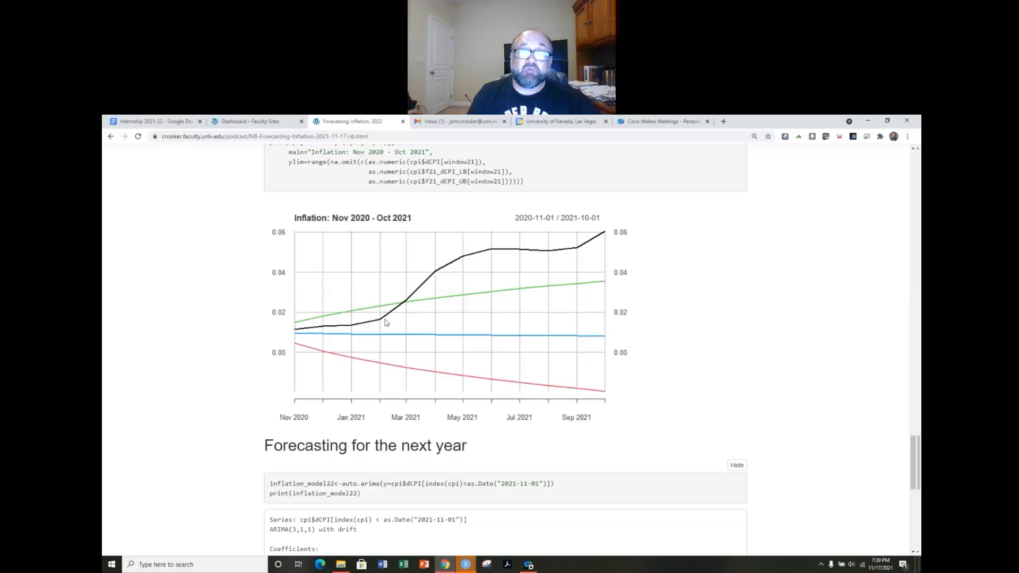
{"action": "mouse_move", "coordinate": [382, 328]}
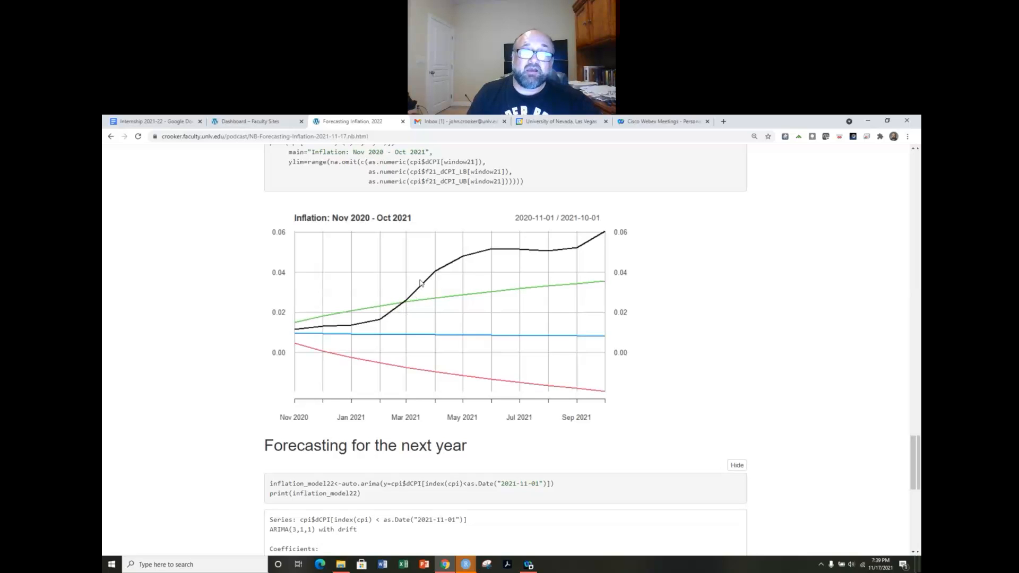
- Reach the Forecasting for the next year section and highlight the autoregressive order 3 in ARIMA(3,1,1)
{"action": "scroll", "scroll_direction": "down", "scroll_amount": 3}
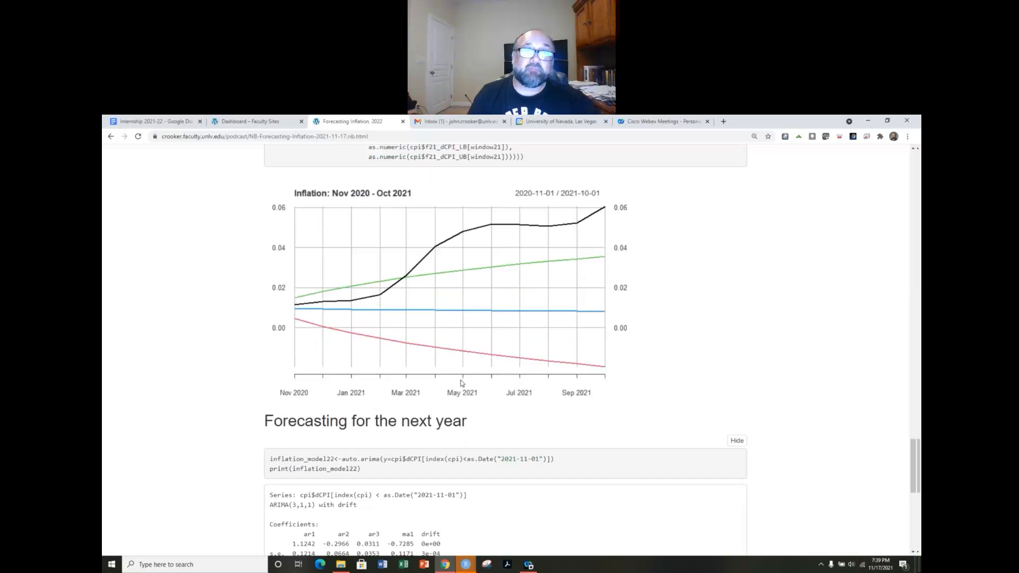
{"action": "scroll", "scroll_direction": "down", "scroll_amount": 3}
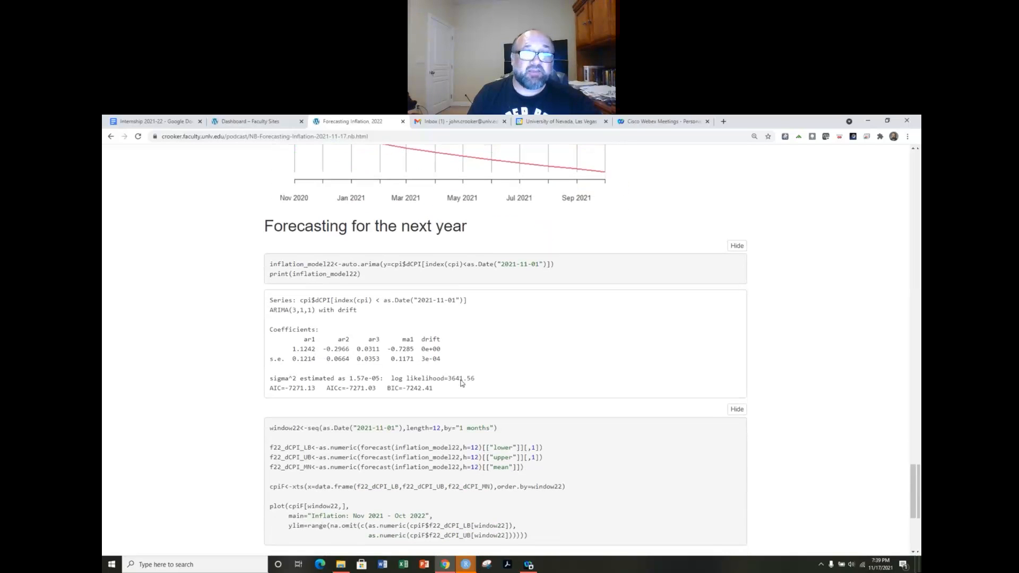
{"action": "scroll", "scroll_direction": "down", "scroll_amount": 3}
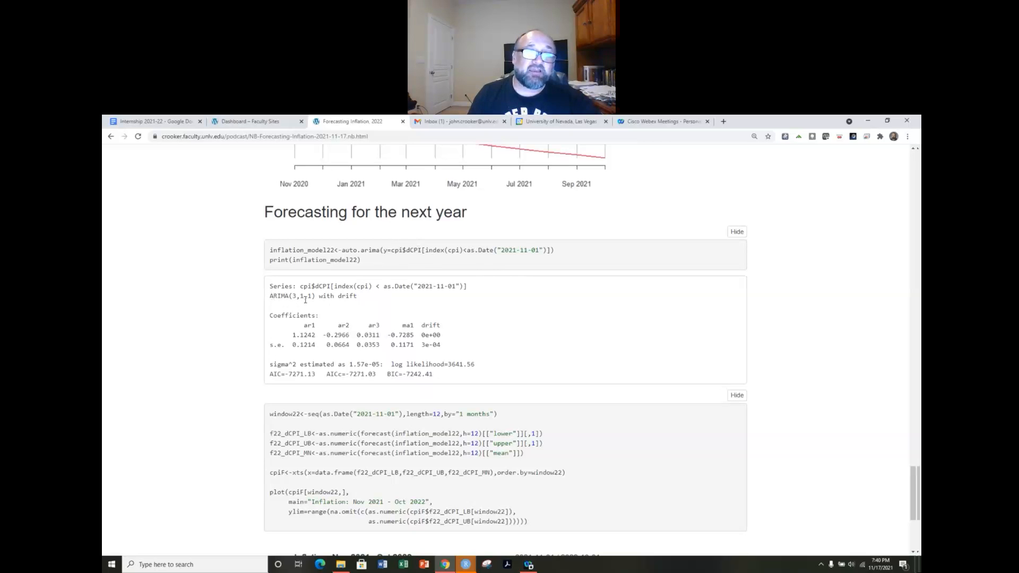
{"action": "double_click", "coordinate": [304, 296]}
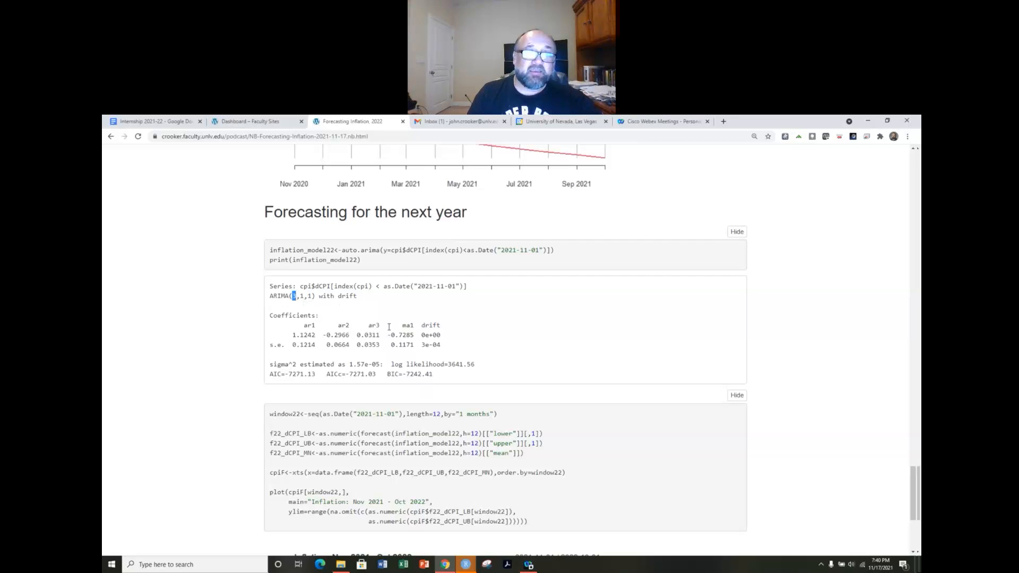
- Scroll down to the forecast-window code and the inflation forecast plot beneath it
{"action": "scroll", "scroll_direction": "down", "scroll_amount": 3}
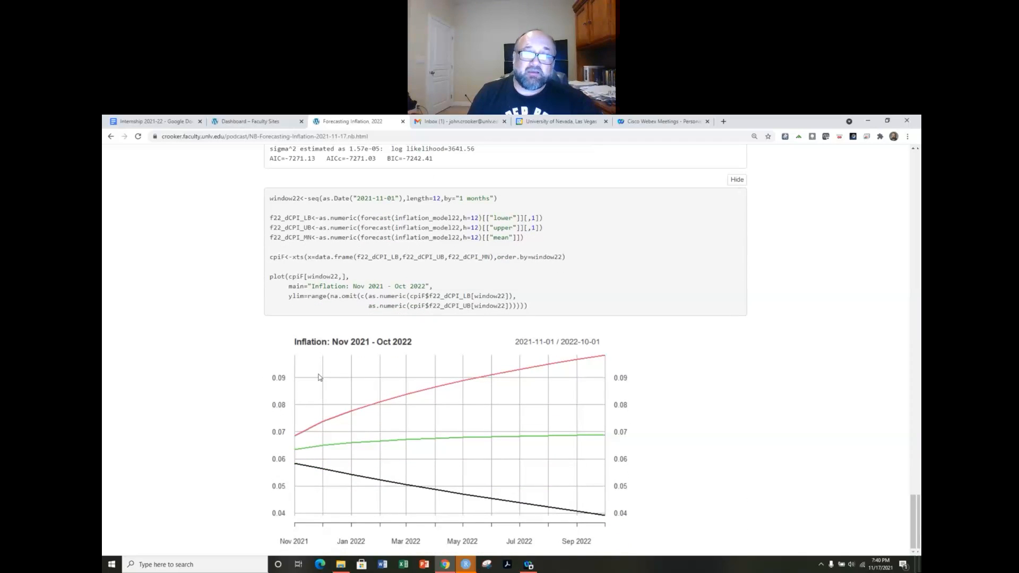
{"action": "mouse_move", "coordinate": [355, 539]}
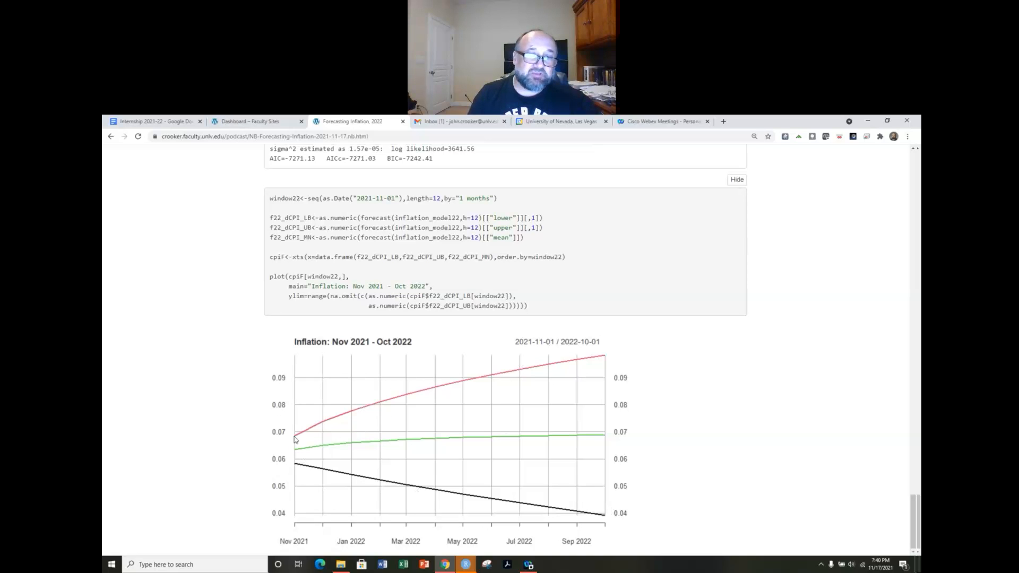
{"action": "mouse_move", "coordinate": [297, 452]}
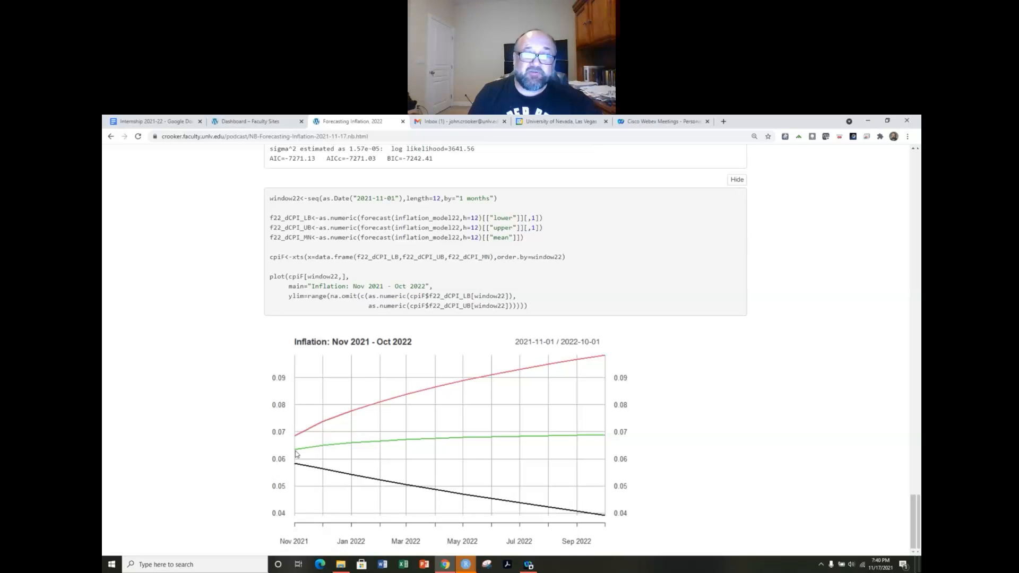
{"action": "mouse_move", "coordinate": [312, 465]}
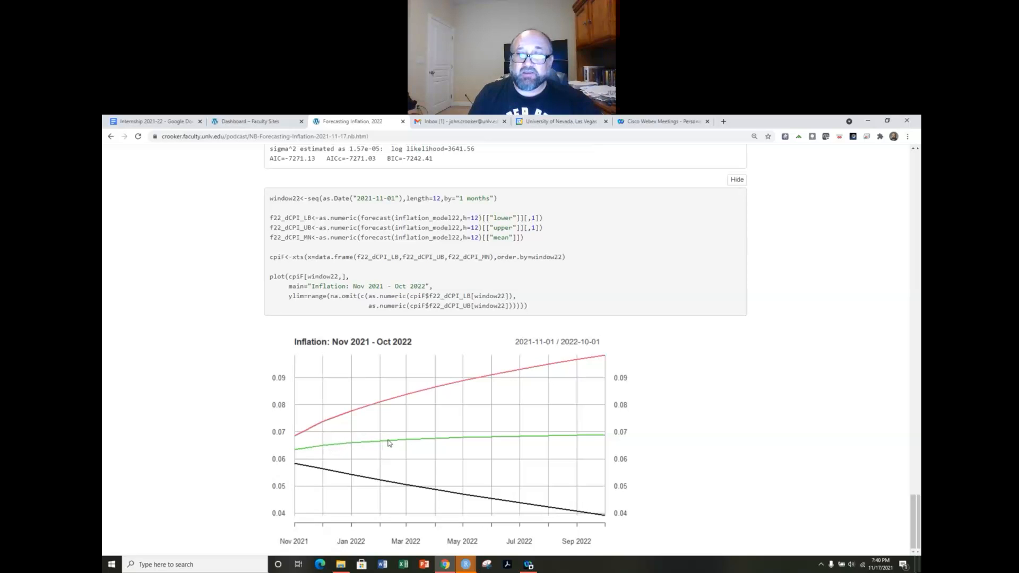
{"action": "mouse_move", "coordinate": [507, 436]}
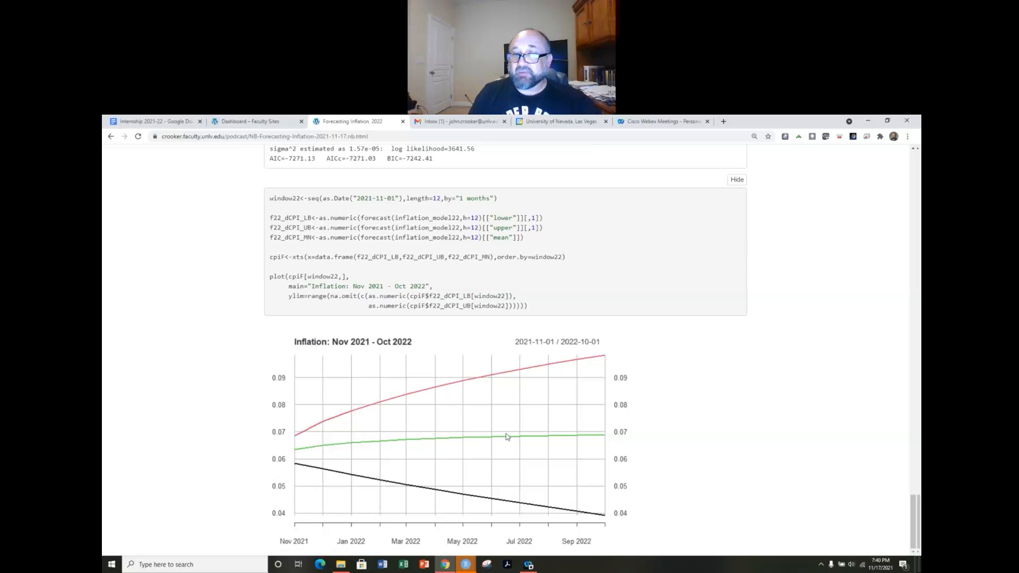
{"action": "mouse_move", "coordinate": [604, 440]}
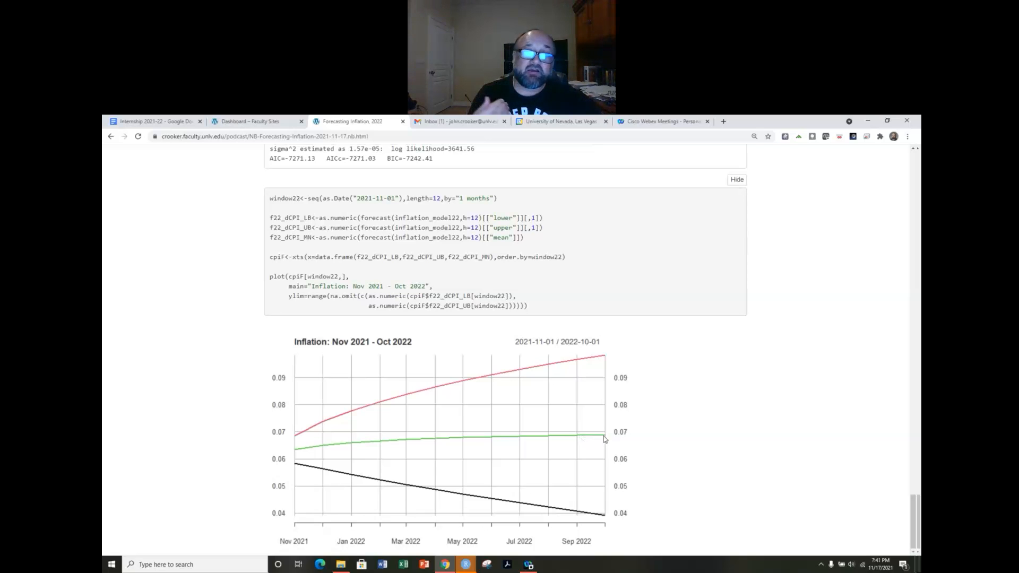
{"action": "mouse_move", "coordinate": [601, 437]}
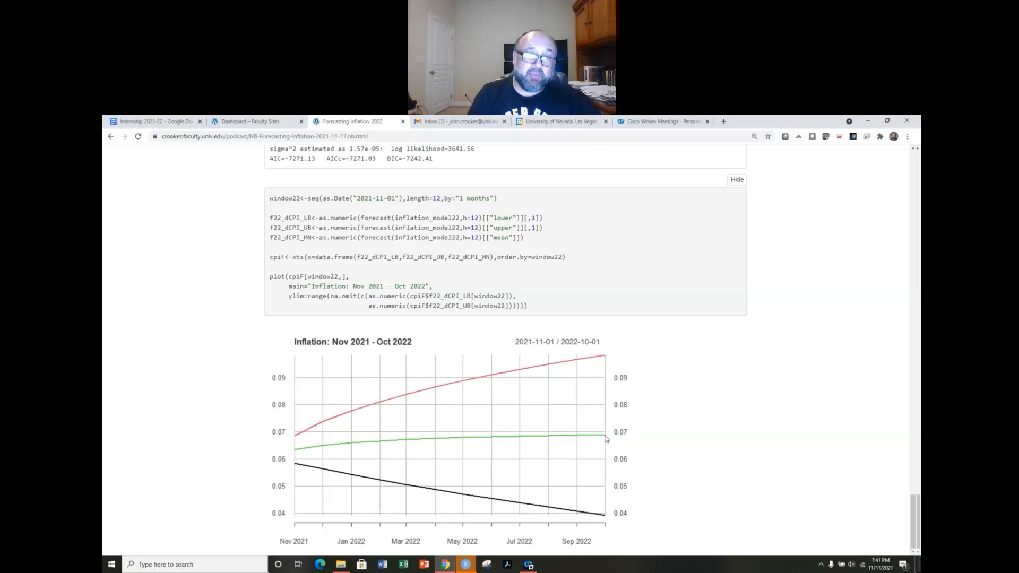
{"action": "mouse_move", "coordinate": [569, 526]}
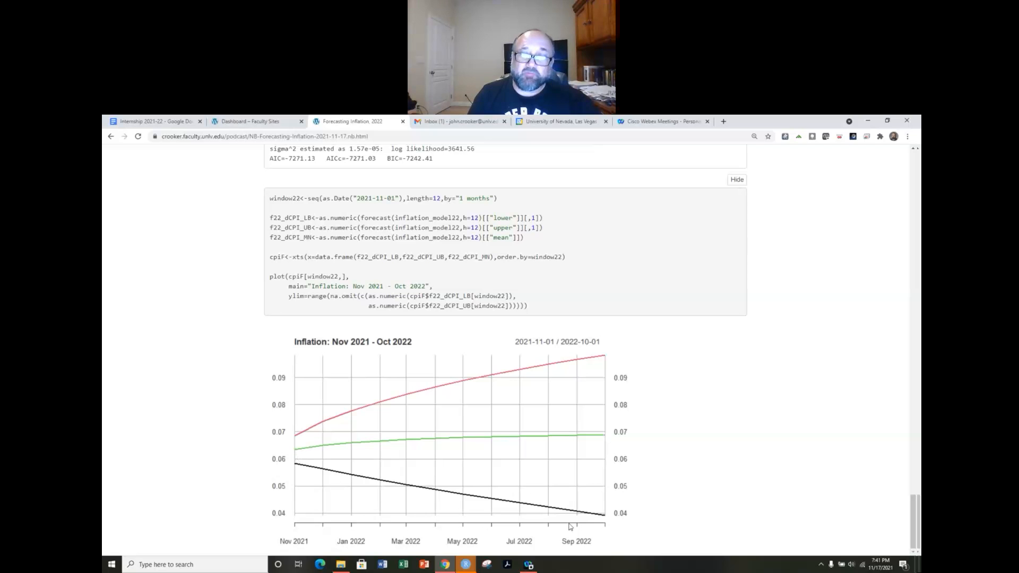
{"action": "mouse_move", "coordinate": [604, 518]}
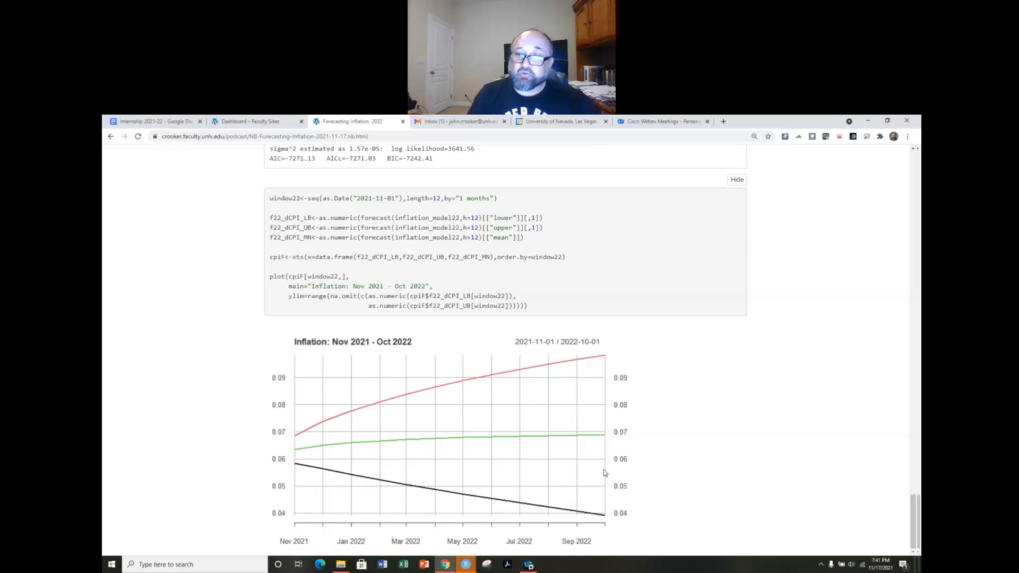
{"action": "mouse_move", "coordinate": [292, 509]}
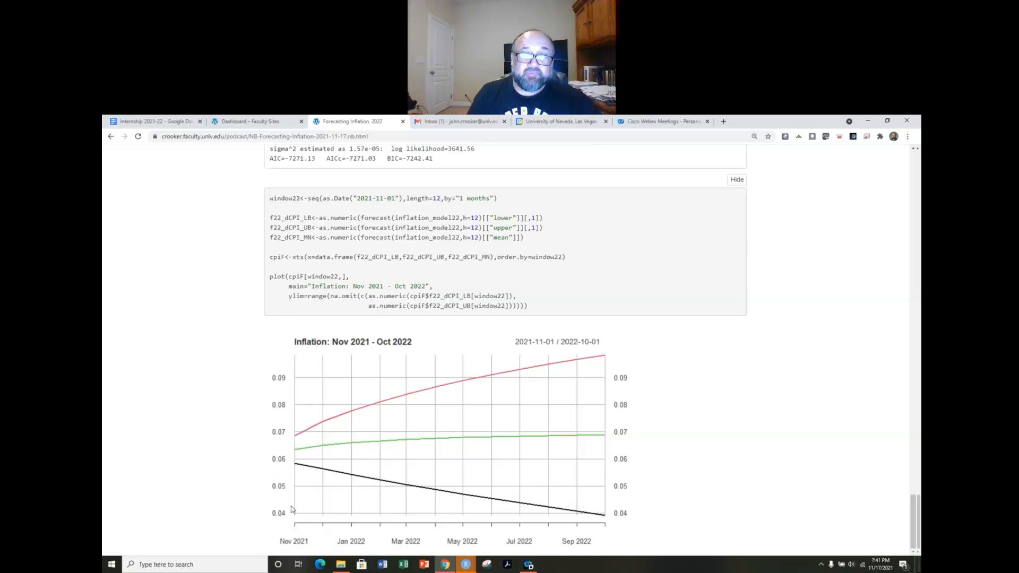
{"action": "mouse_move", "coordinate": [560, 530]}
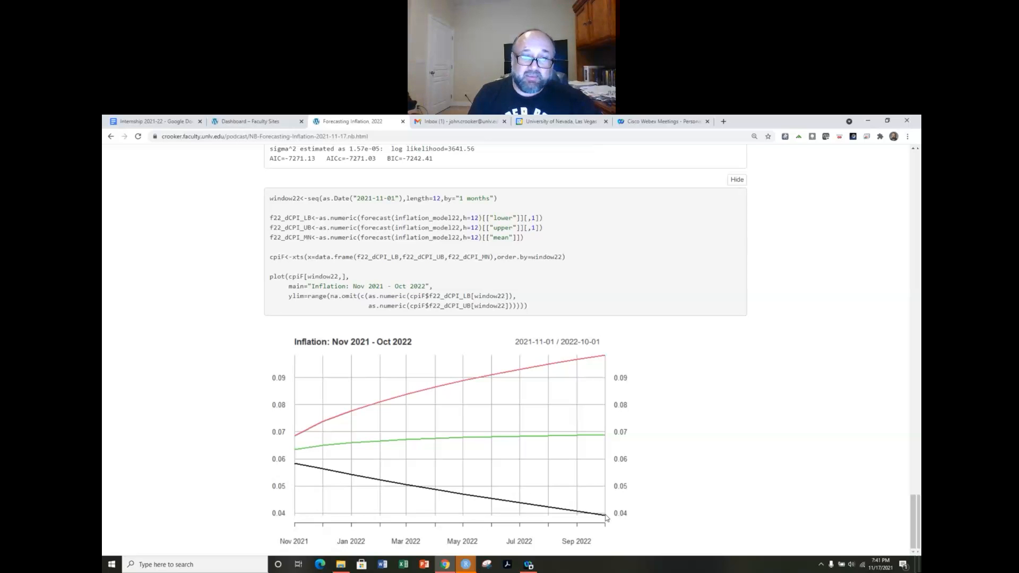
{"action": "mouse_move", "coordinate": [316, 482]}
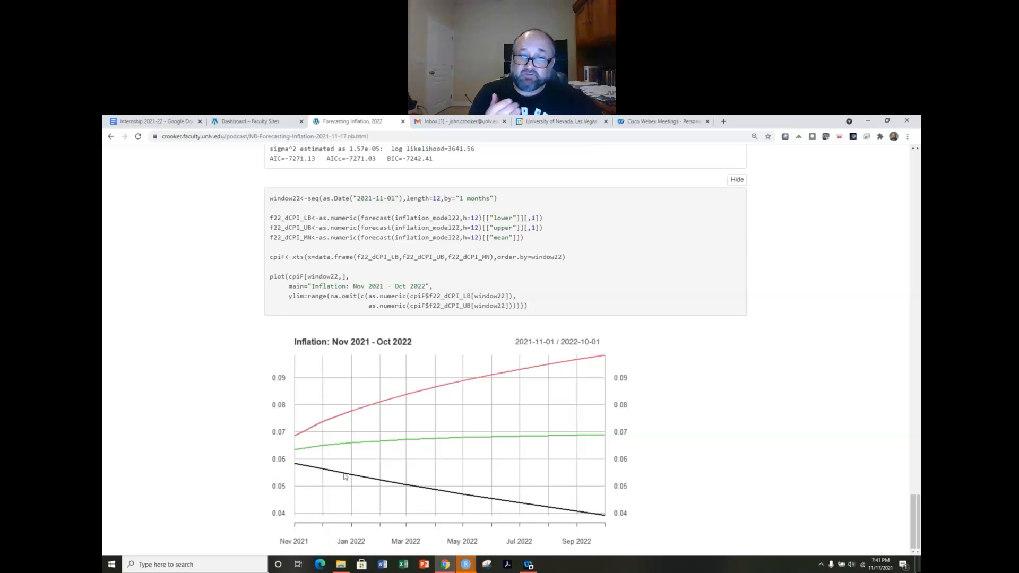
{"action": "mouse_move", "coordinate": [407, 490]}
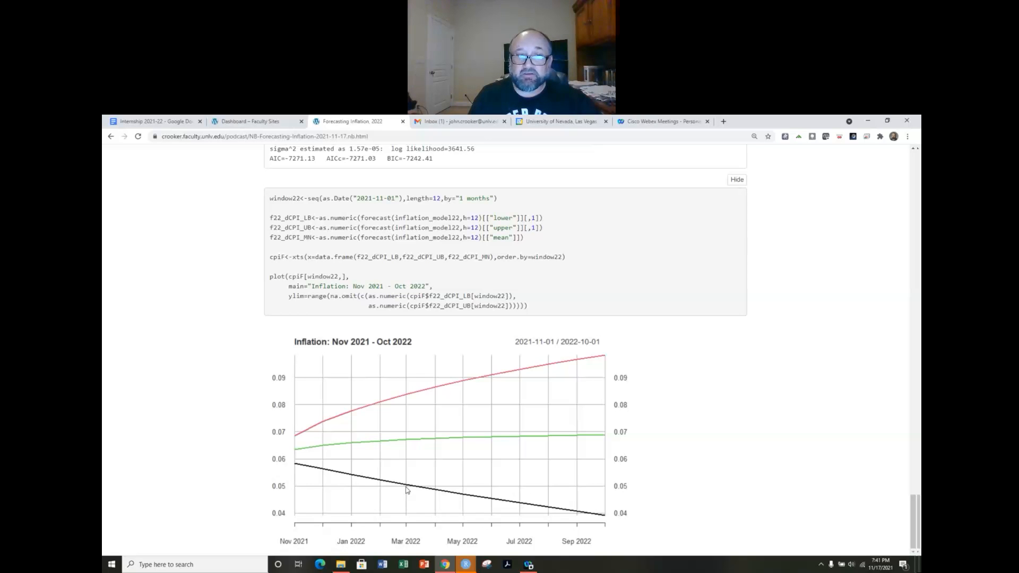
{"action": "mouse_move", "coordinate": [287, 464]}
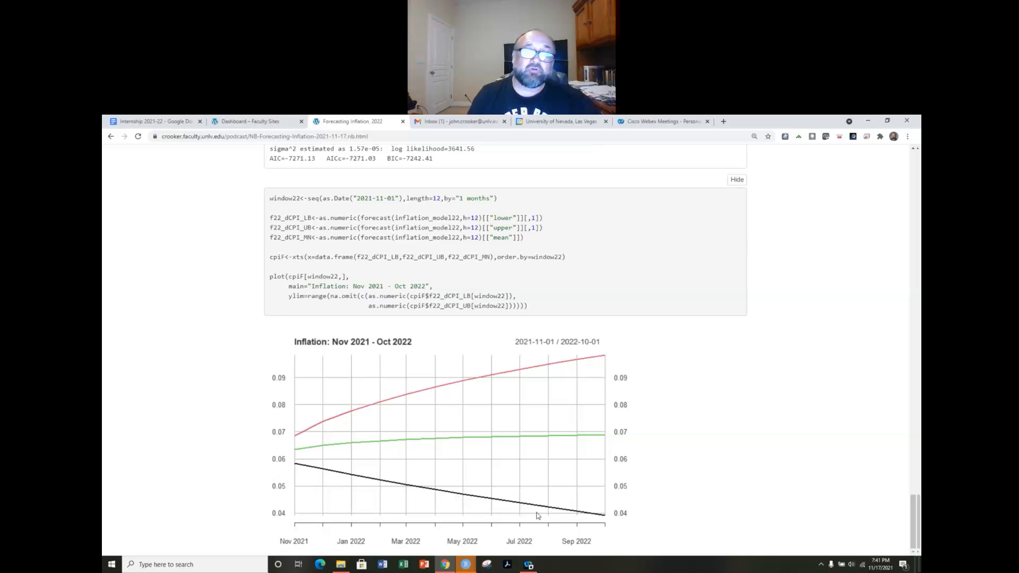
{"action": "mouse_move", "coordinate": [594, 530]}
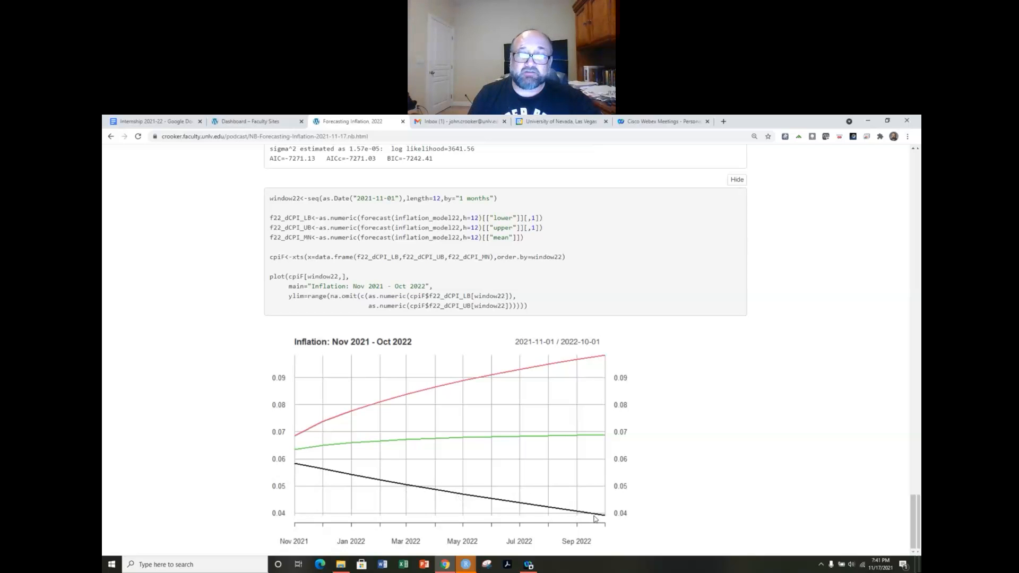
{"action": "mouse_move", "coordinate": [539, 509]}
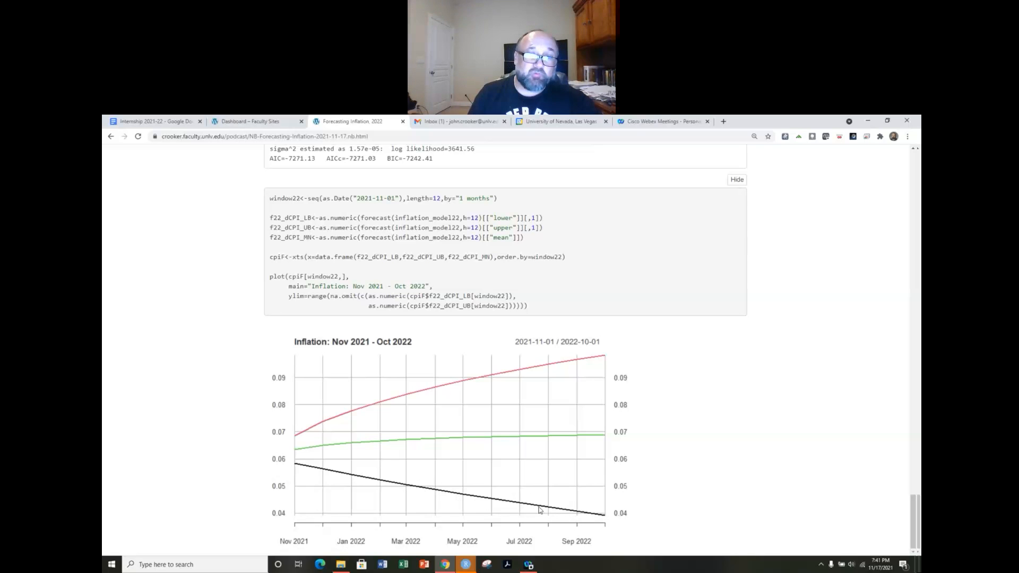
{"action": "mouse_move", "coordinate": [319, 446]}
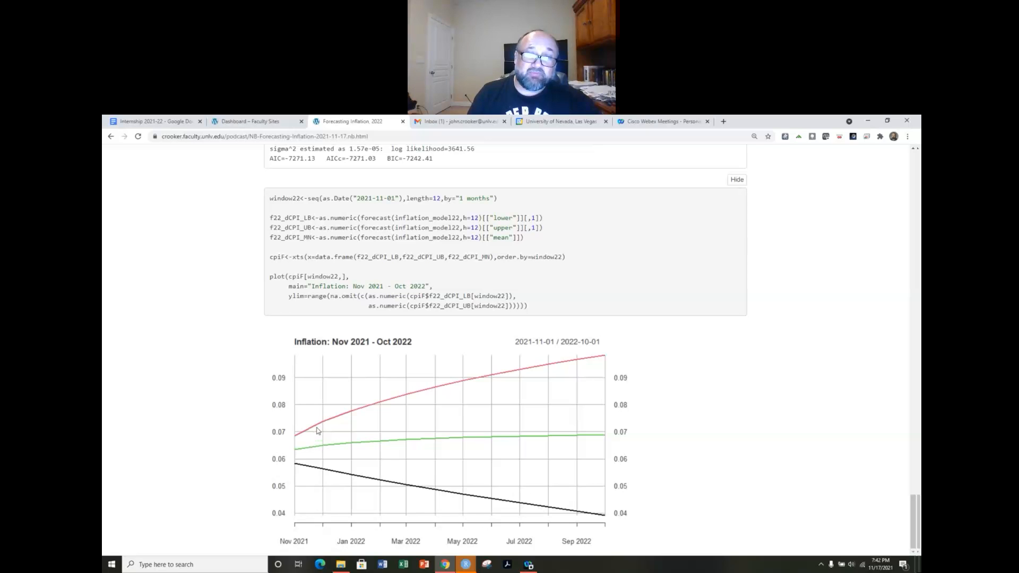
{"action": "mouse_move", "coordinate": [311, 444]}
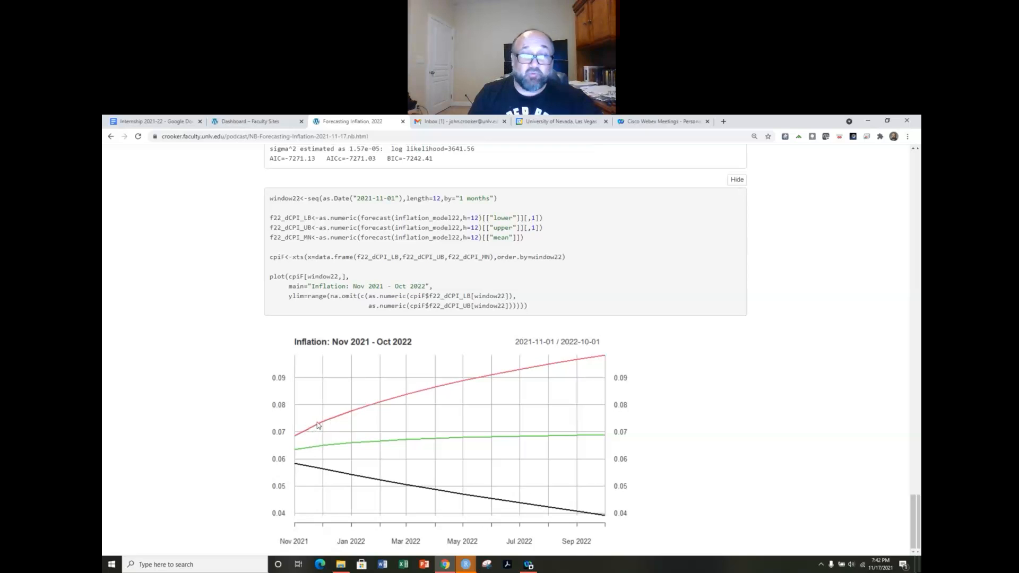
{"action": "mouse_move", "coordinate": [374, 414]}
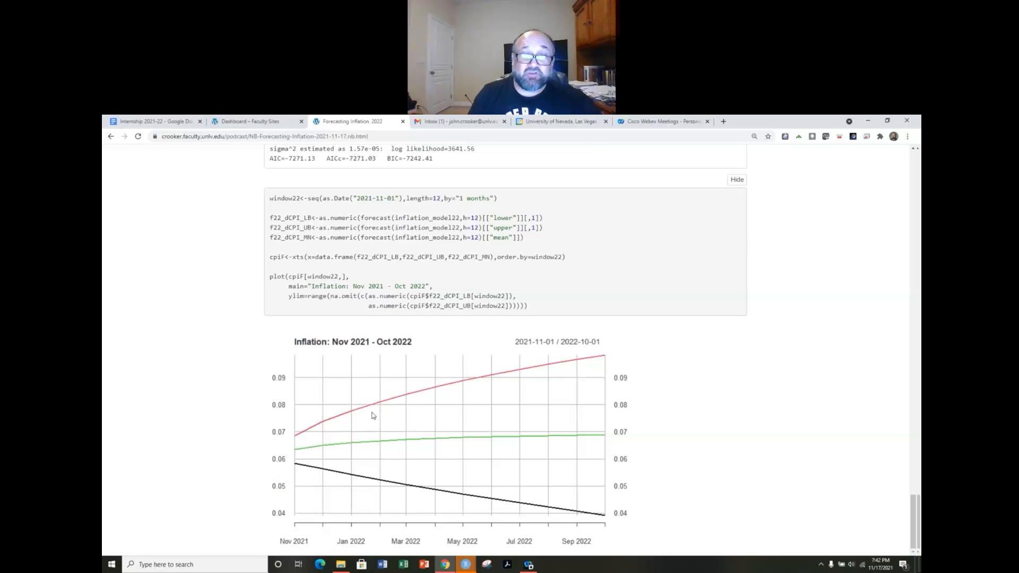
{"action": "mouse_move", "coordinate": [544, 378]}
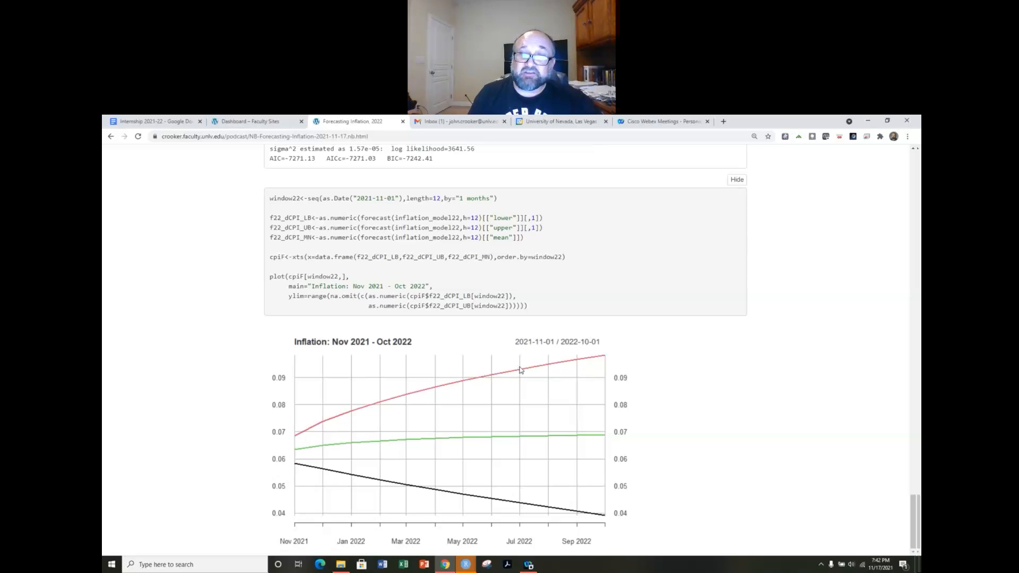
{"action": "mouse_move", "coordinate": [602, 359]}
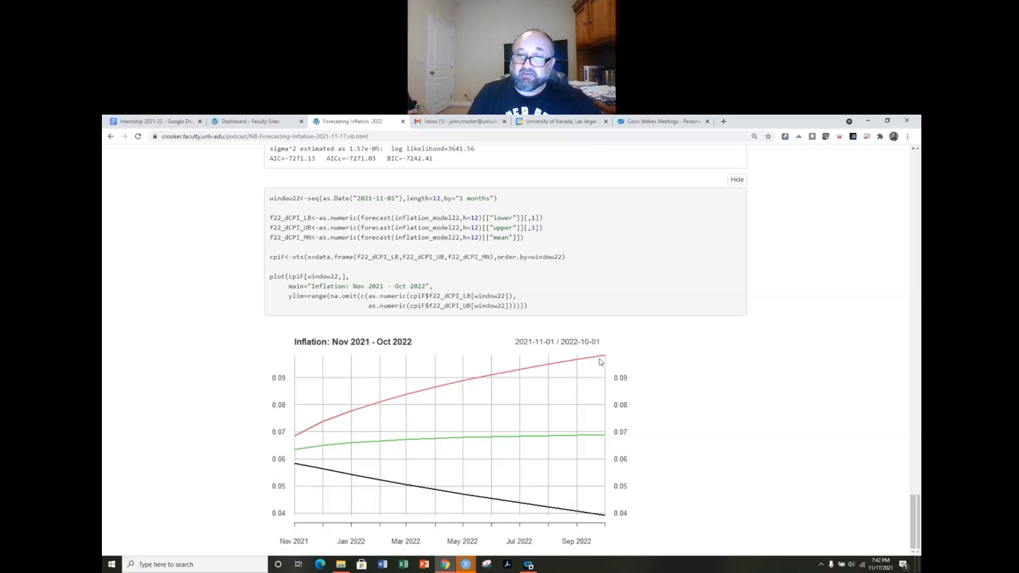
{"action": "mouse_move", "coordinate": [608, 358]}
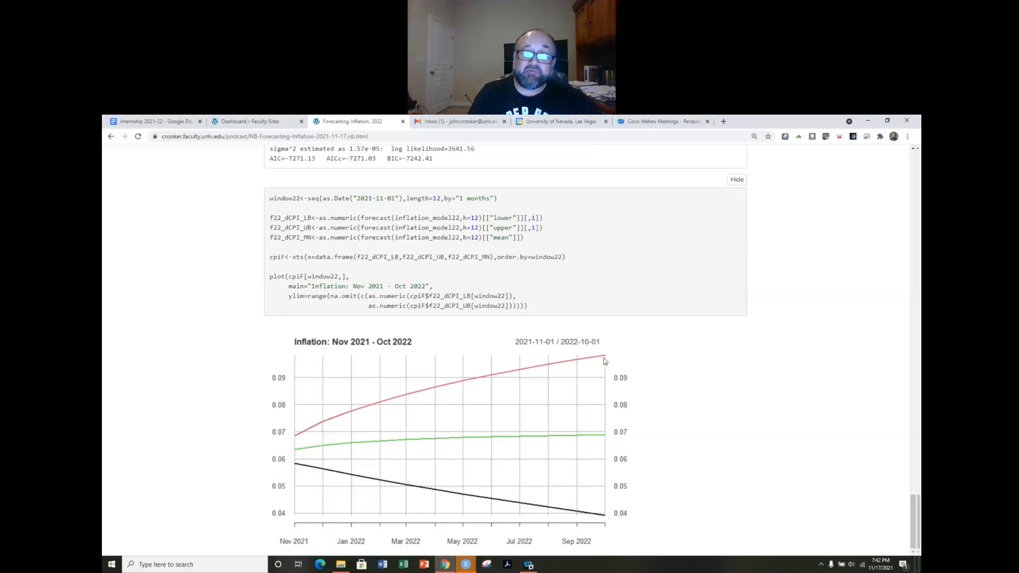
{"action": "mouse_move", "coordinate": [592, 440]}
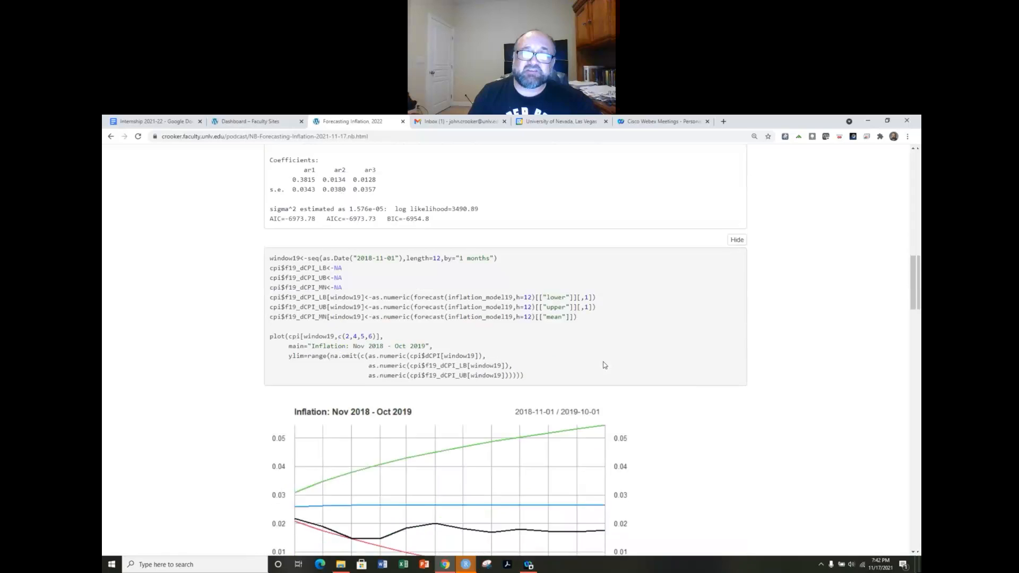
- Scroll past the 2019 ARIMA output to the Nov 2019–Oct 2020 plot with its May 2020 dip
{"action": "scroll", "scroll_direction": "down", "scroll_amount": 3}
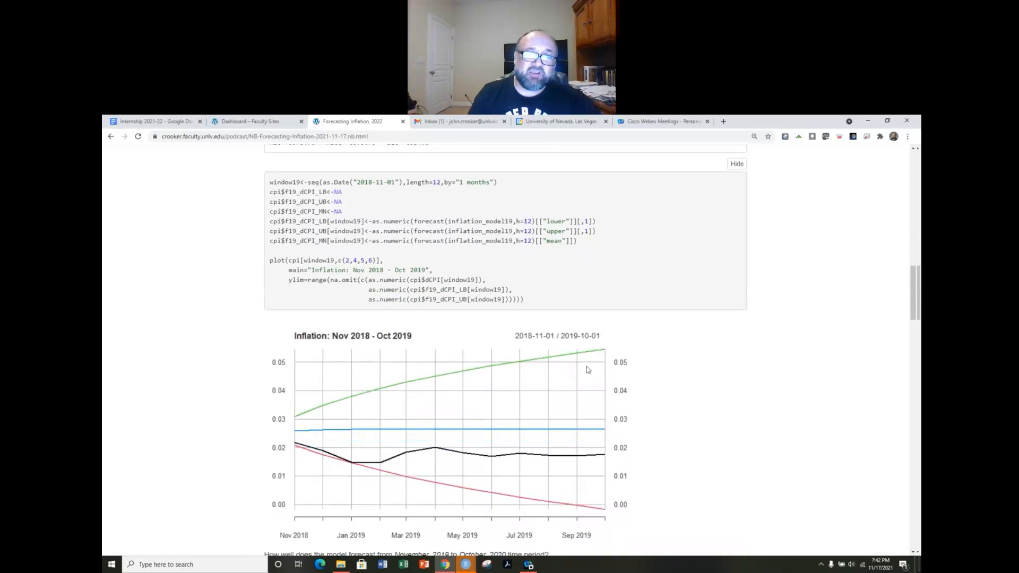
{"action": "mouse_move", "coordinate": [381, 352]}
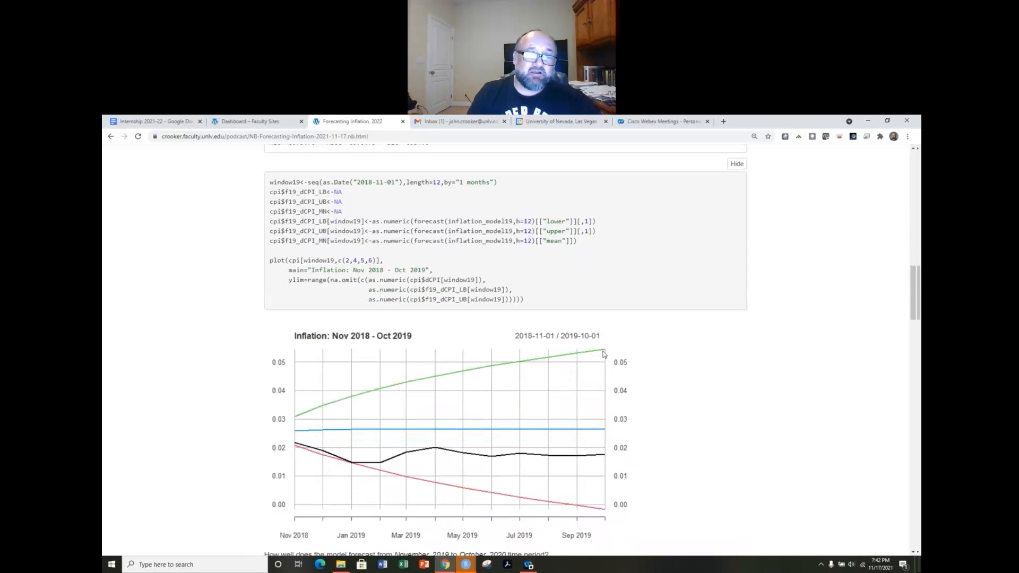
{"action": "mouse_move", "coordinate": [611, 363]}
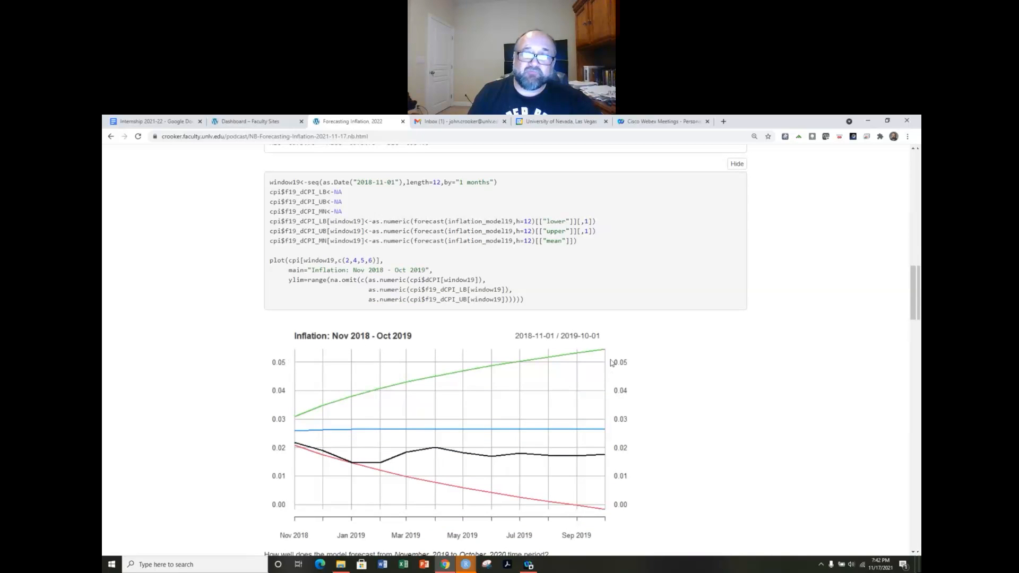
{"action": "mouse_move", "coordinate": [596, 458]}
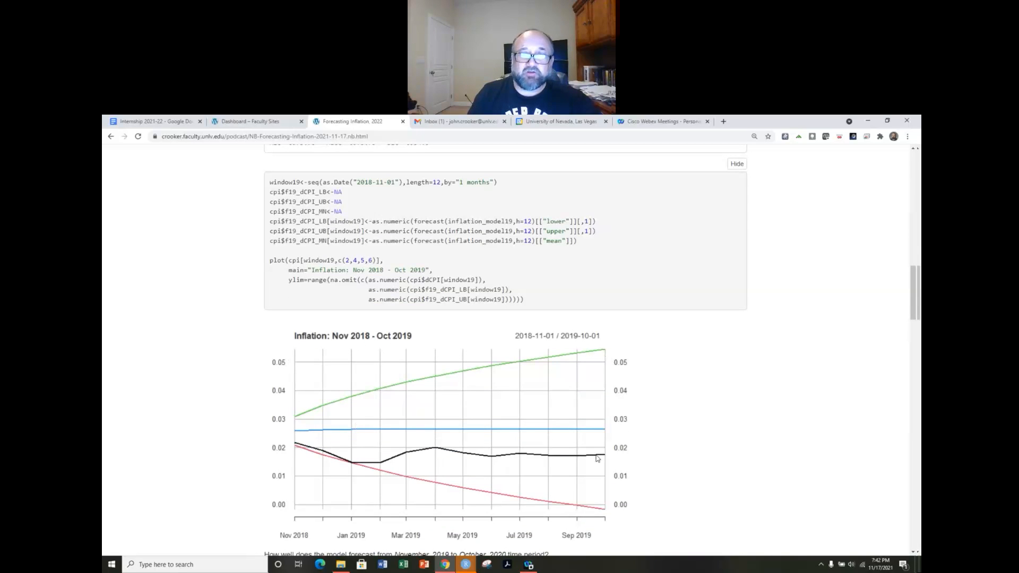
{"action": "scroll", "scroll_direction": "down", "scroll_amount": 3}
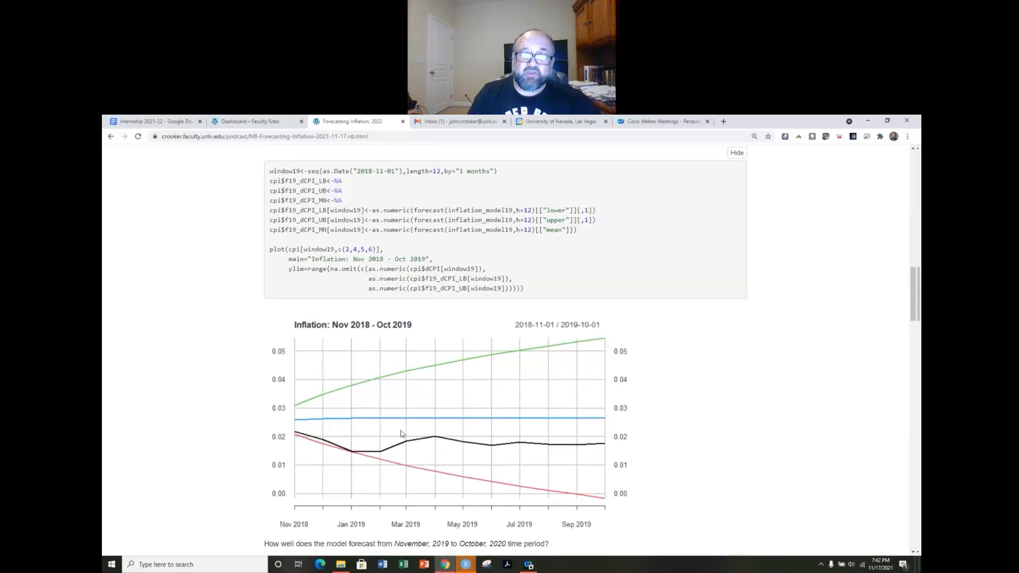
{"action": "mouse_move", "coordinate": [469, 412]}
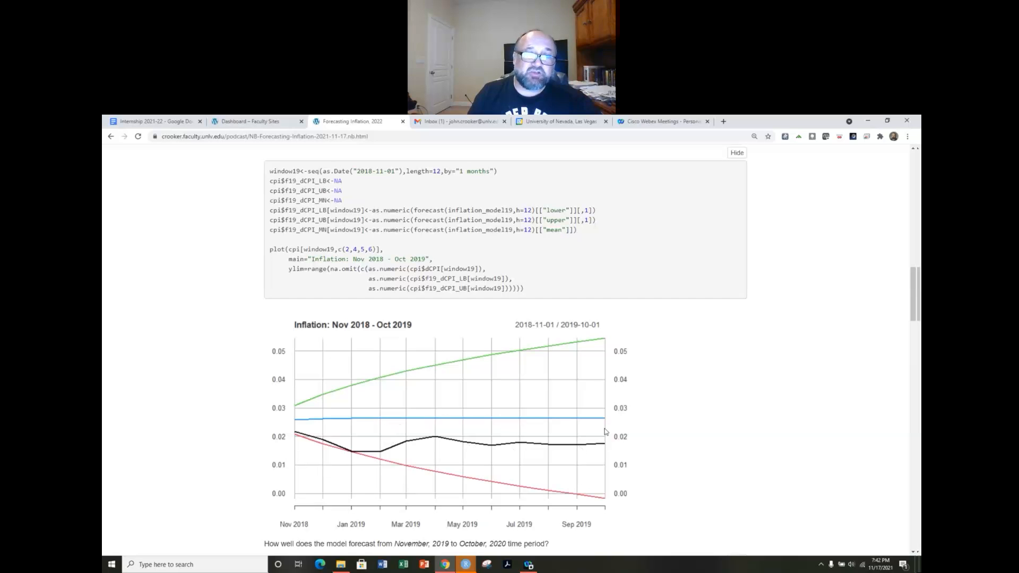
{"action": "scroll", "scroll_direction": "down", "scroll_amount": 3}
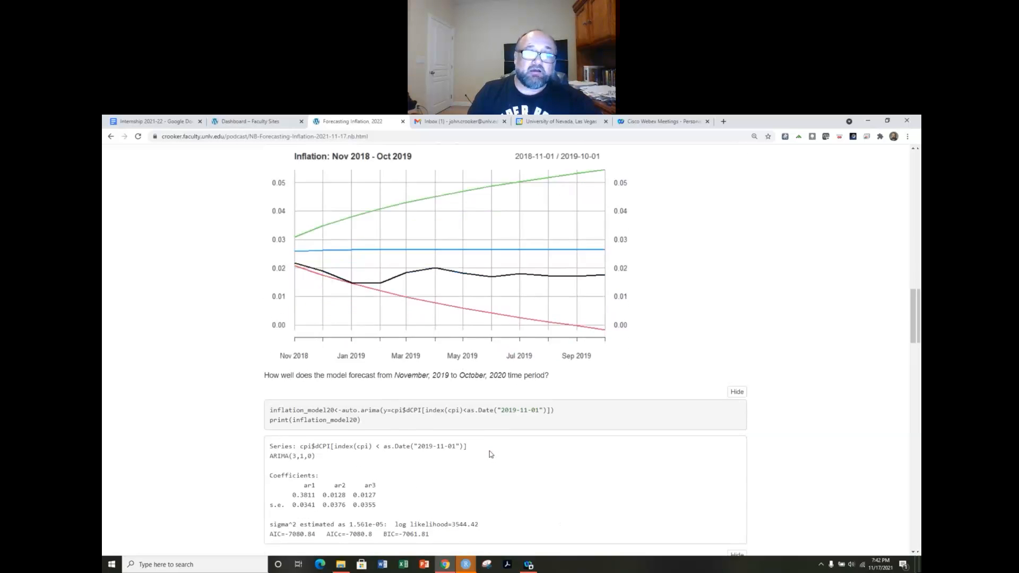
{"action": "scroll", "scroll_direction": "down", "scroll_amount": 3}
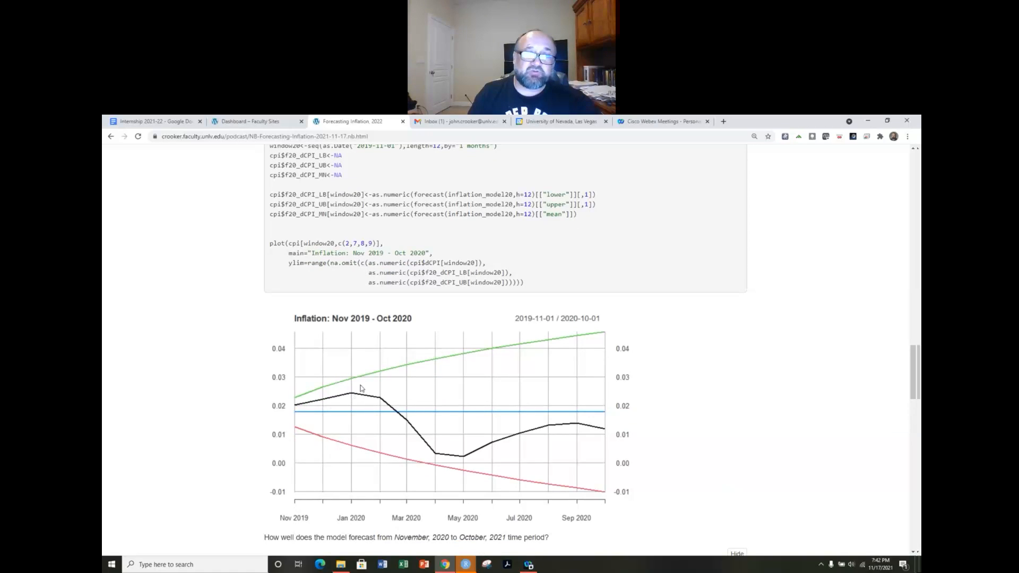
{"action": "mouse_move", "coordinate": [413, 387]}
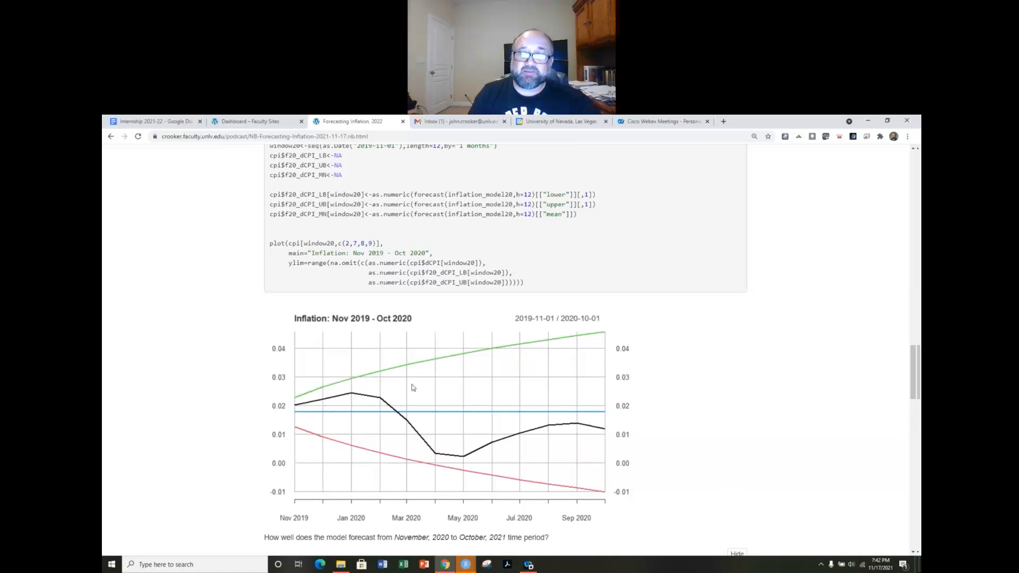
{"action": "mouse_move", "coordinate": [581, 377]}
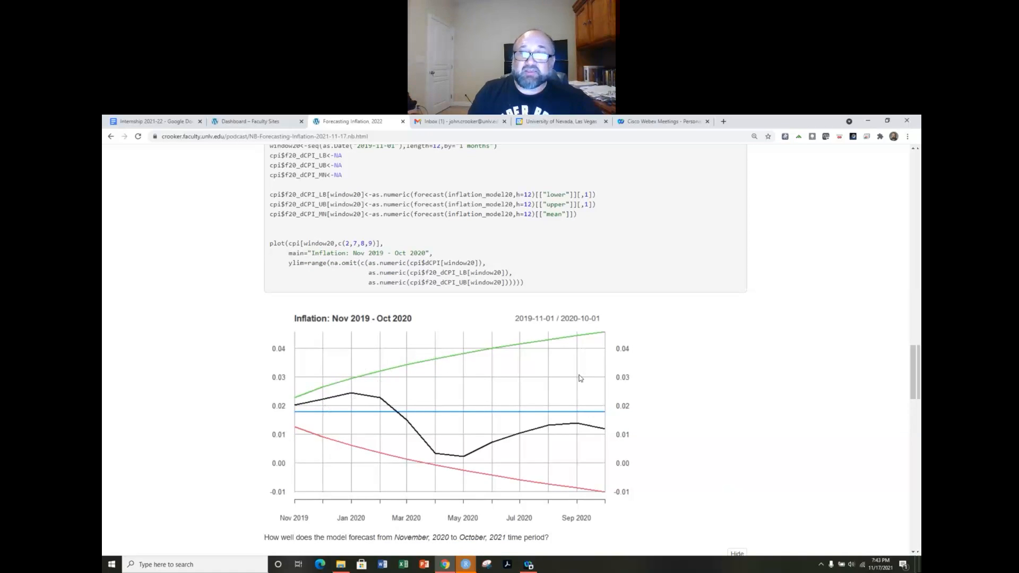
{"action": "mouse_move", "coordinate": [526, 439]}
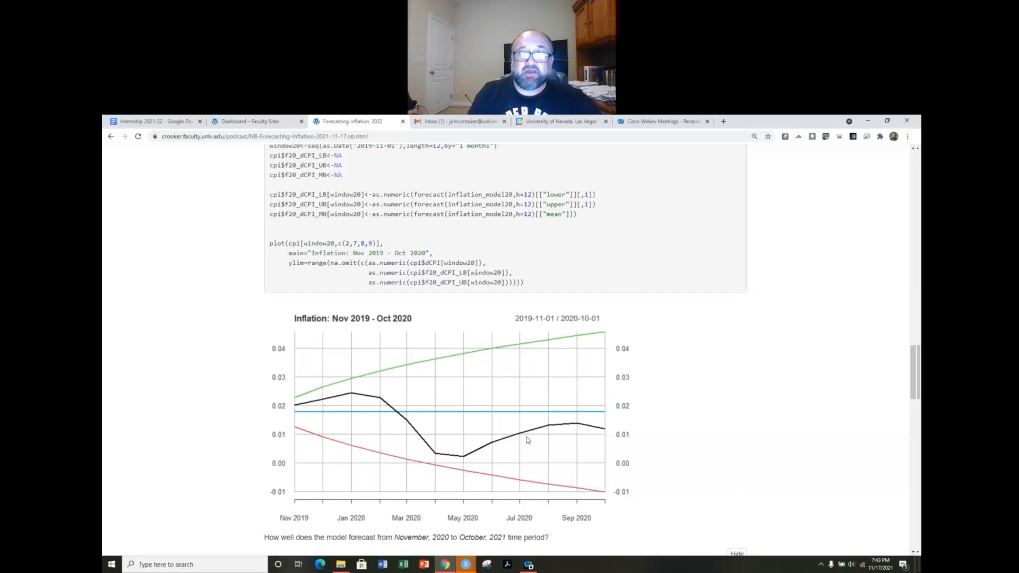
{"action": "mouse_move", "coordinate": [379, 437]}
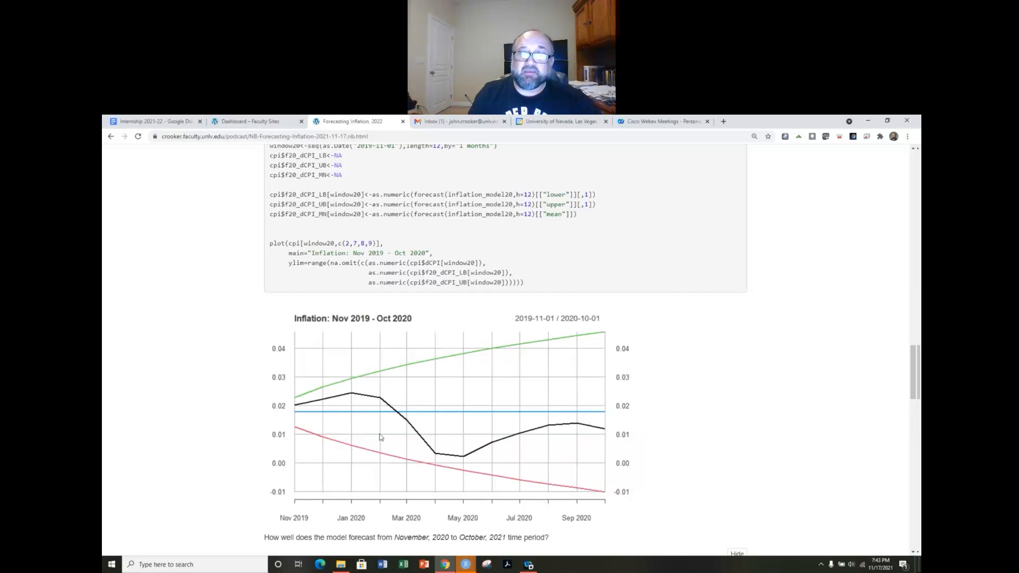
- Scroll to the Nov 2020–Oct 2021 plot and the start of the Forecasting for the next year heading
{"action": "scroll", "scroll_direction": "down", "scroll_amount": 3}
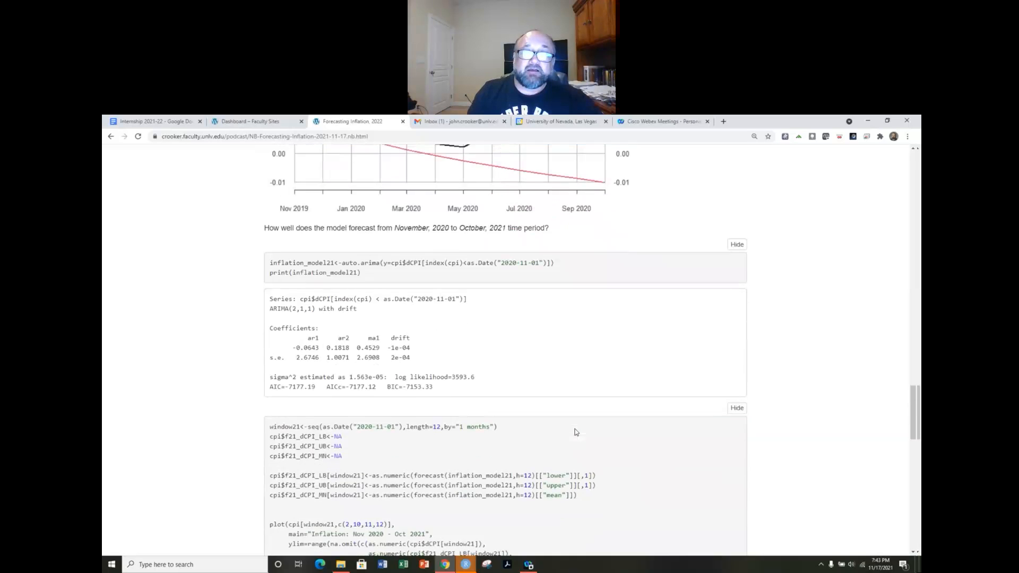
{"action": "scroll", "scroll_direction": "down", "scroll_amount": 3}
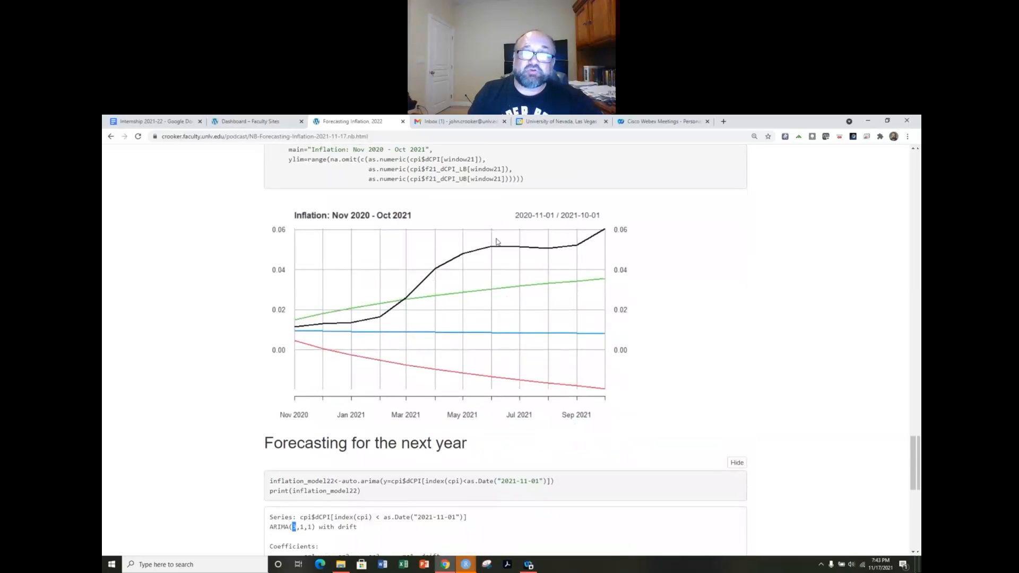
{"action": "mouse_move", "coordinate": [425, 343]}
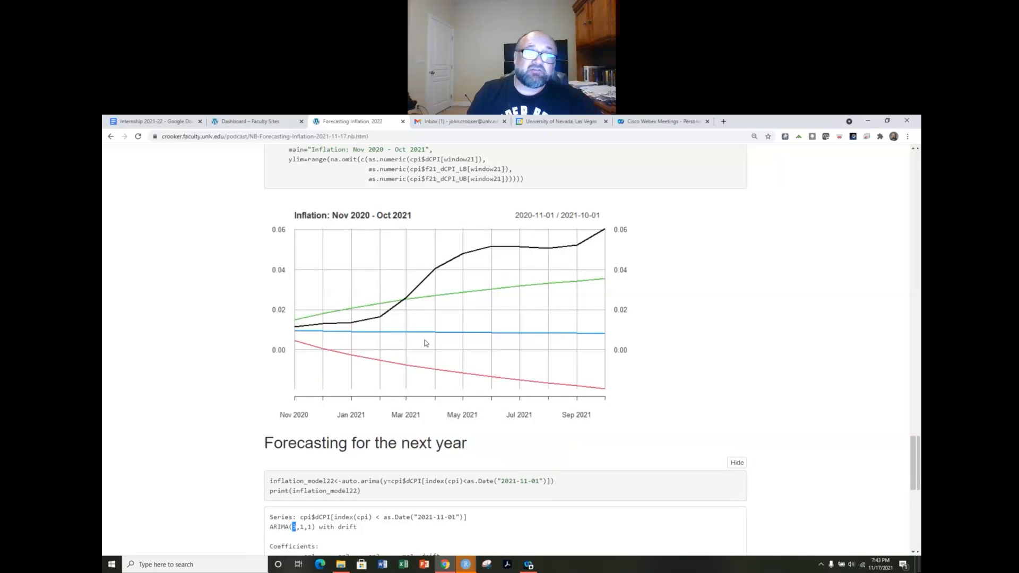
{"action": "mouse_move", "coordinate": [416, 229]}
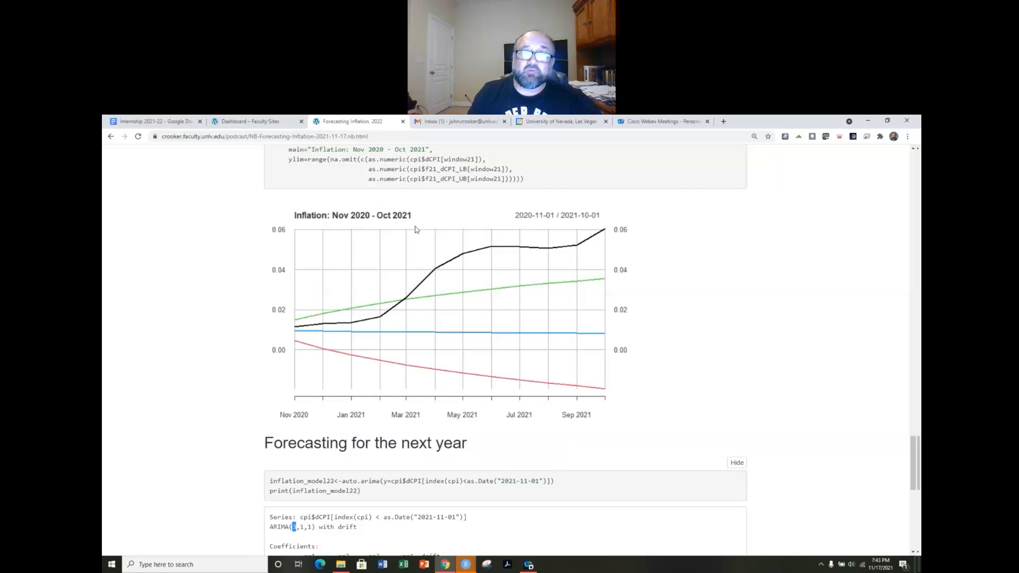
{"action": "mouse_move", "coordinate": [647, 197]}
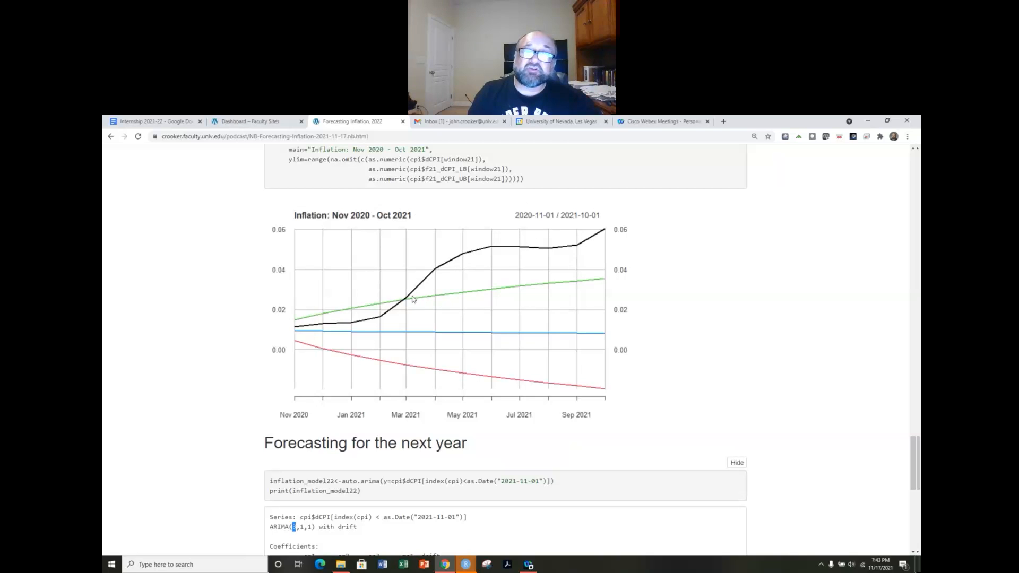
{"action": "mouse_move", "coordinate": [421, 312]}
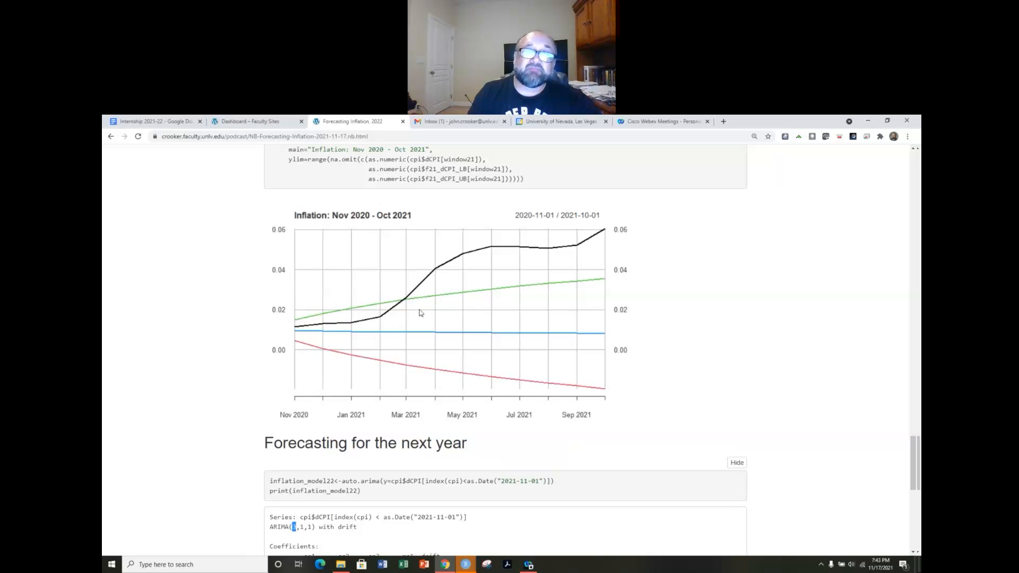
{"action": "mouse_move", "coordinate": [463, 287]}
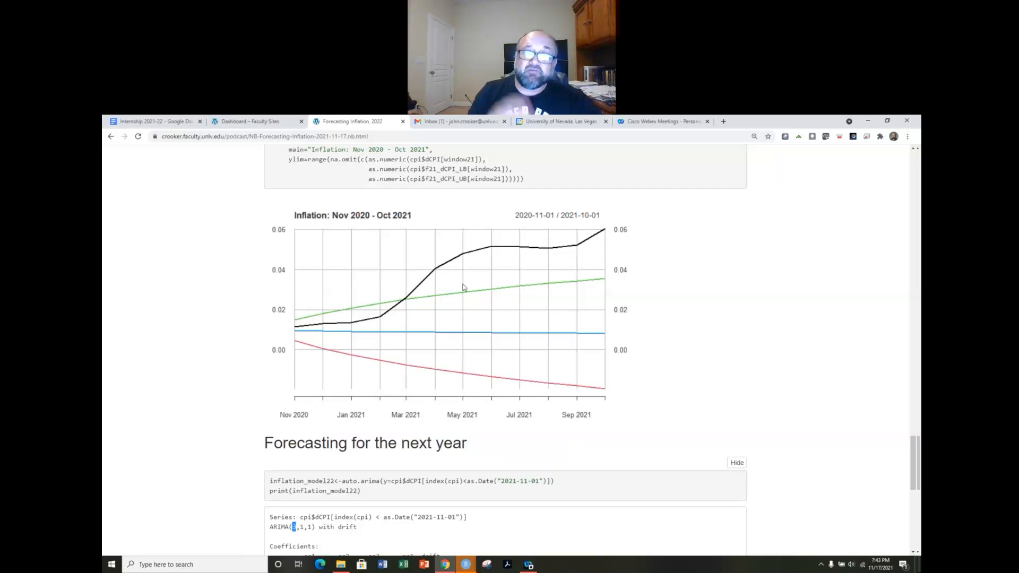
{"action": "mouse_move", "coordinate": [467, 300]}
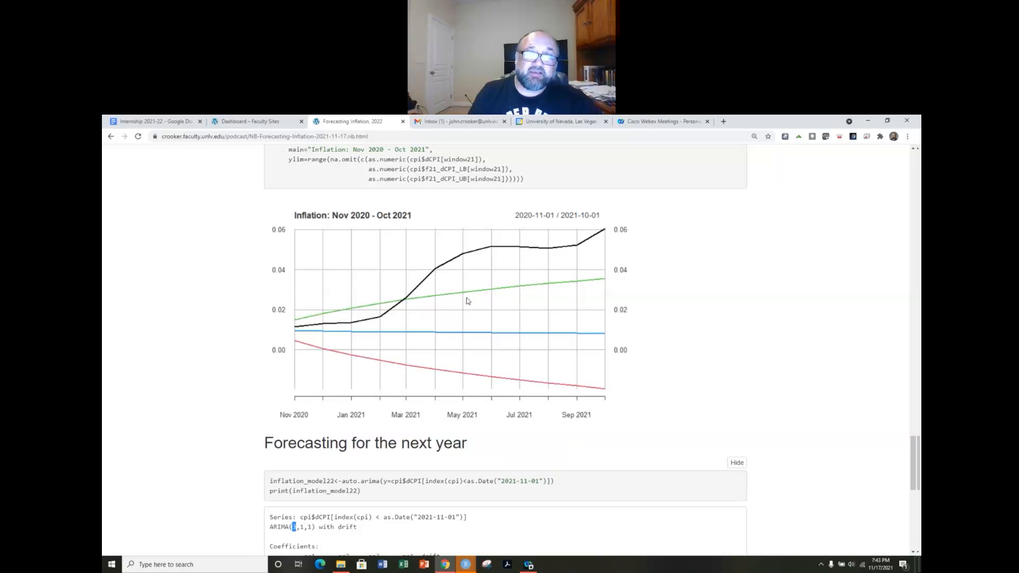
{"action": "scroll", "scroll_direction": "down", "scroll_amount": 3}
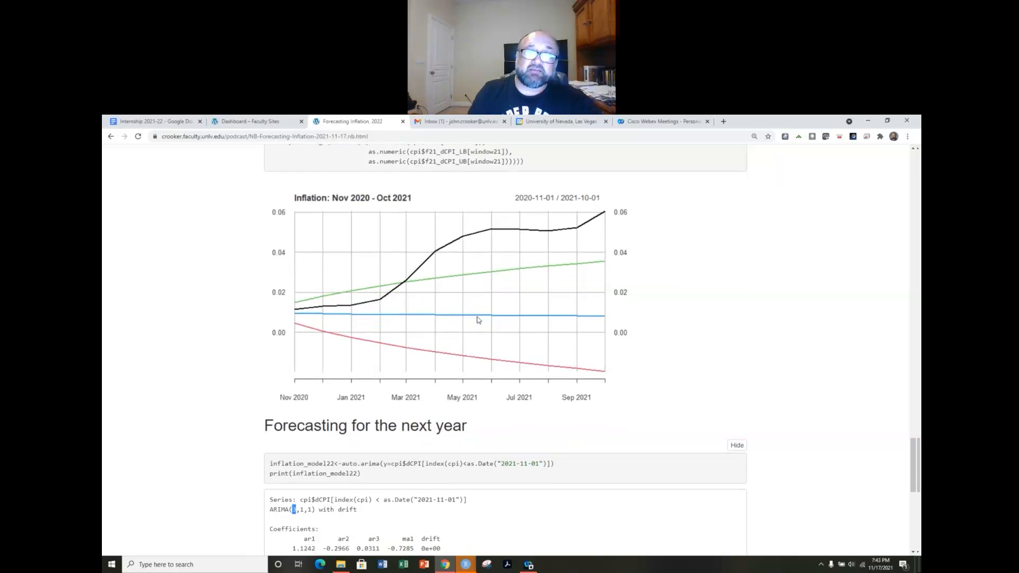
{"action": "scroll", "scroll_direction": "down", "scroll_amount": 3}
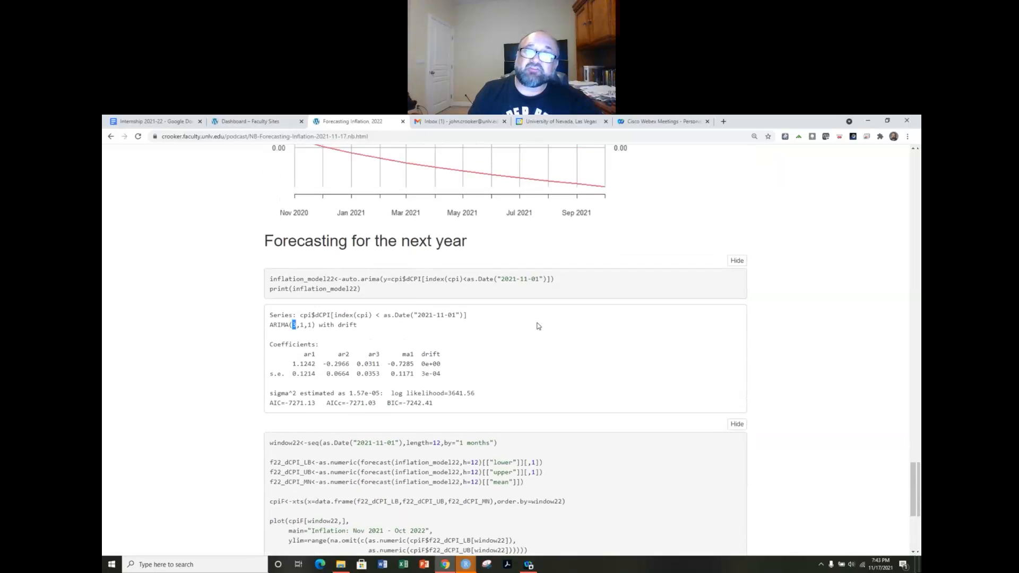
{"action": "scroll", "scroll_direction": "up", "scroll_amount": 3}
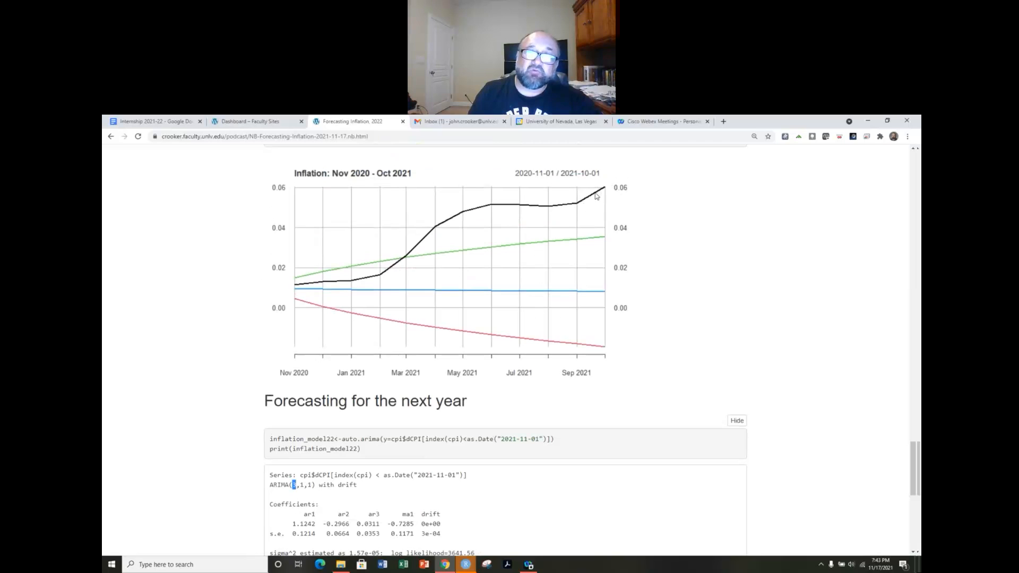
- Scroll to the bottom to the Nov 2021–Oct 2022 inflation projection plot
{"action": "scroll", "scroll_direction": "down", "scroll_amount": 3}
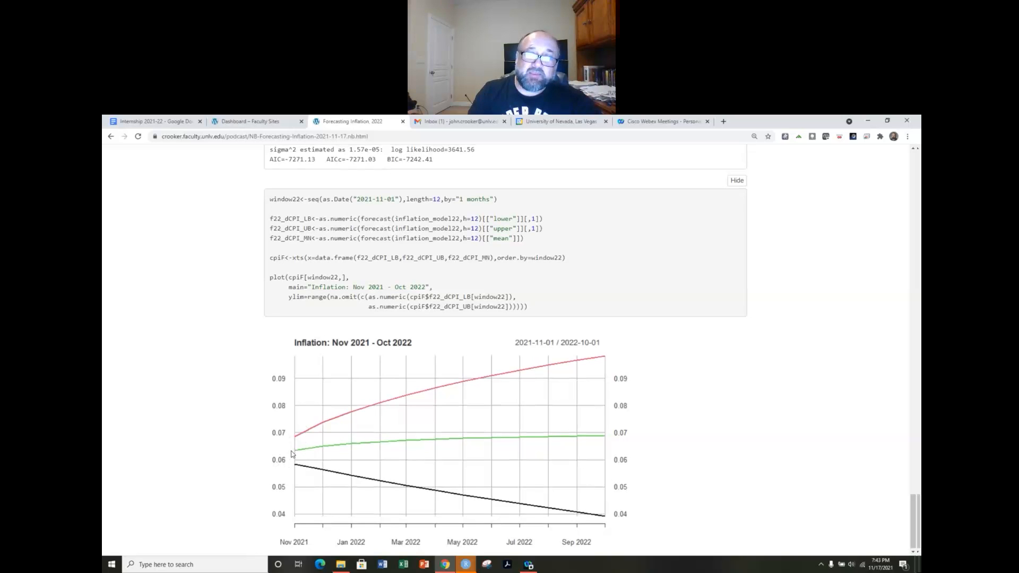
{"action": "mouse_move", "coordinate": [331, 448]}
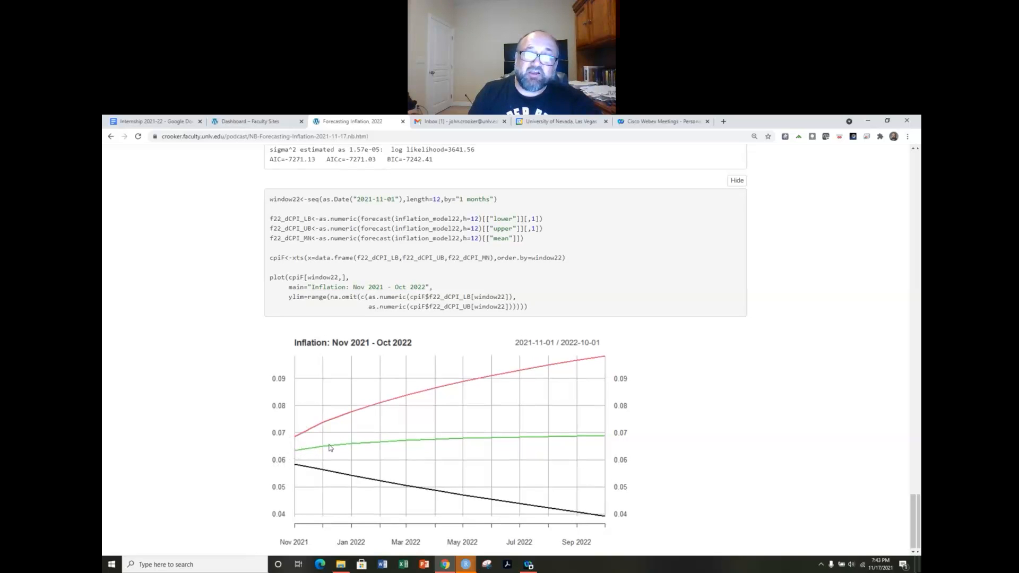
{"action": "mouse_move", "coordinate": [583, 435]}
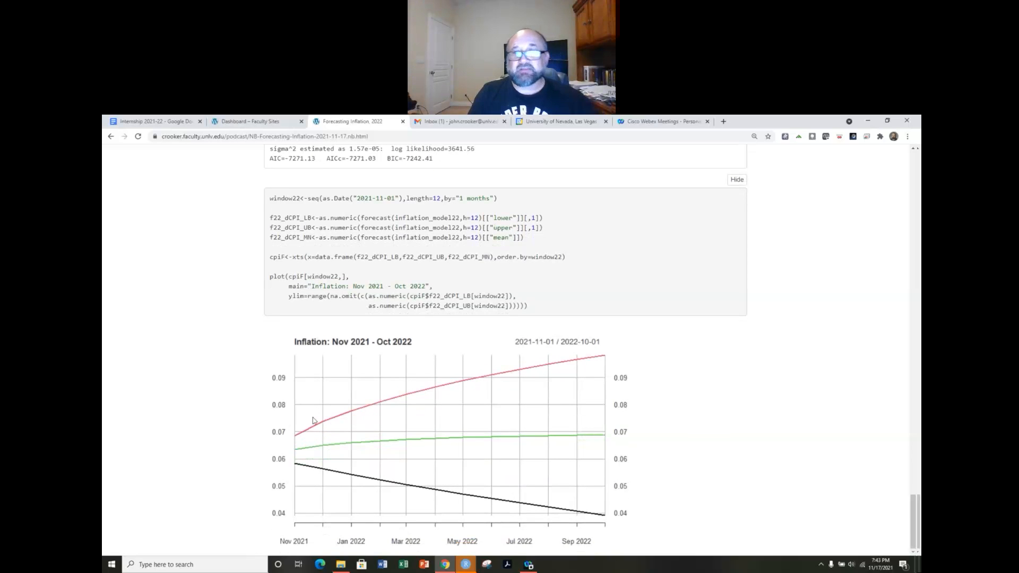
{"action": "mouse_move", "coordinate": [427, 501]}
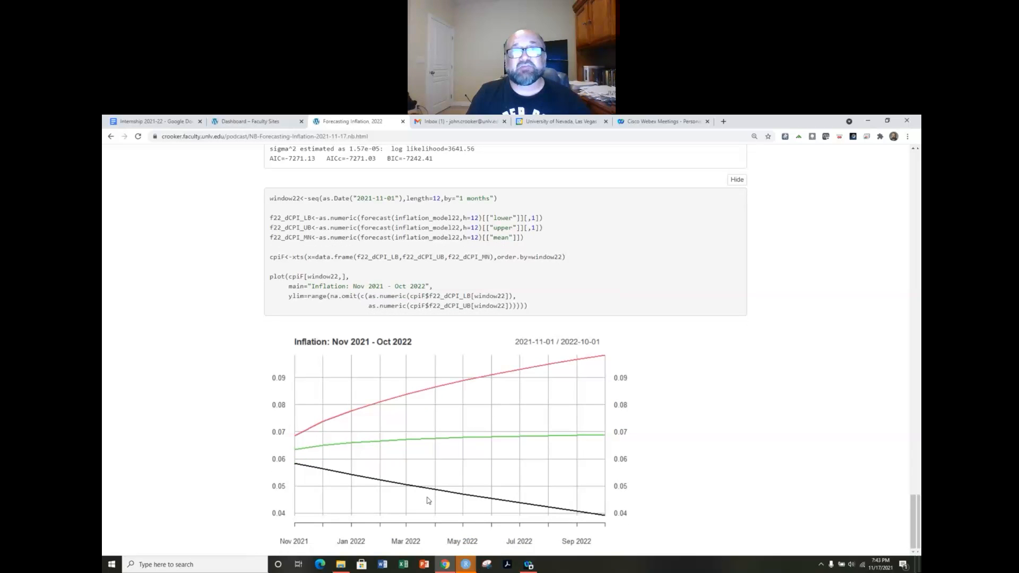